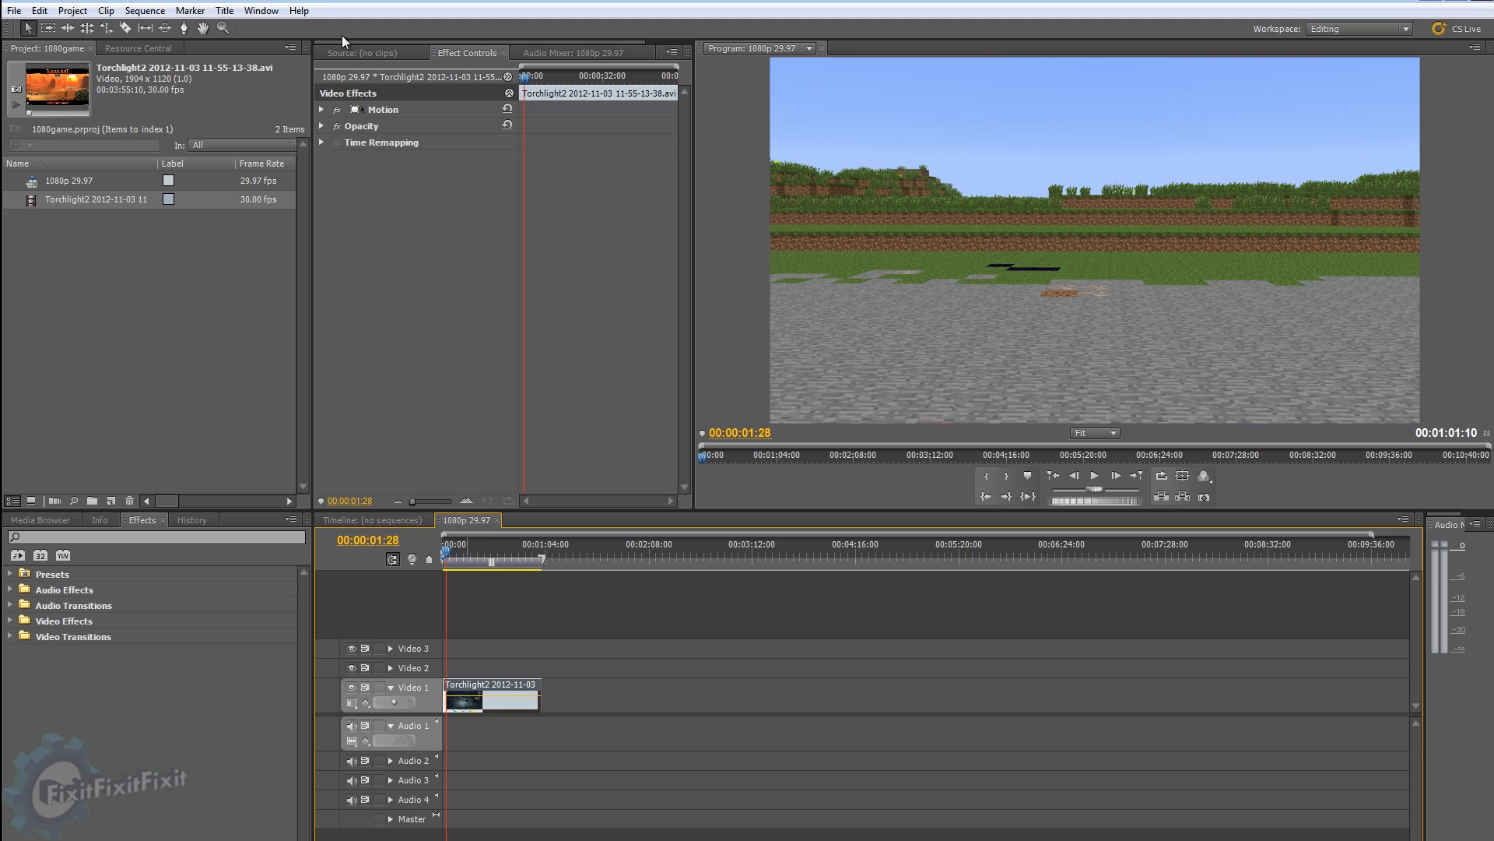
Step: Scrub the Torchlight2 clip's Motion Scale down from 182 to about 97
left_click(323, 109)
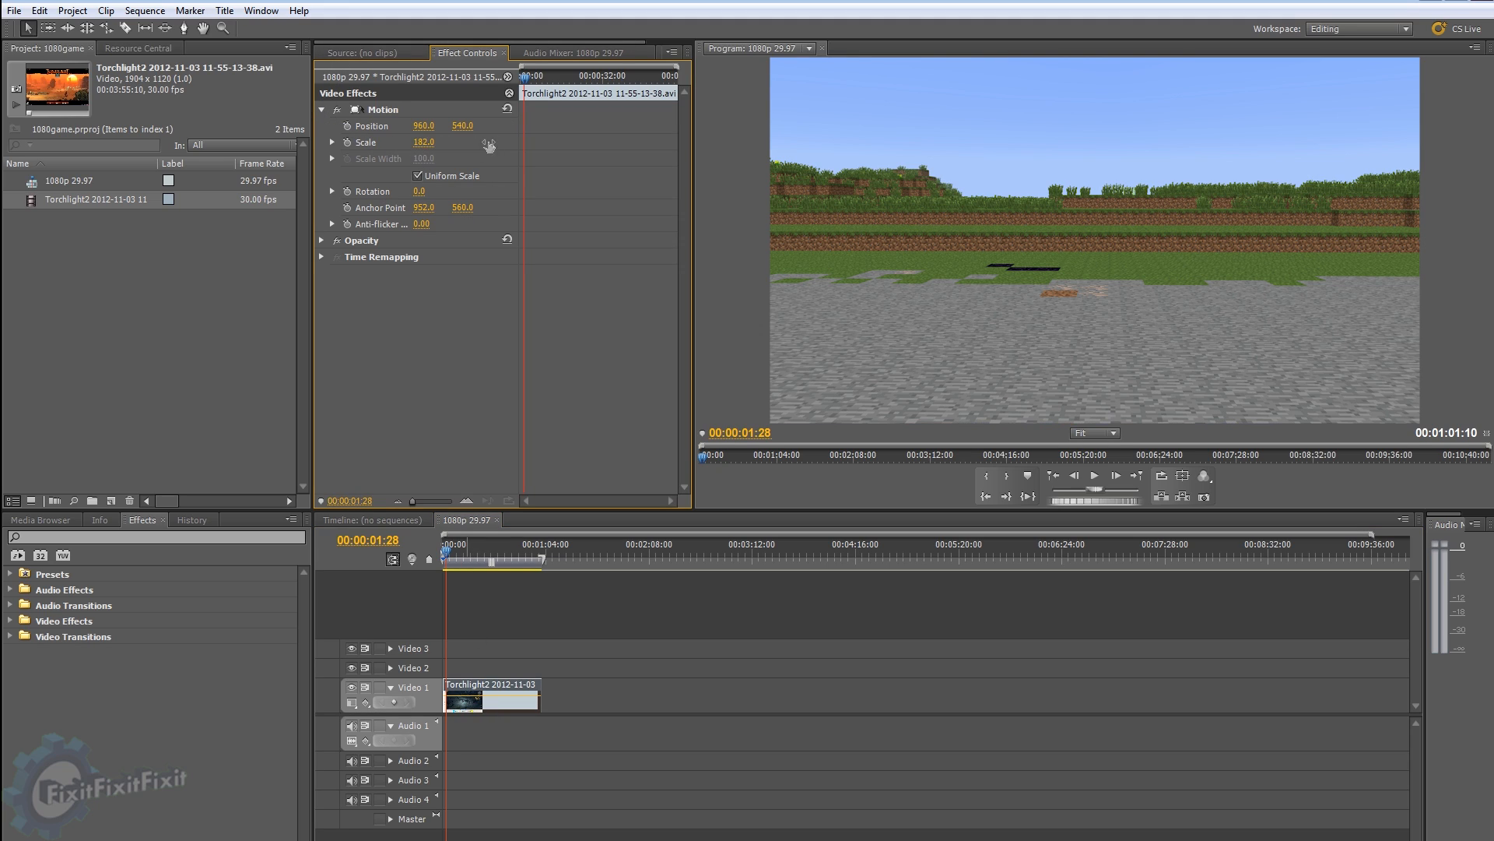
left_click_drag(424, 141, 424, 157)
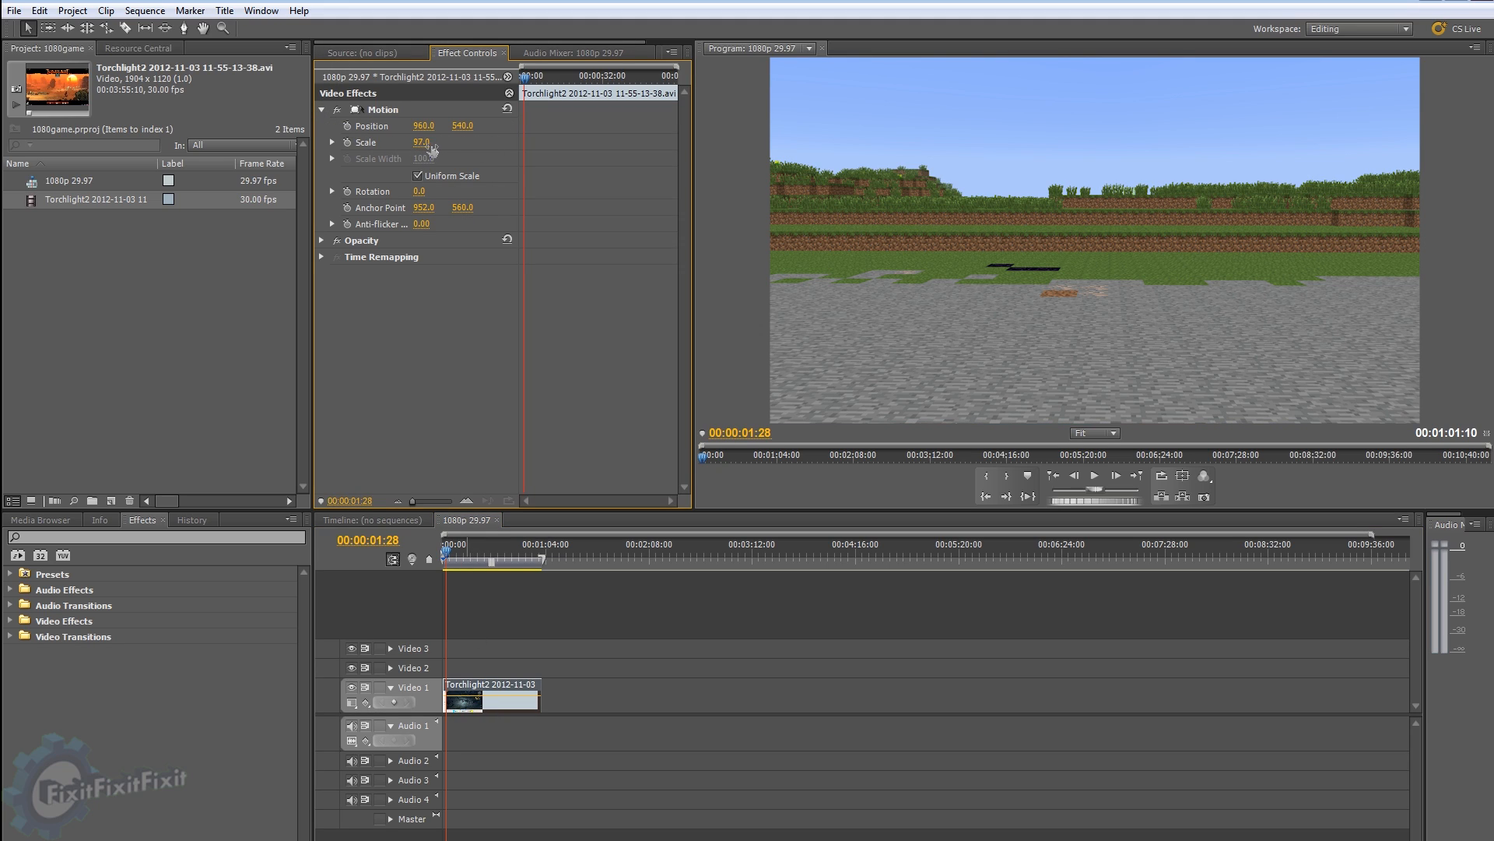
left_click_drag(423, 142, 428, 142)
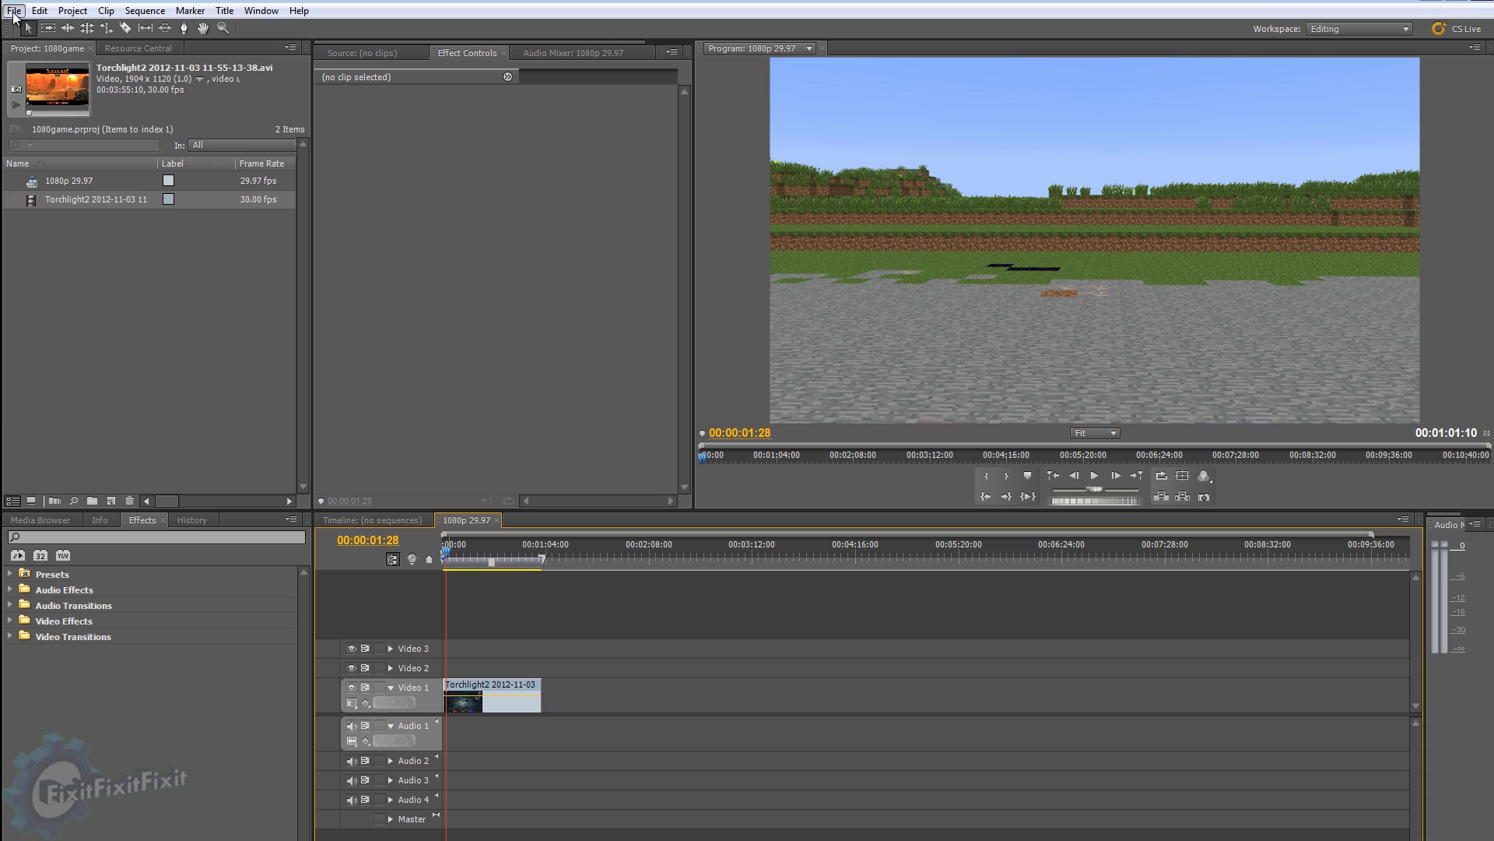
Step: Open Export Settings for the sequence via File > Export > Media
left_click(14, 10)
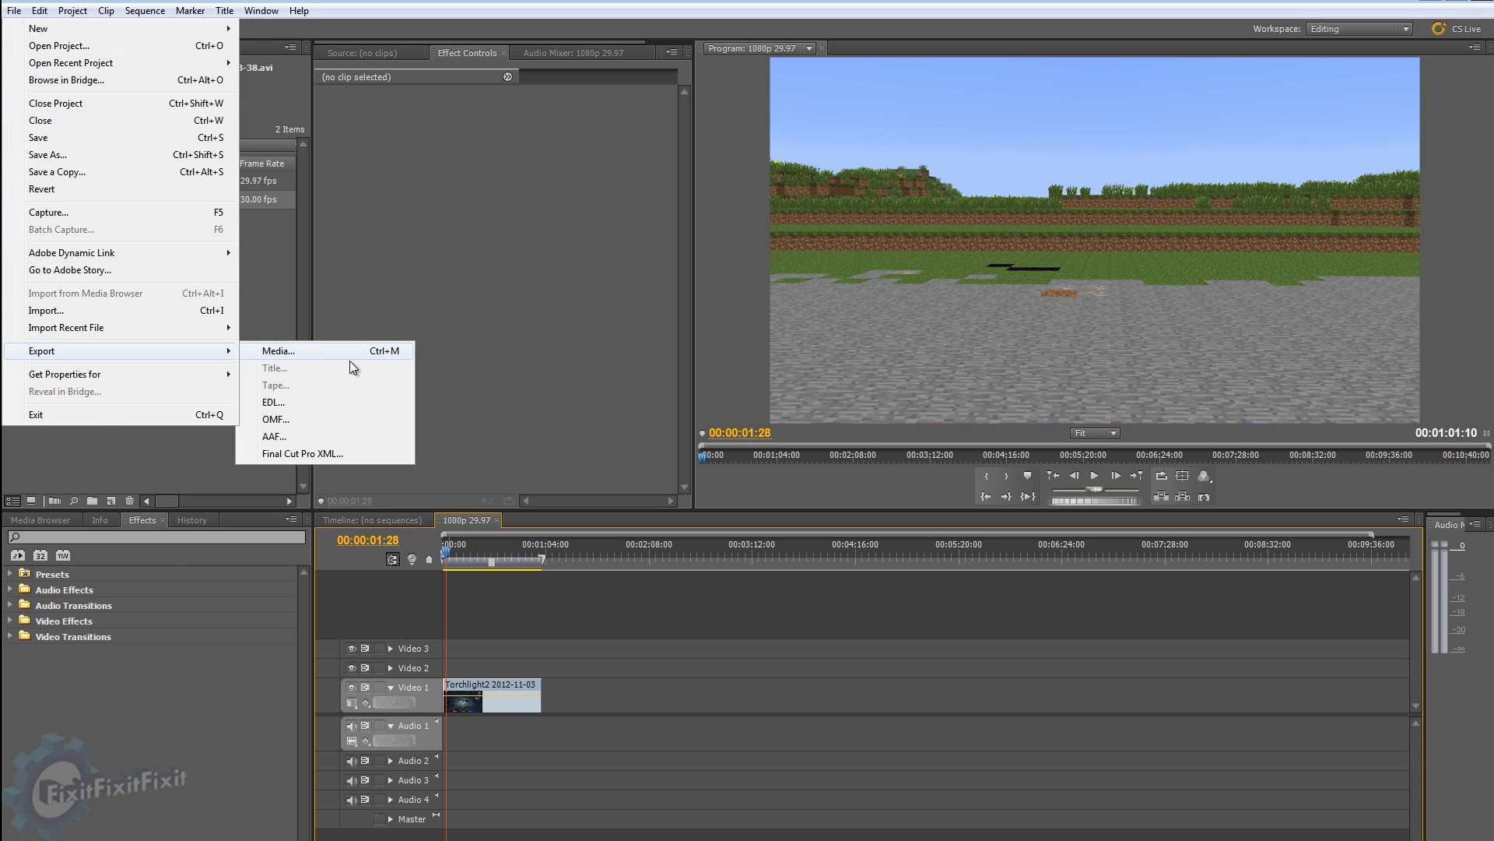
left_click(277, 349)
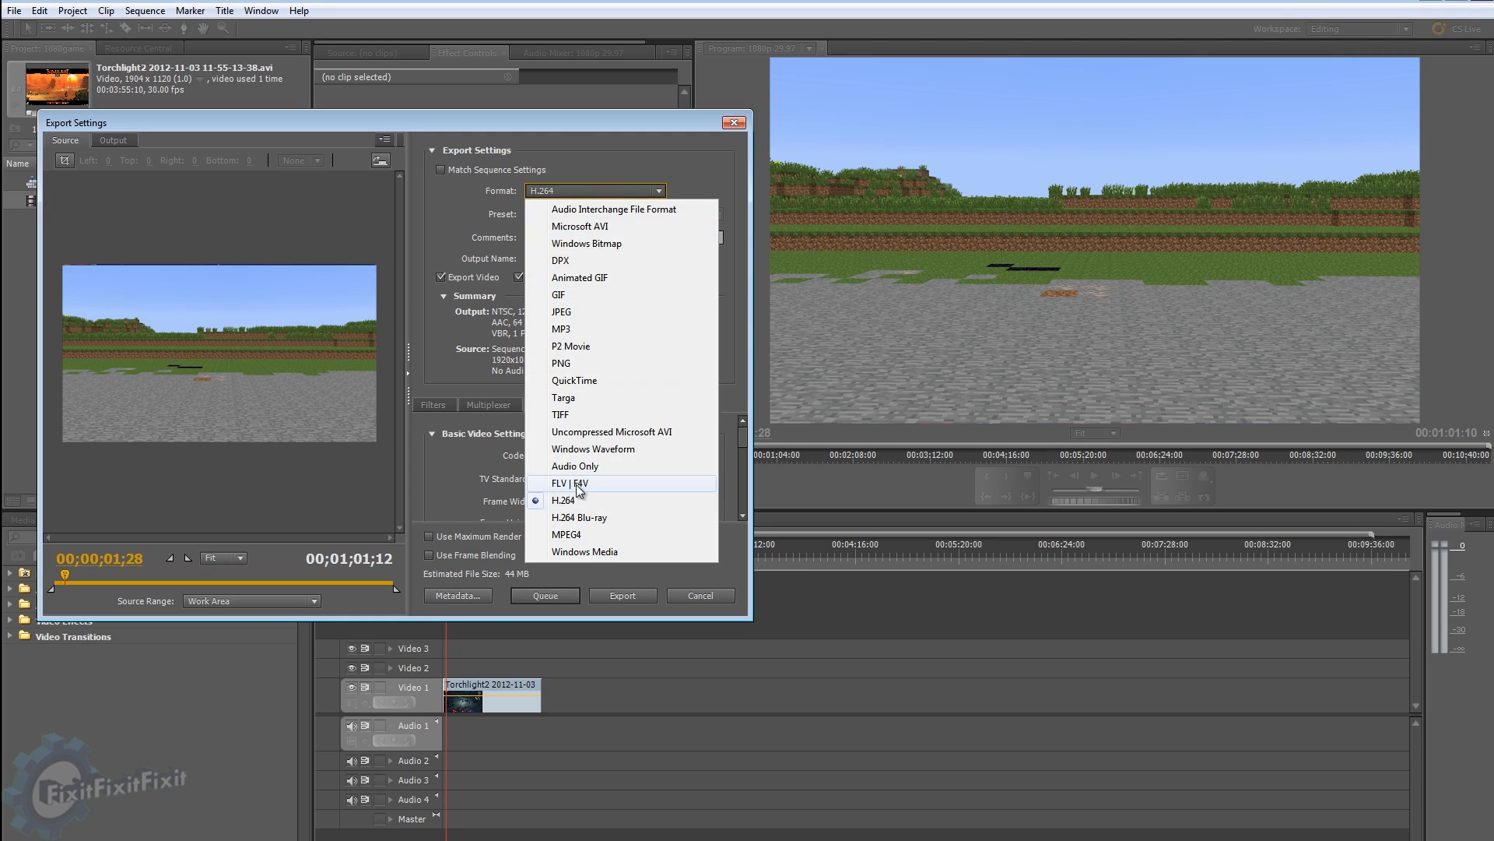
Step: Keep H.264 as the format and apply the YouTube Widescreen HD preset
left_click(564, 500)
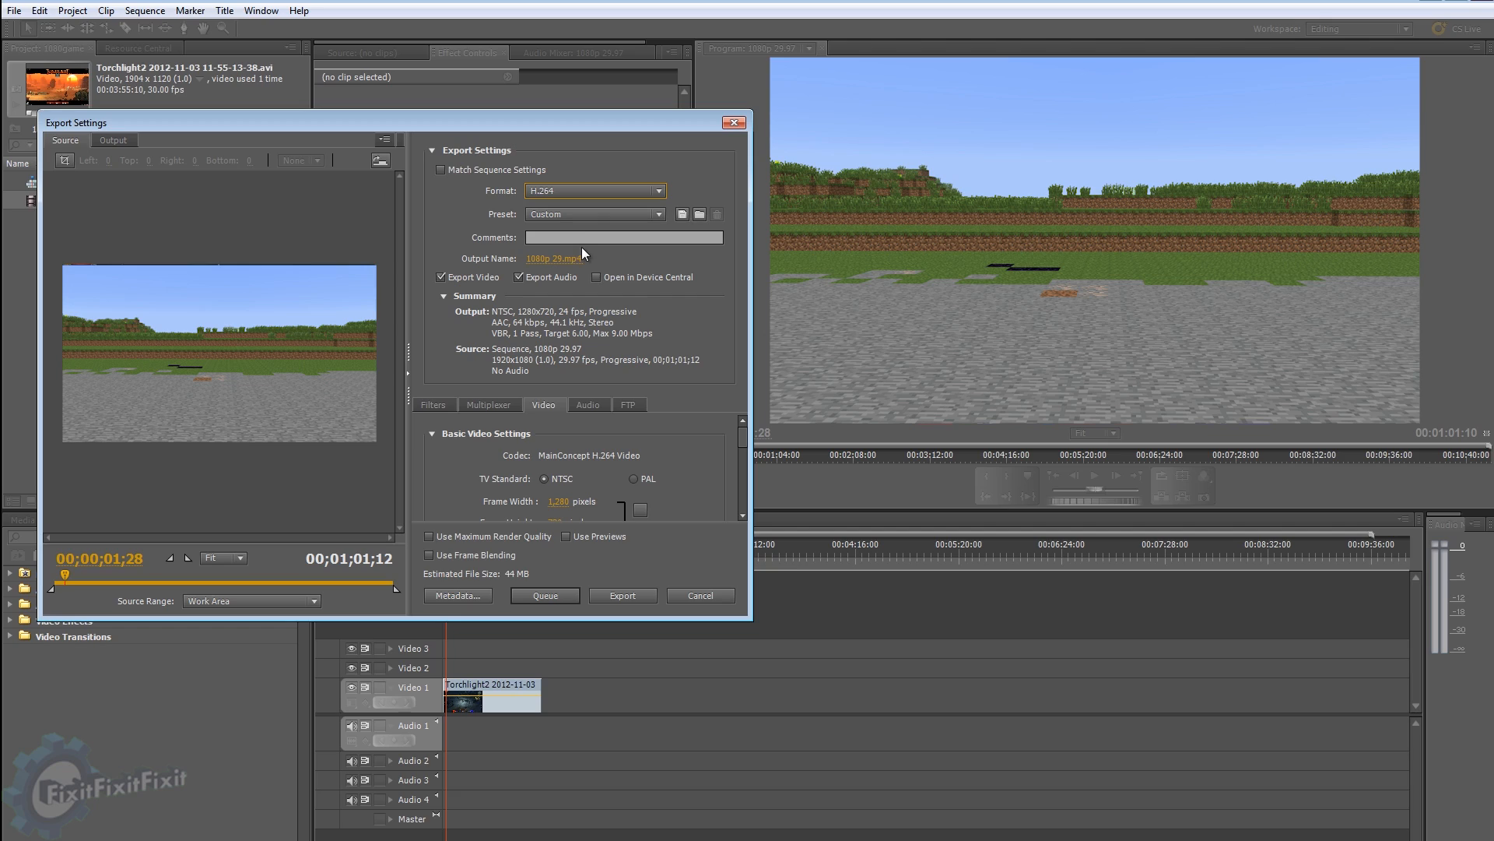
left_click(595, 213)
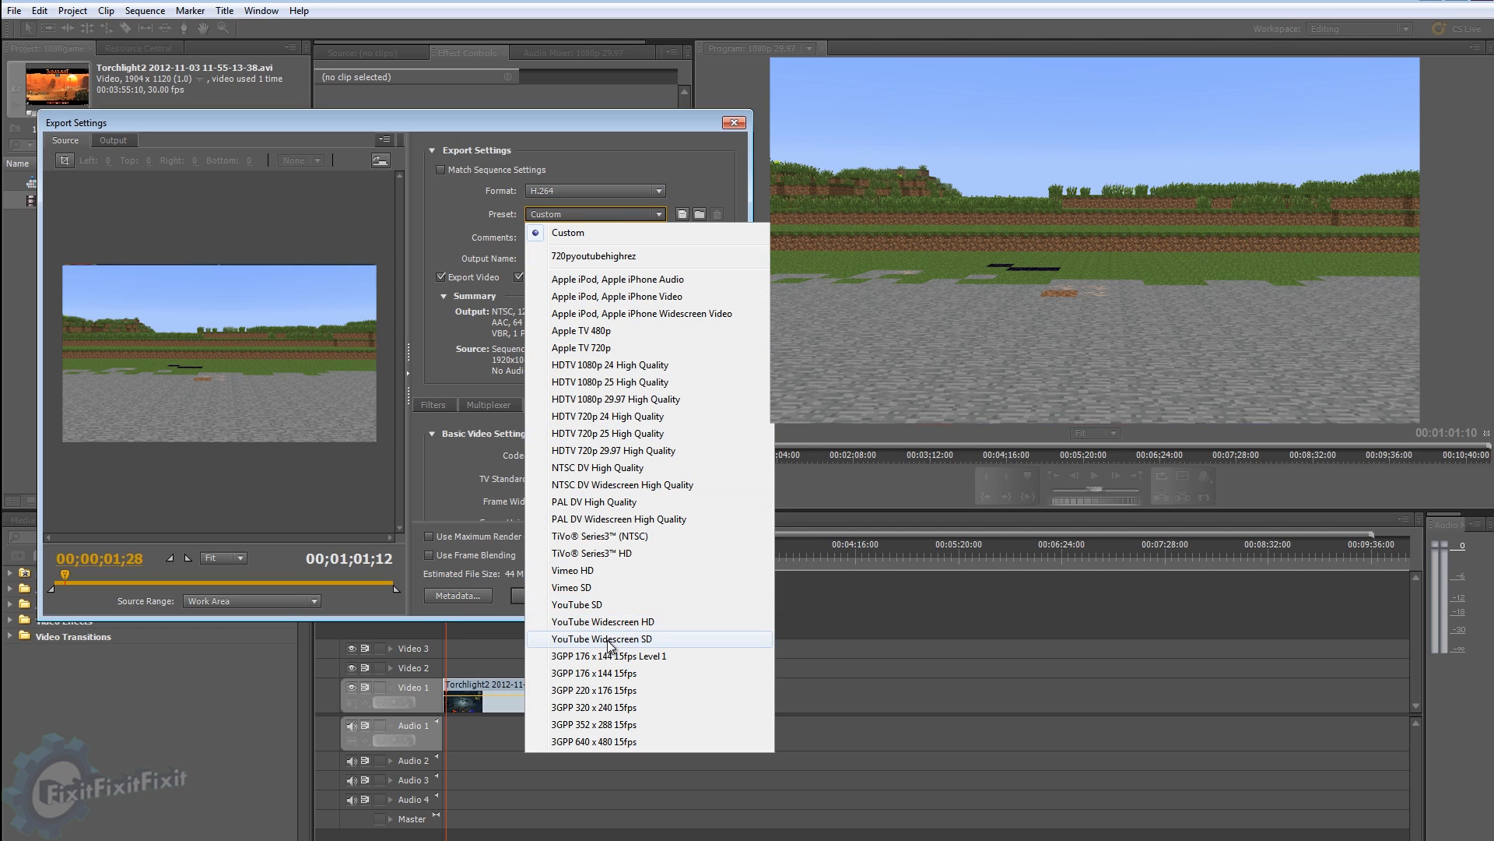
mouse_move(627, 621)
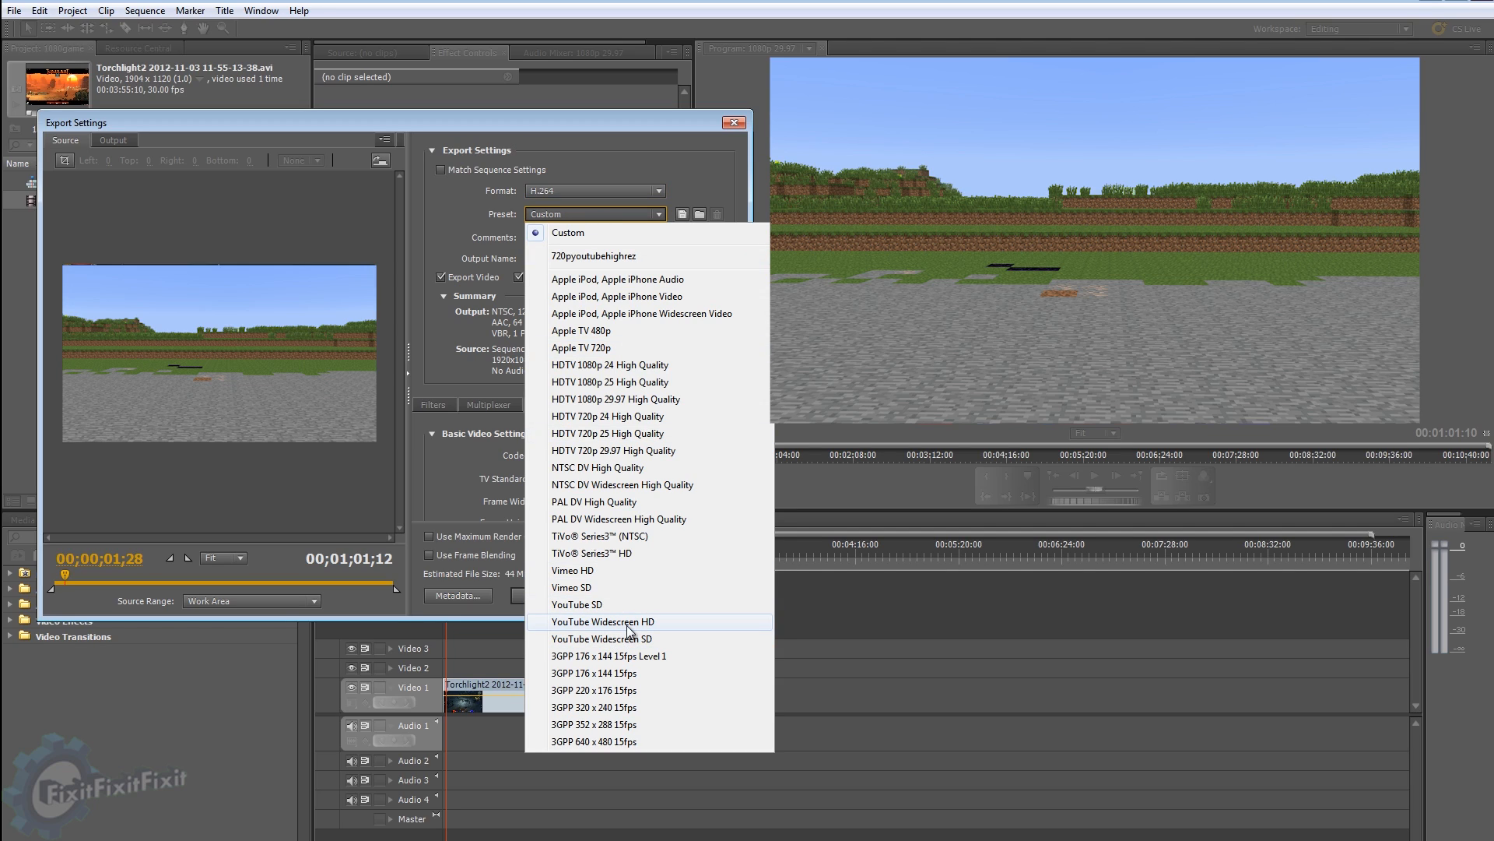
left_click(601, 621)
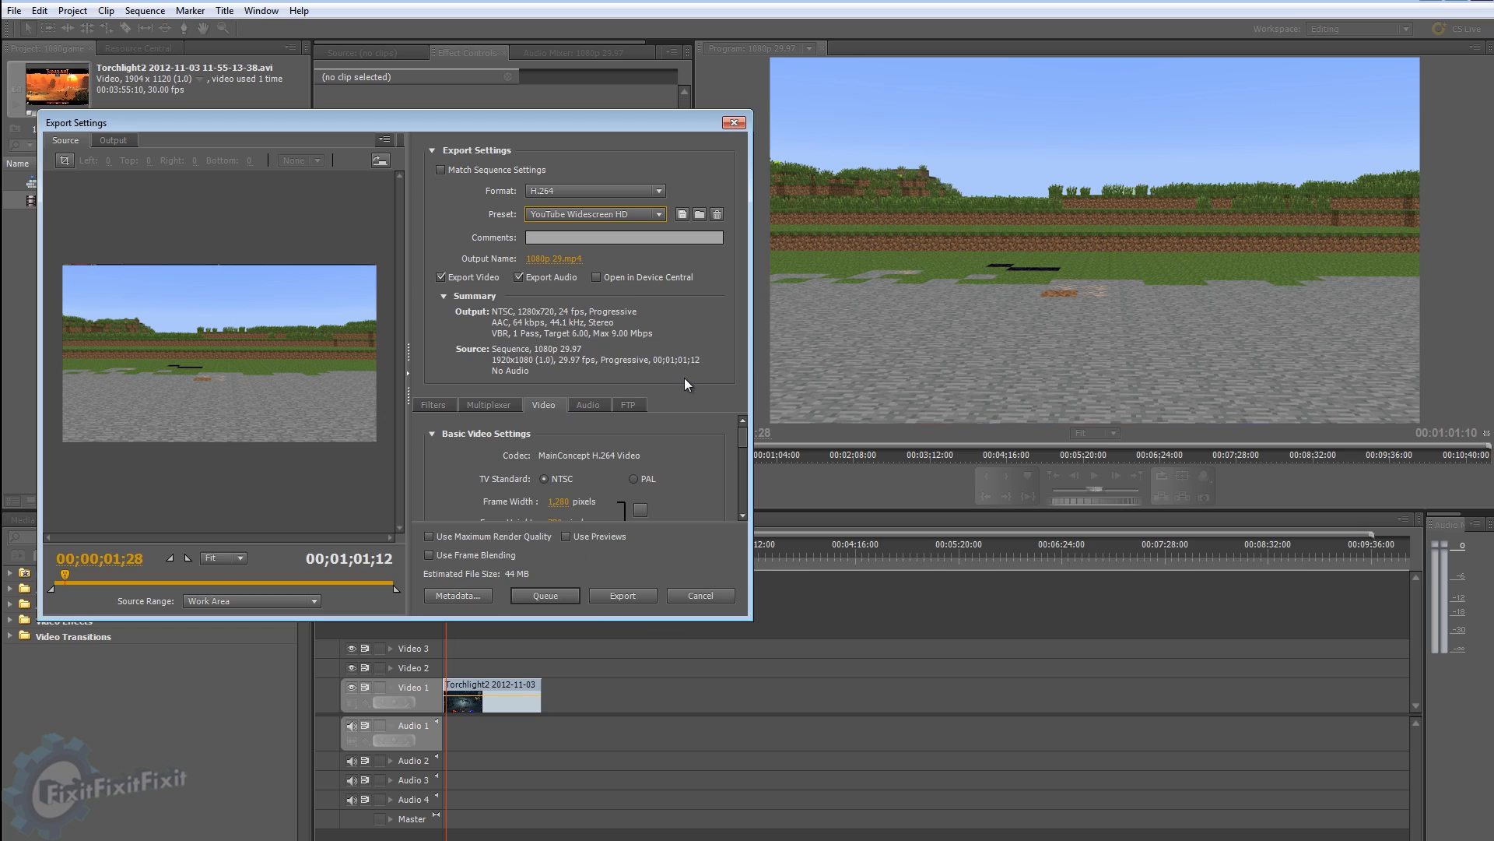
mouse_move(722, 391)
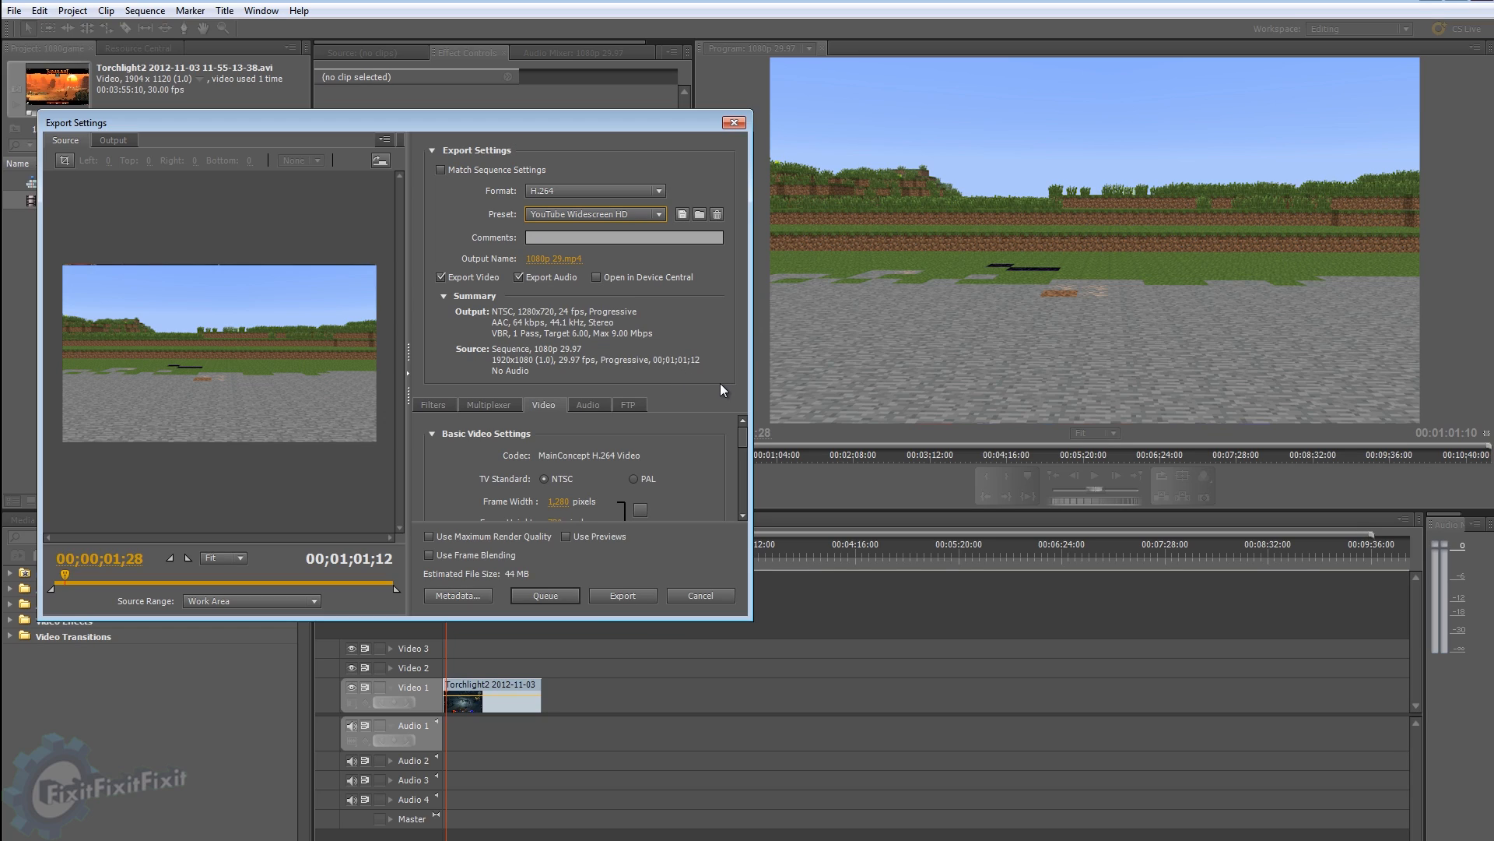
mouse_move(717, 417)
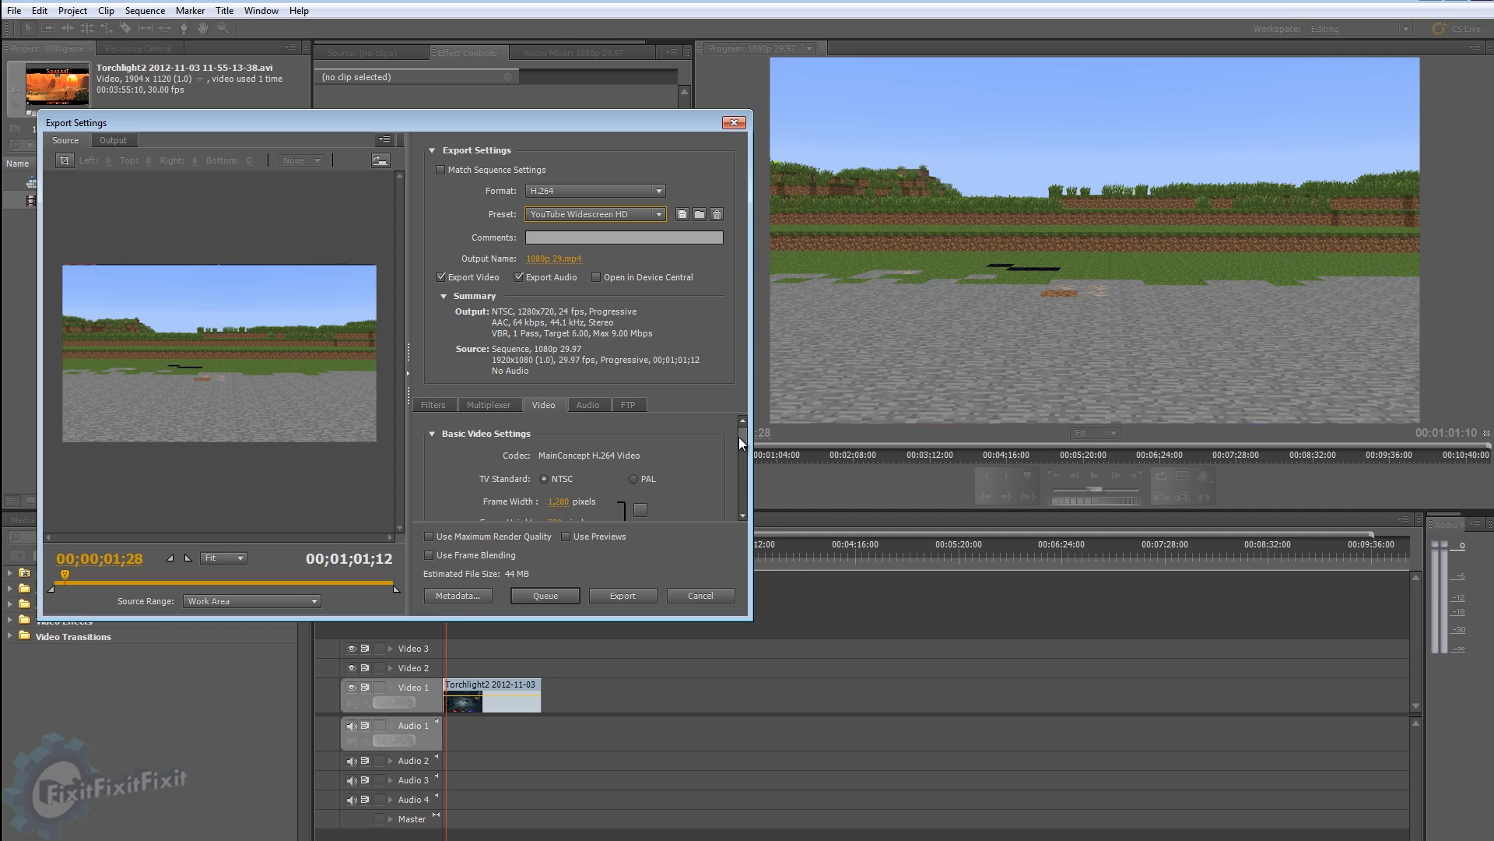
mouse_move(744, 445)
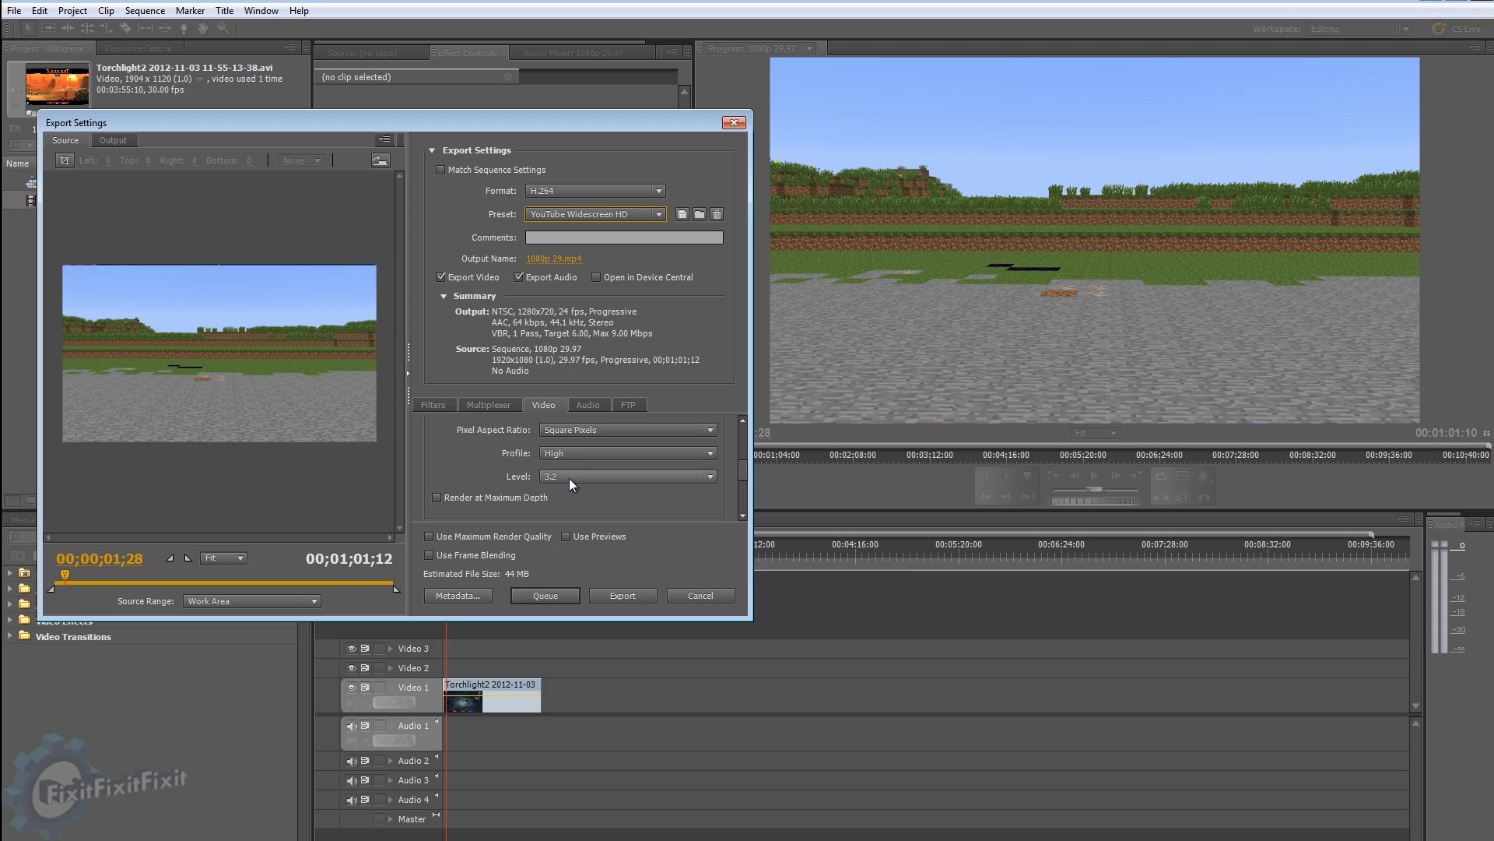
Step: Keep High profile, set Level 5.1 and frame rate 29.97 for 1920x1080 output
left_click(624, 453)
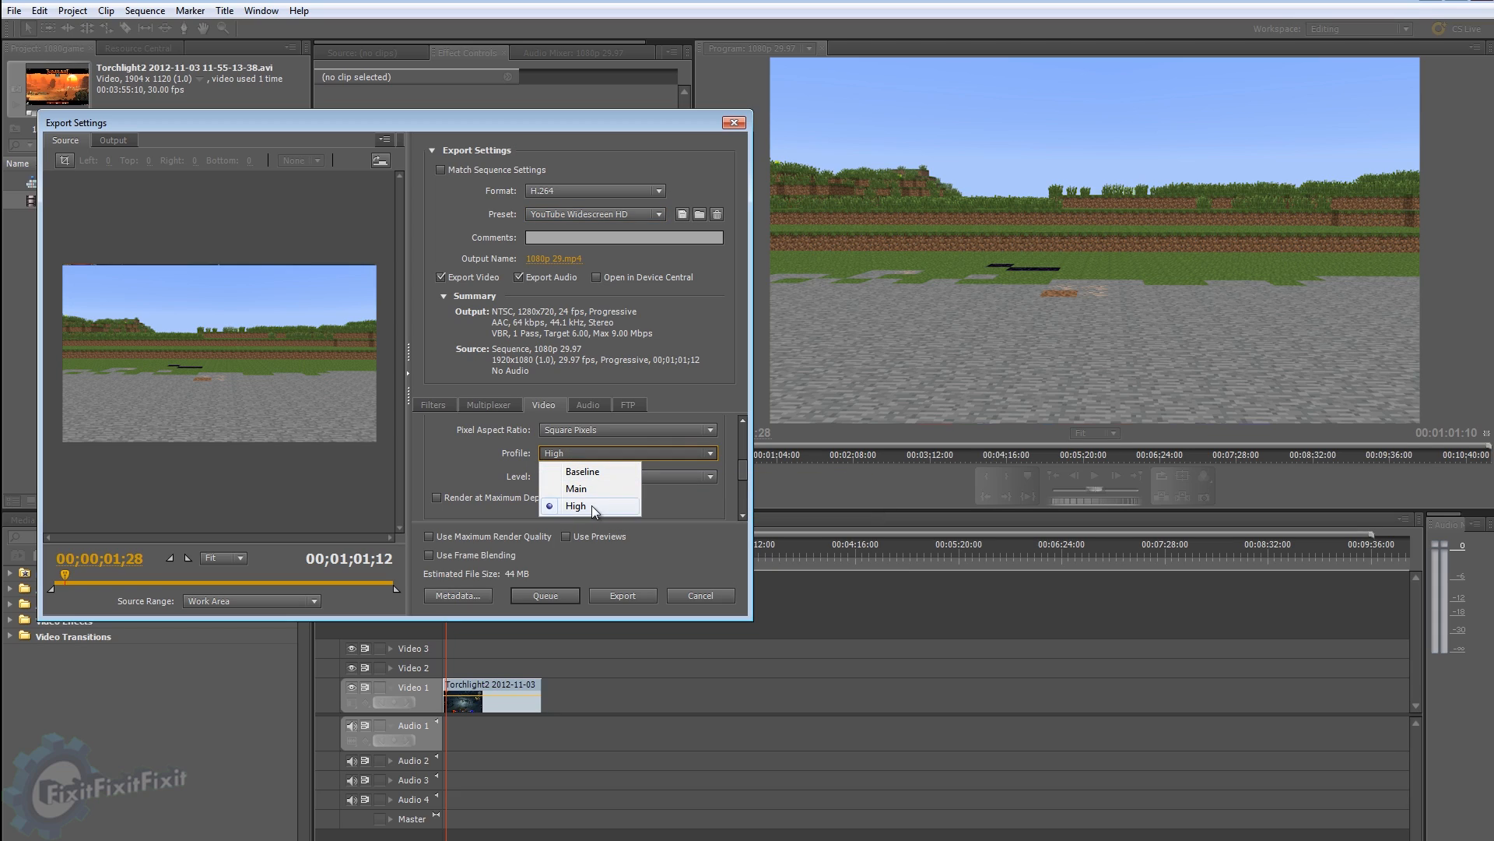
left_click(628, 475)
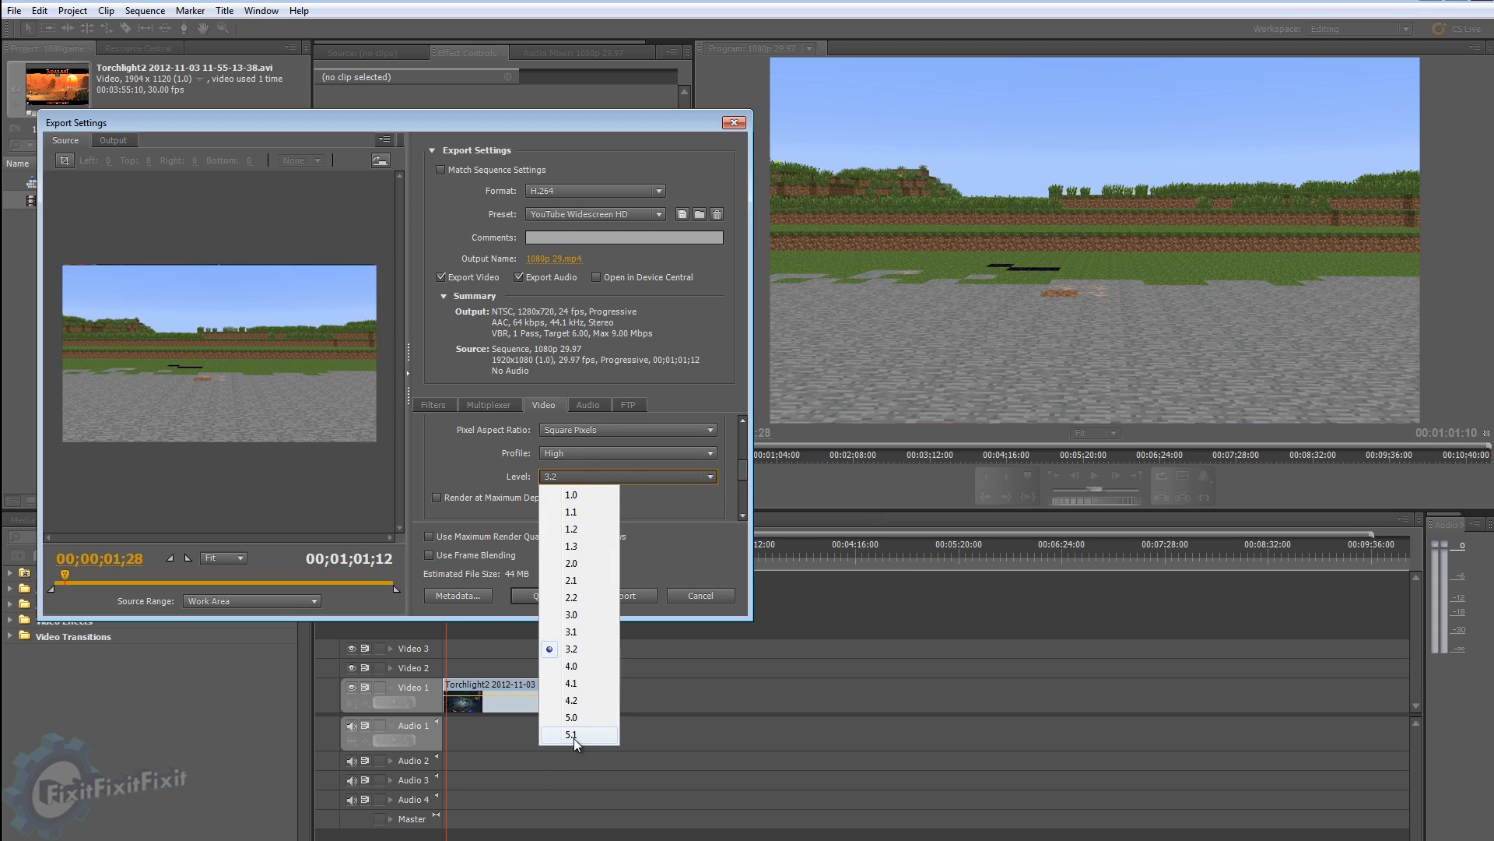
left_click(570, 734)
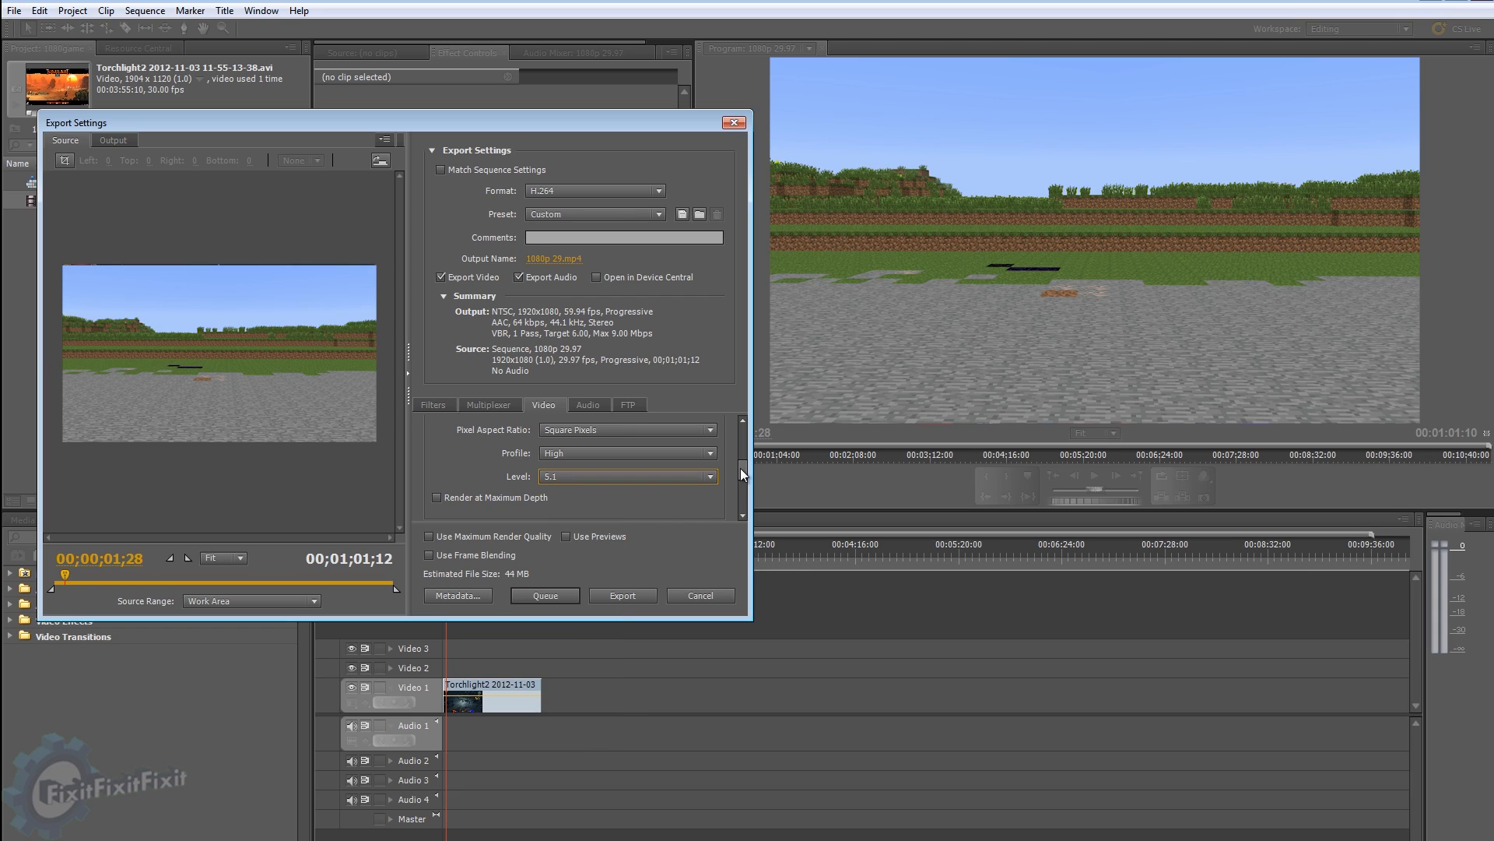
scroll("down", 3)
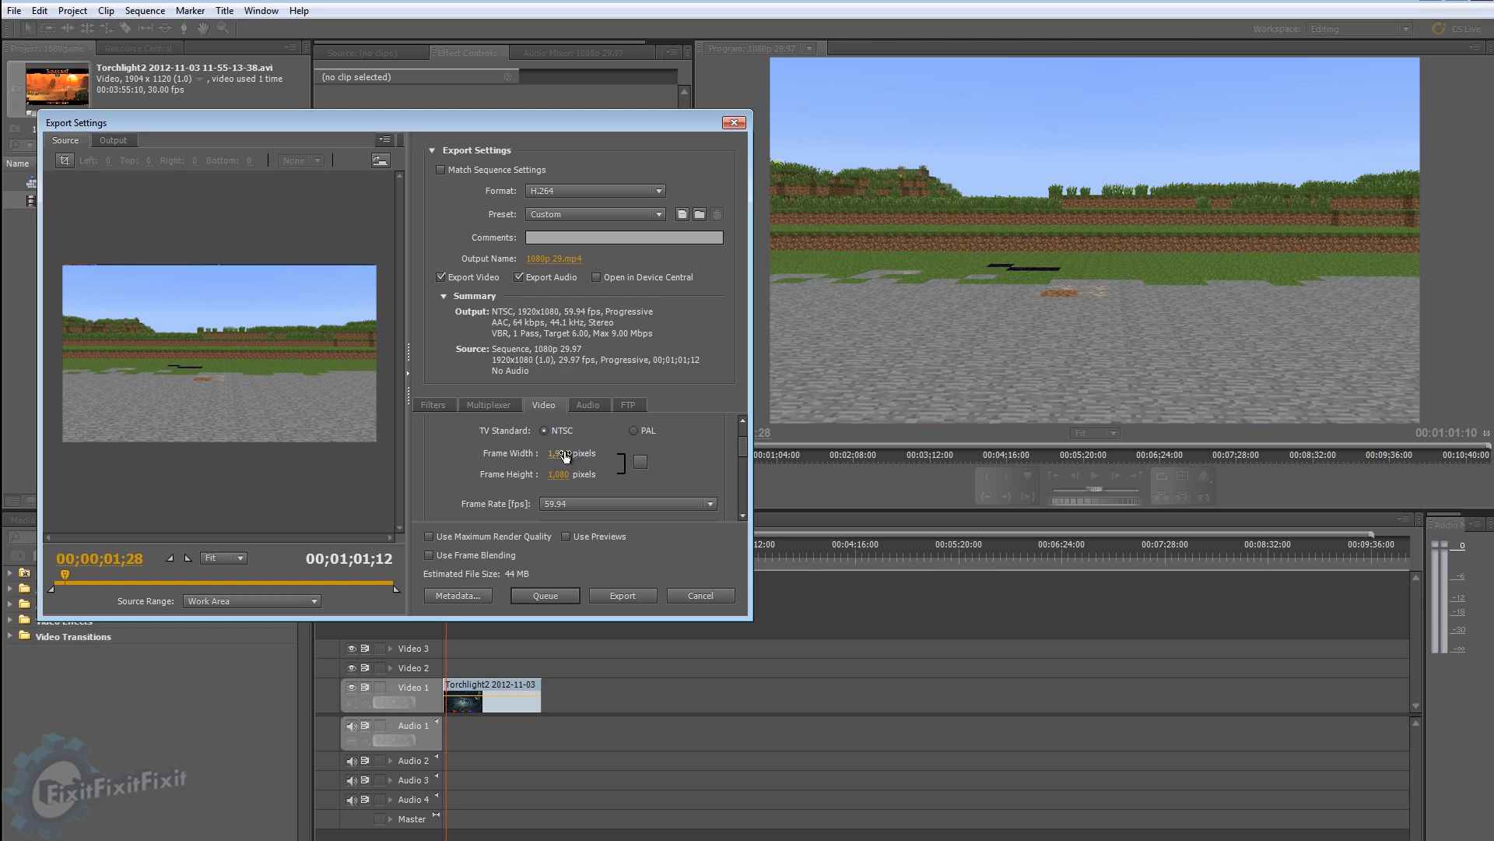
mouse_move(530, 474)
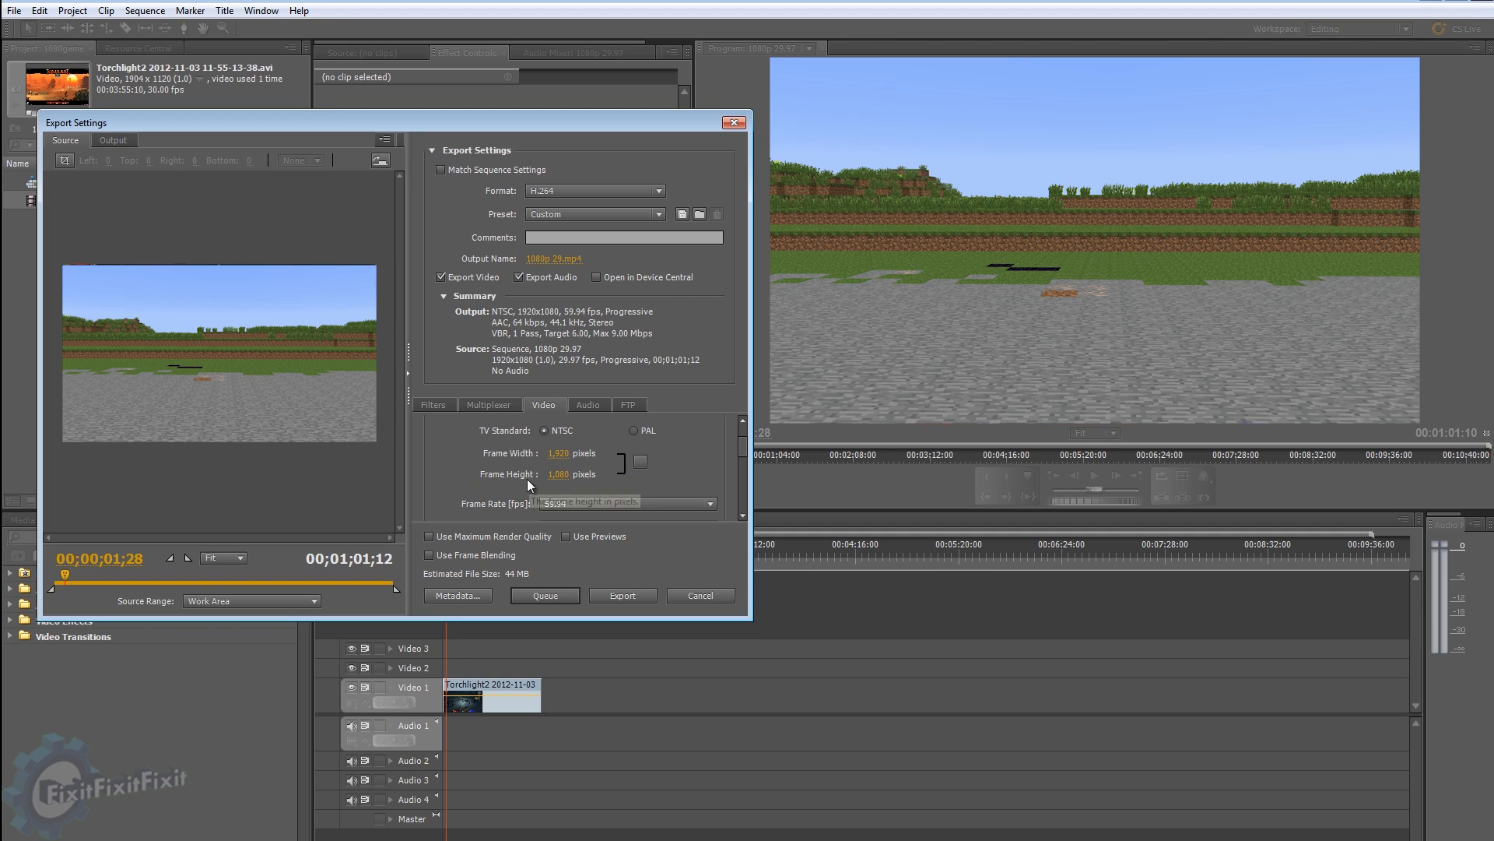
scroll("down", 3)
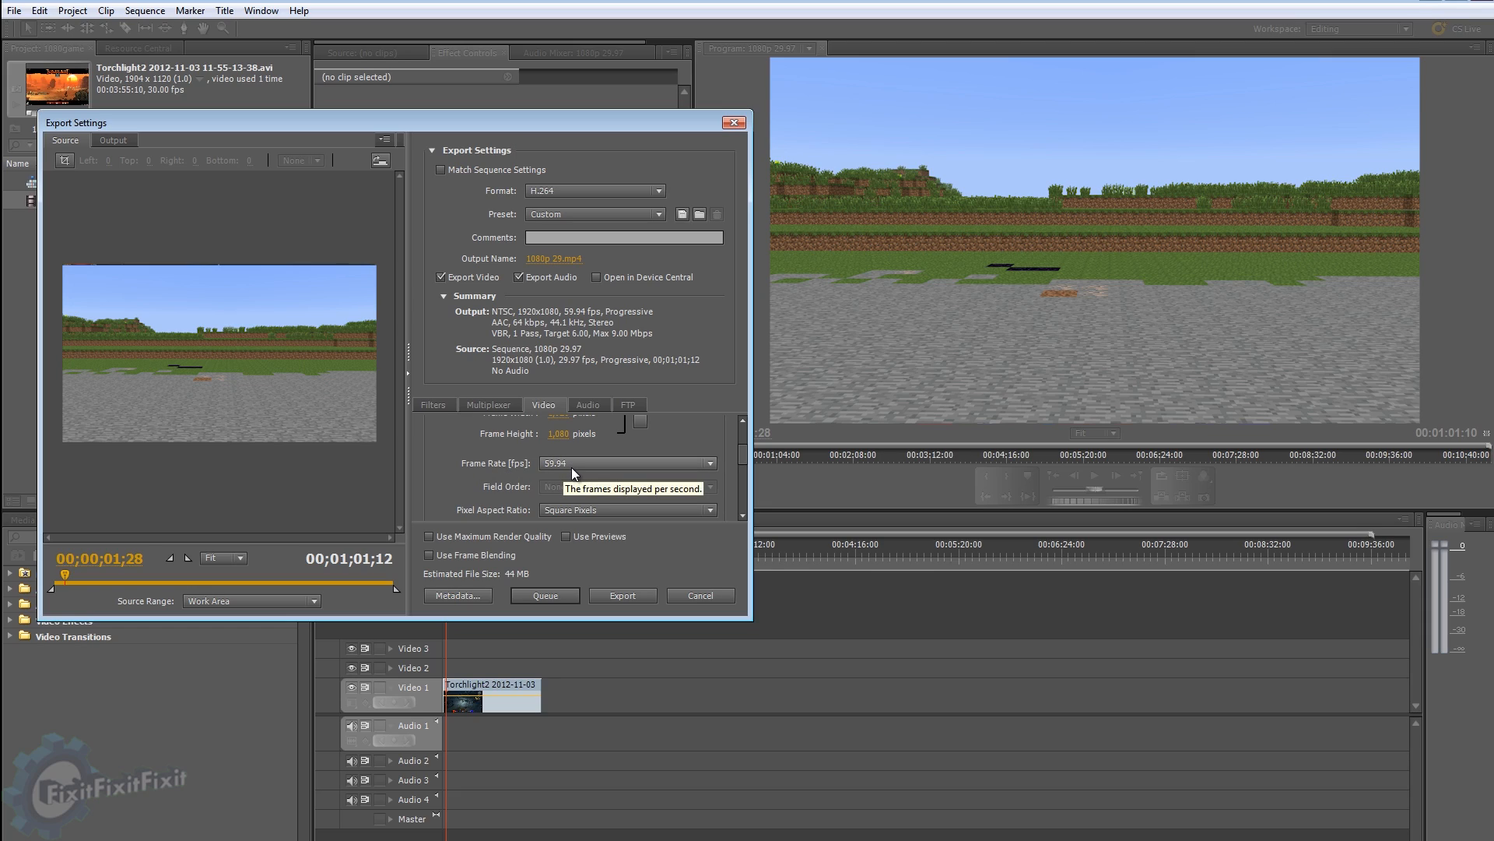
left_click(627, 463)
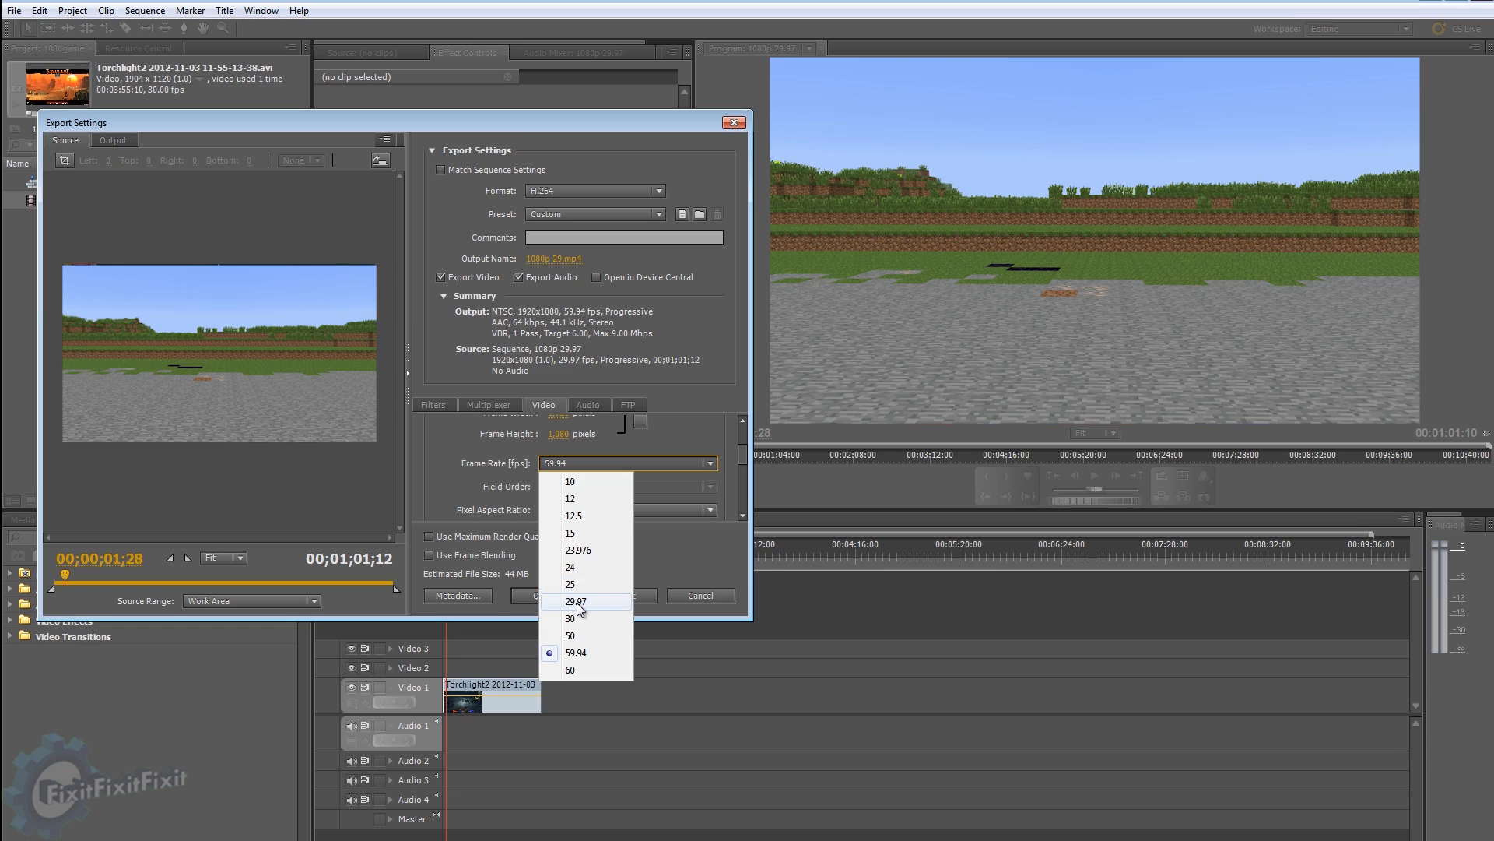
left_click(577, 601)
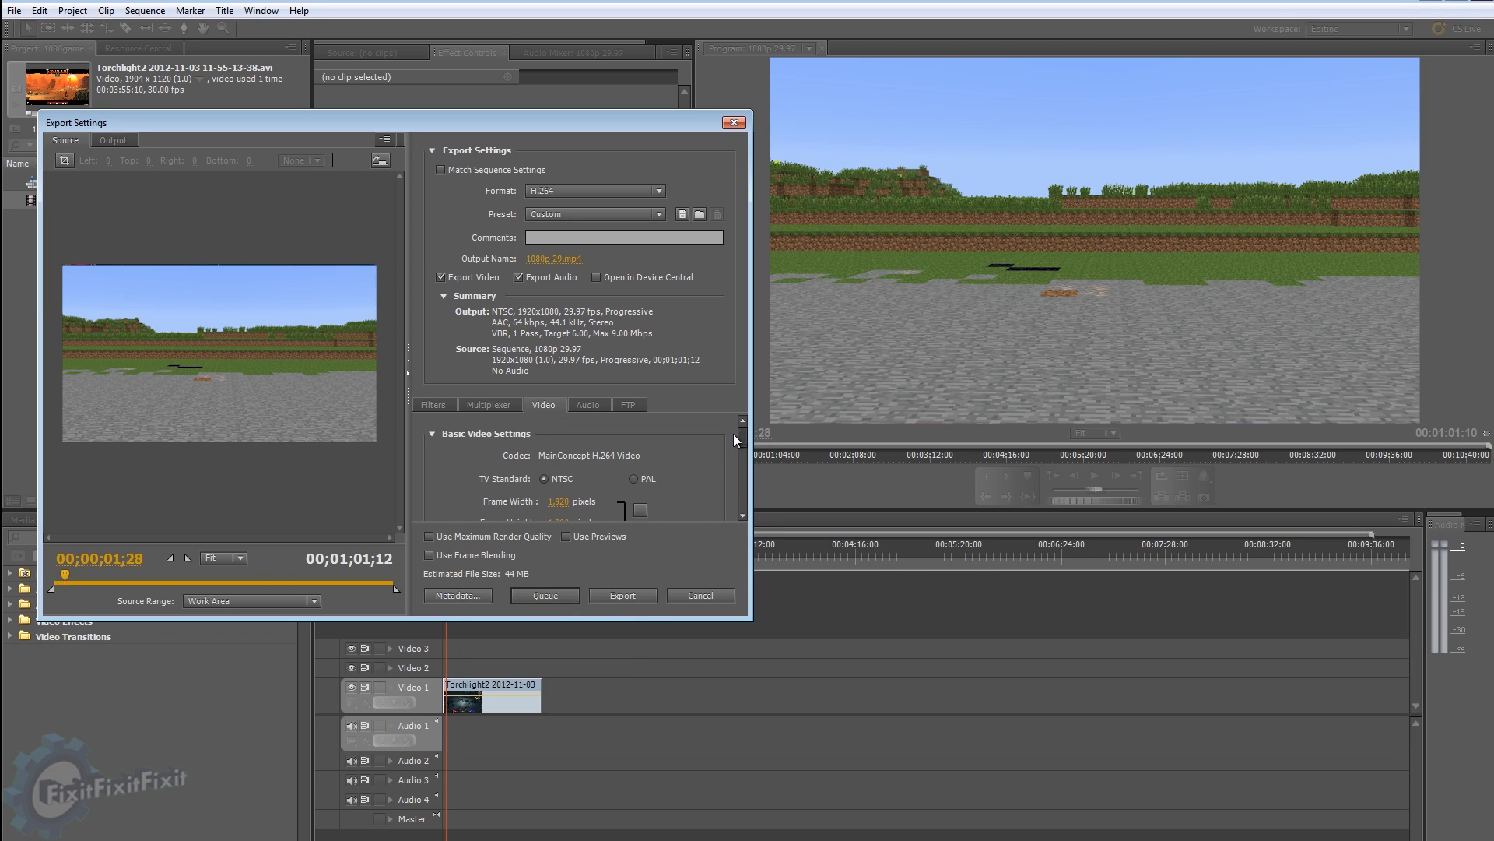
scroll("down", 3)
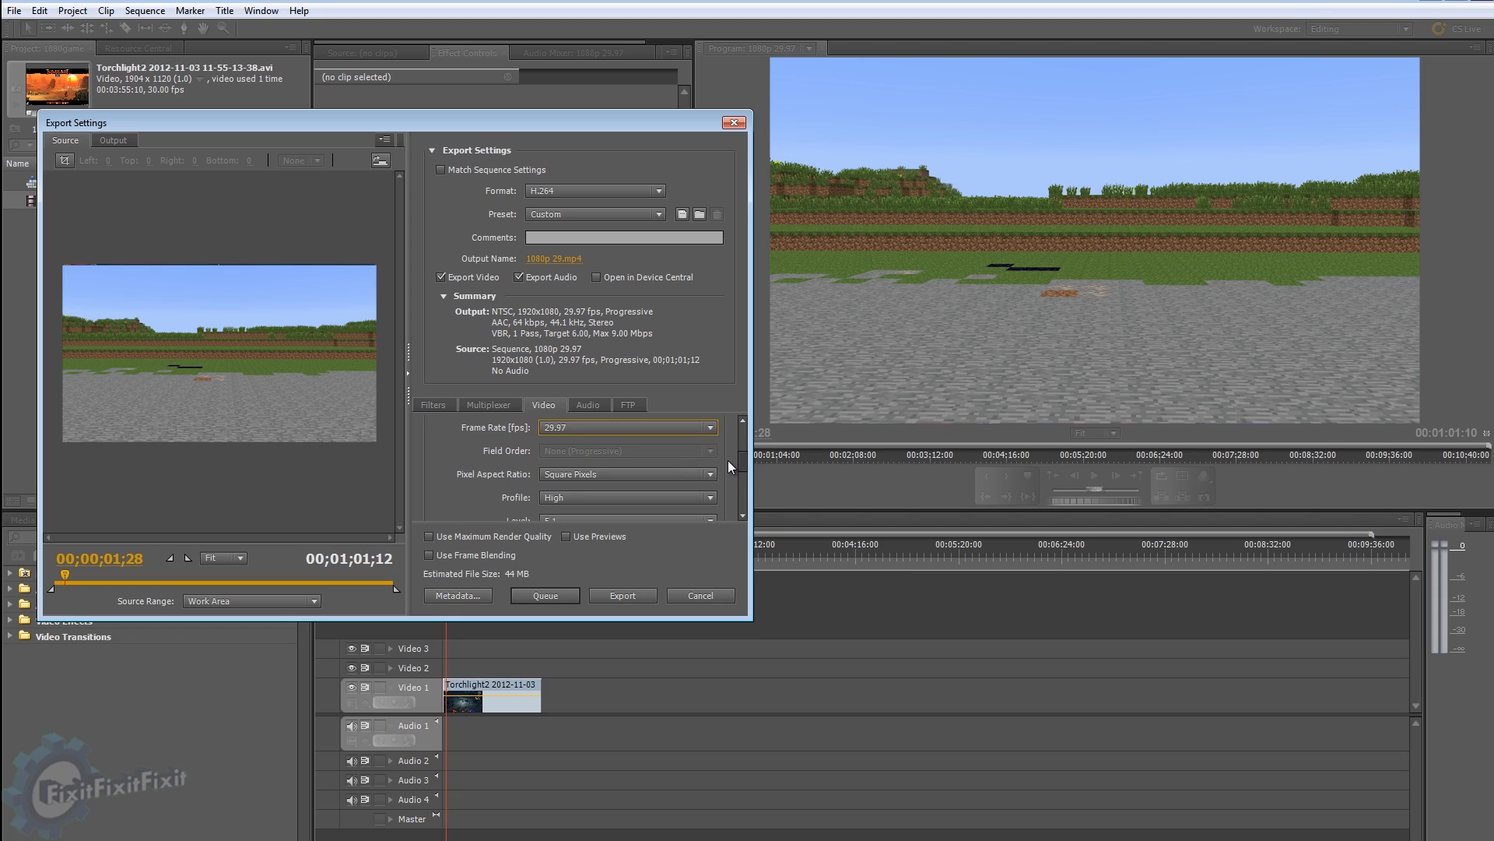
scroll("down", 3)
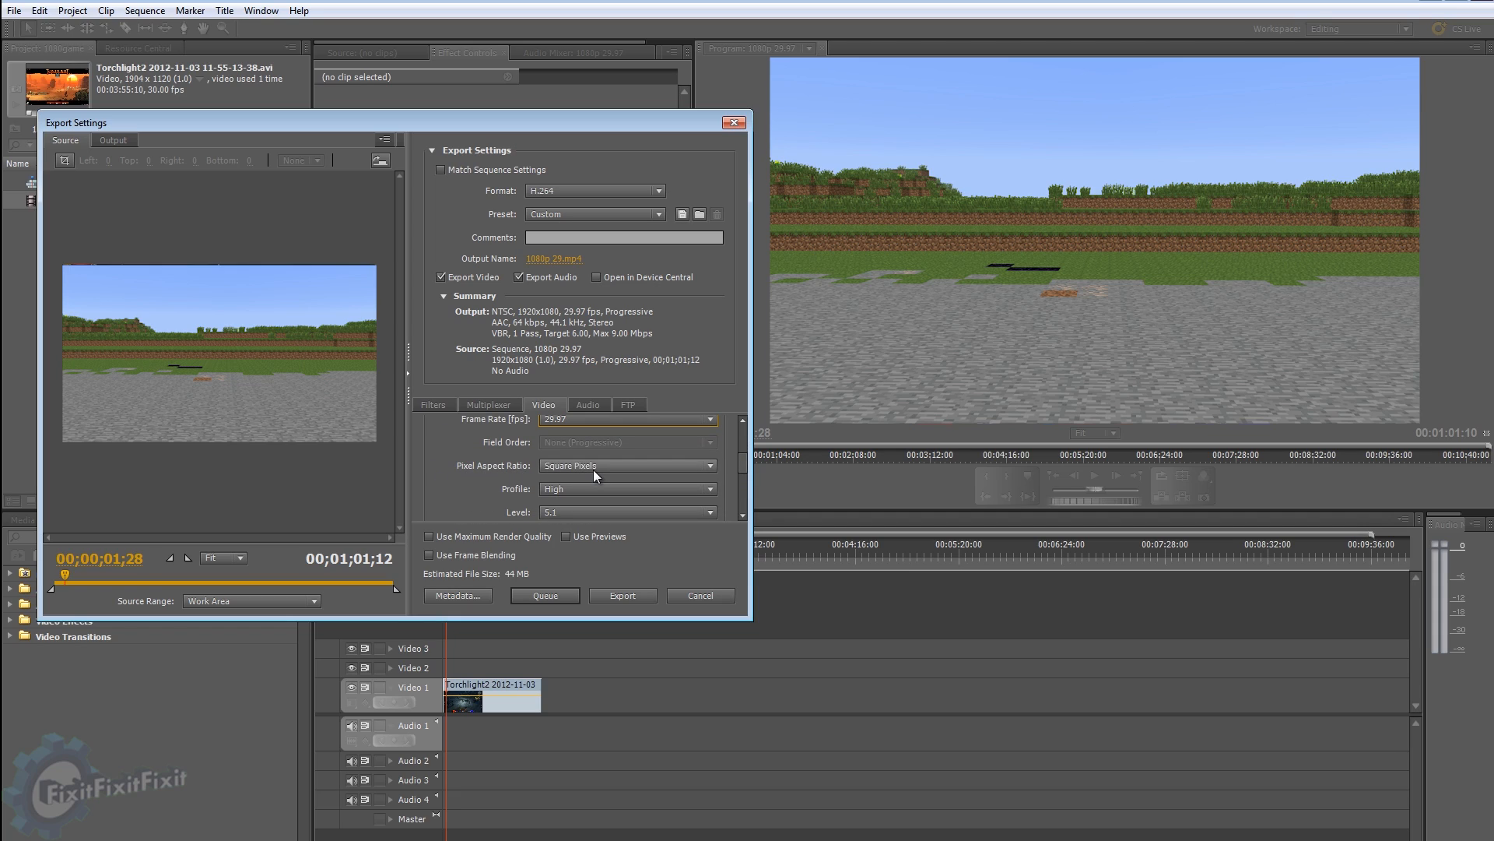
mouse_move(551, 489)
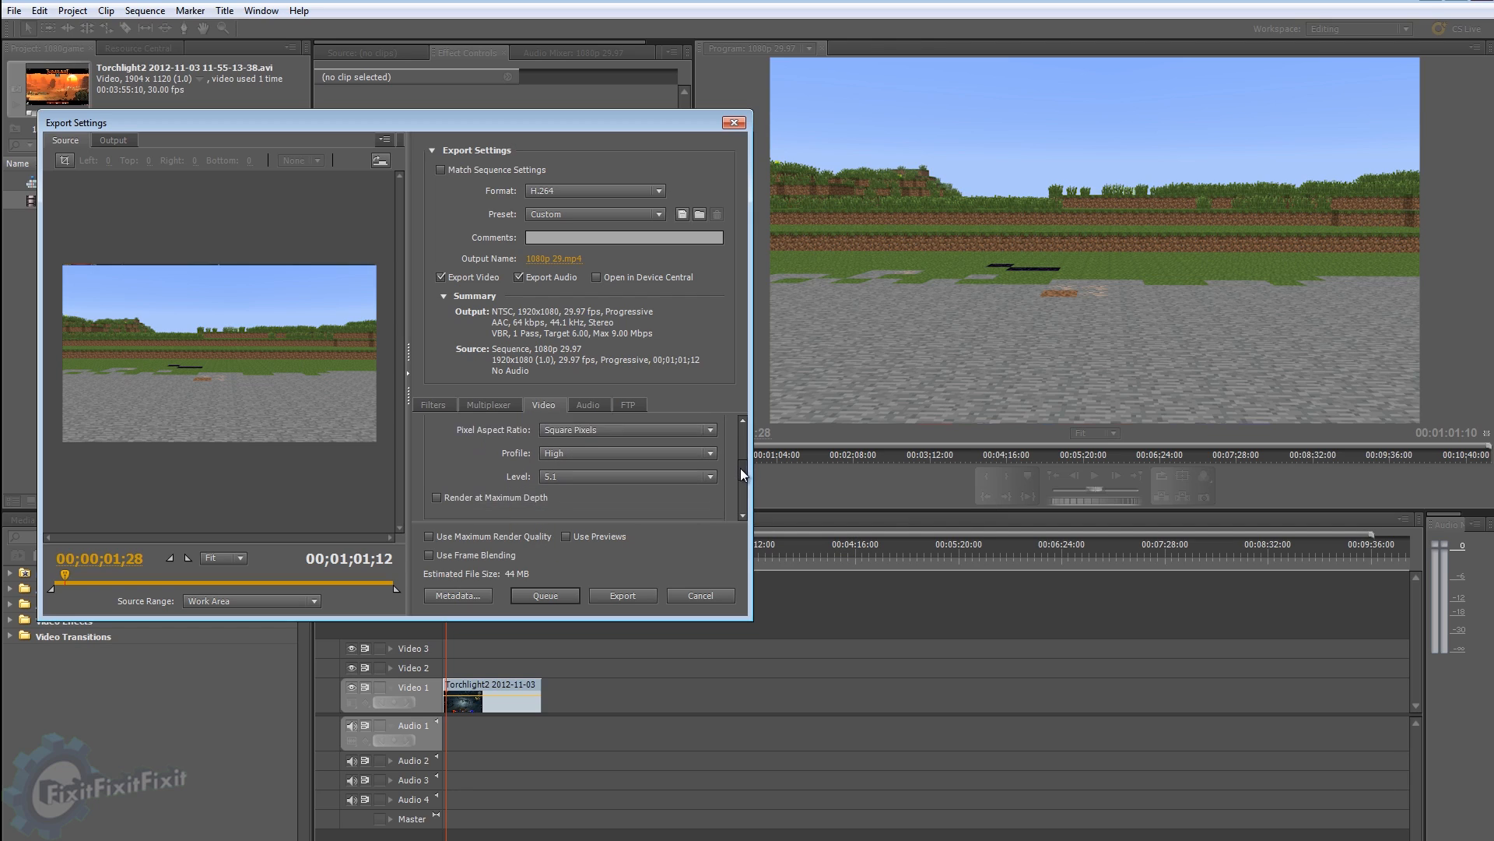
scroll("down", 3)
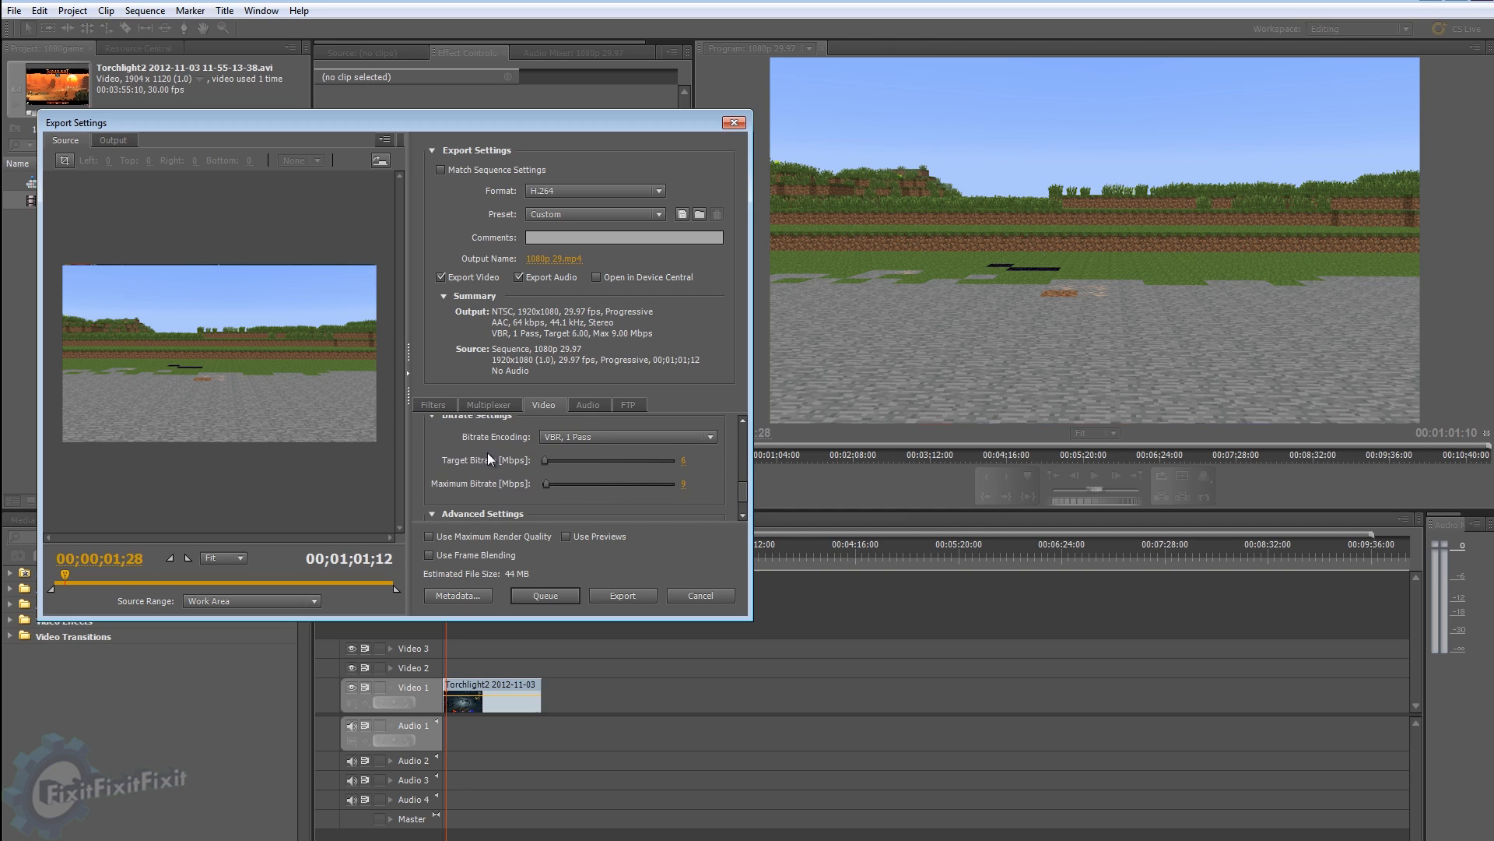
Step: Switch bitrate encoding to VBR, 2 Pass with 18 Mbps target and maximum bitrate
left_click(628, 437)
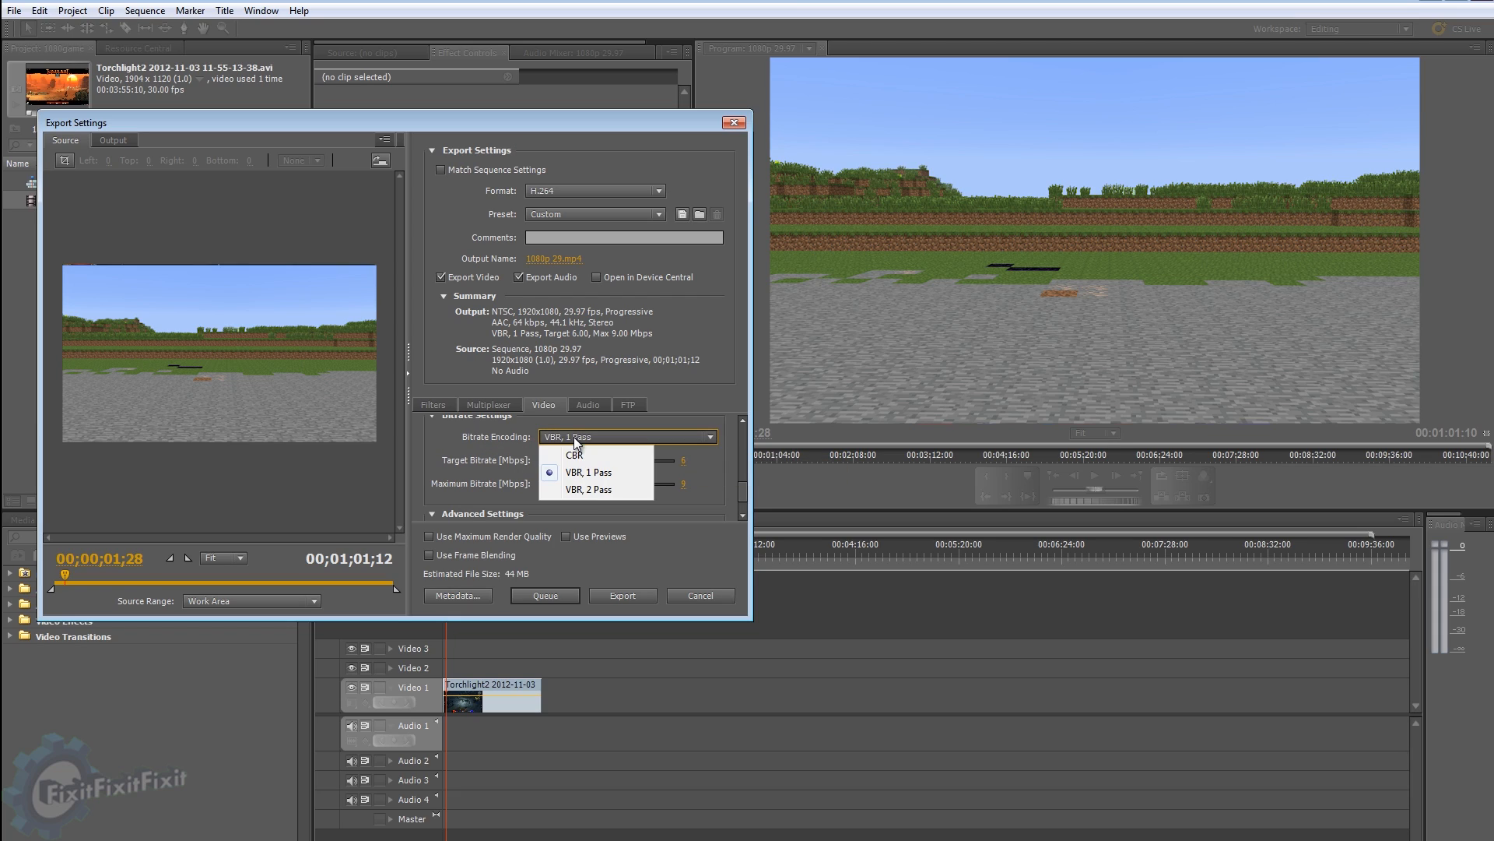
mouse_move(590, 489)
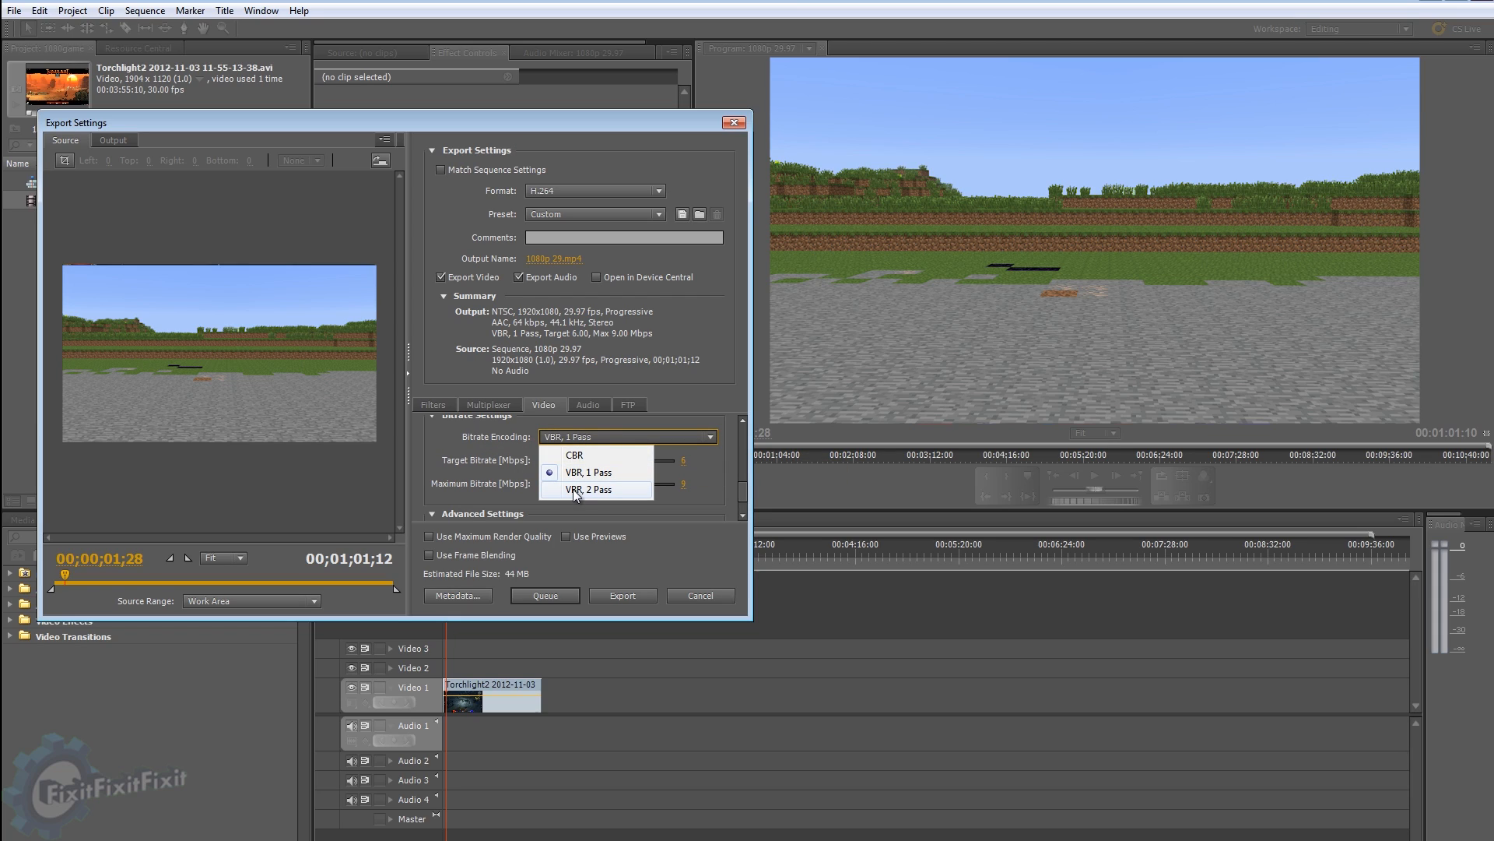
left_click(589, 489)
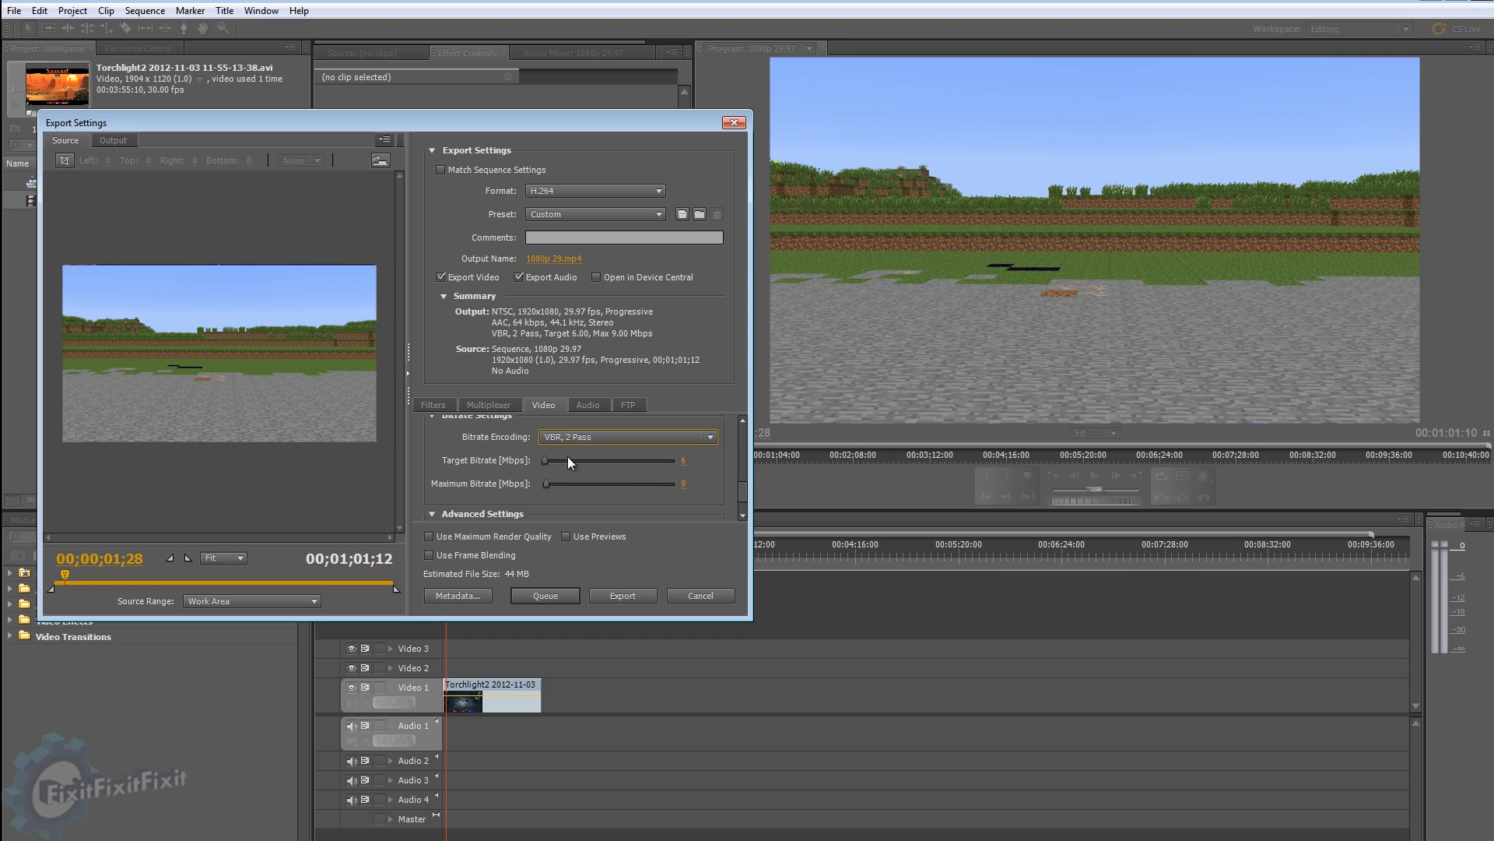
mouse_move(542, 468)
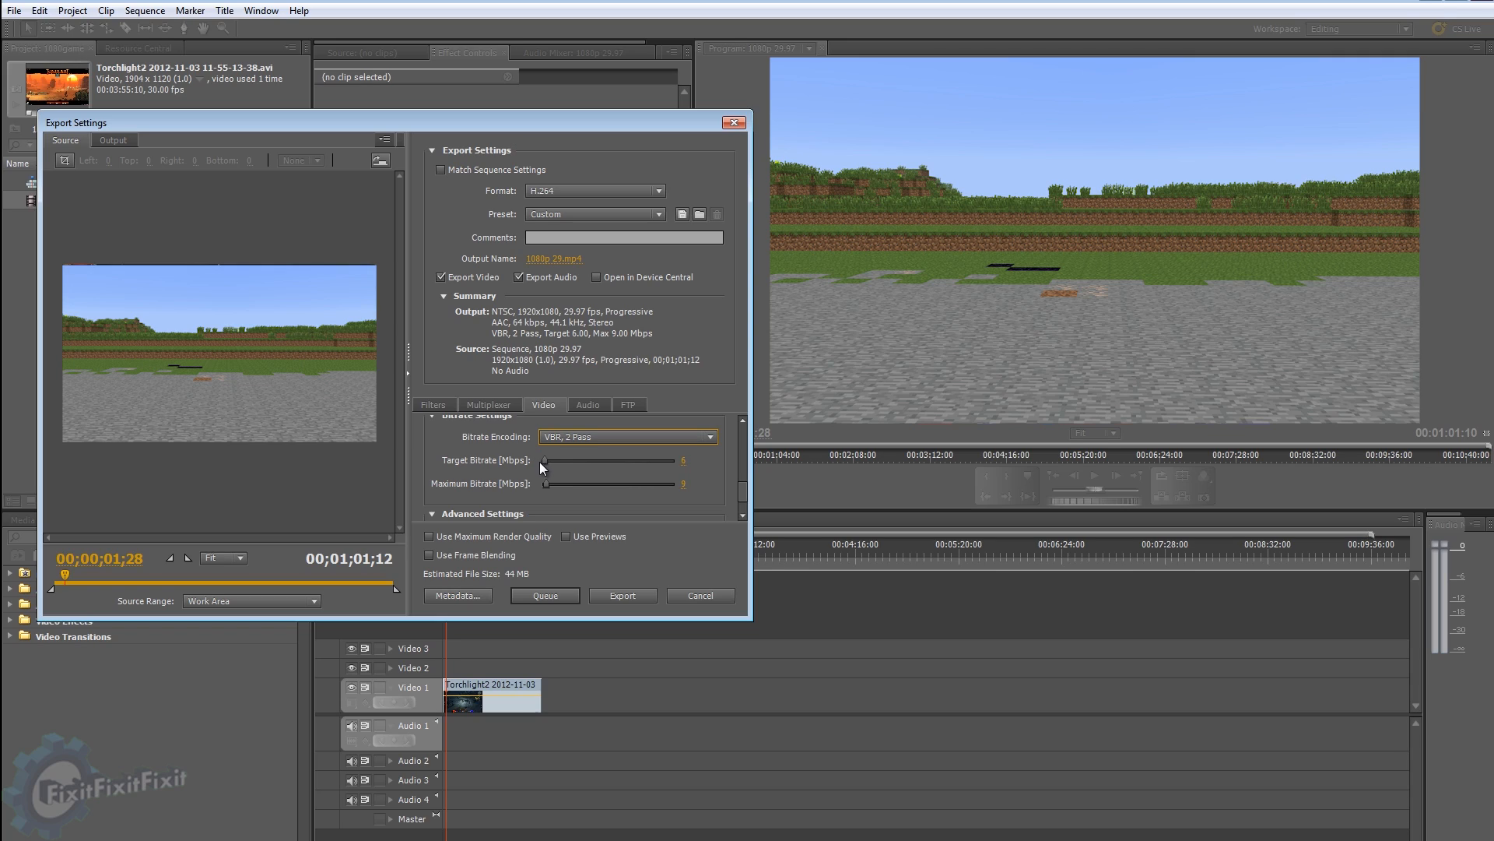
mouse_move(544, 481)
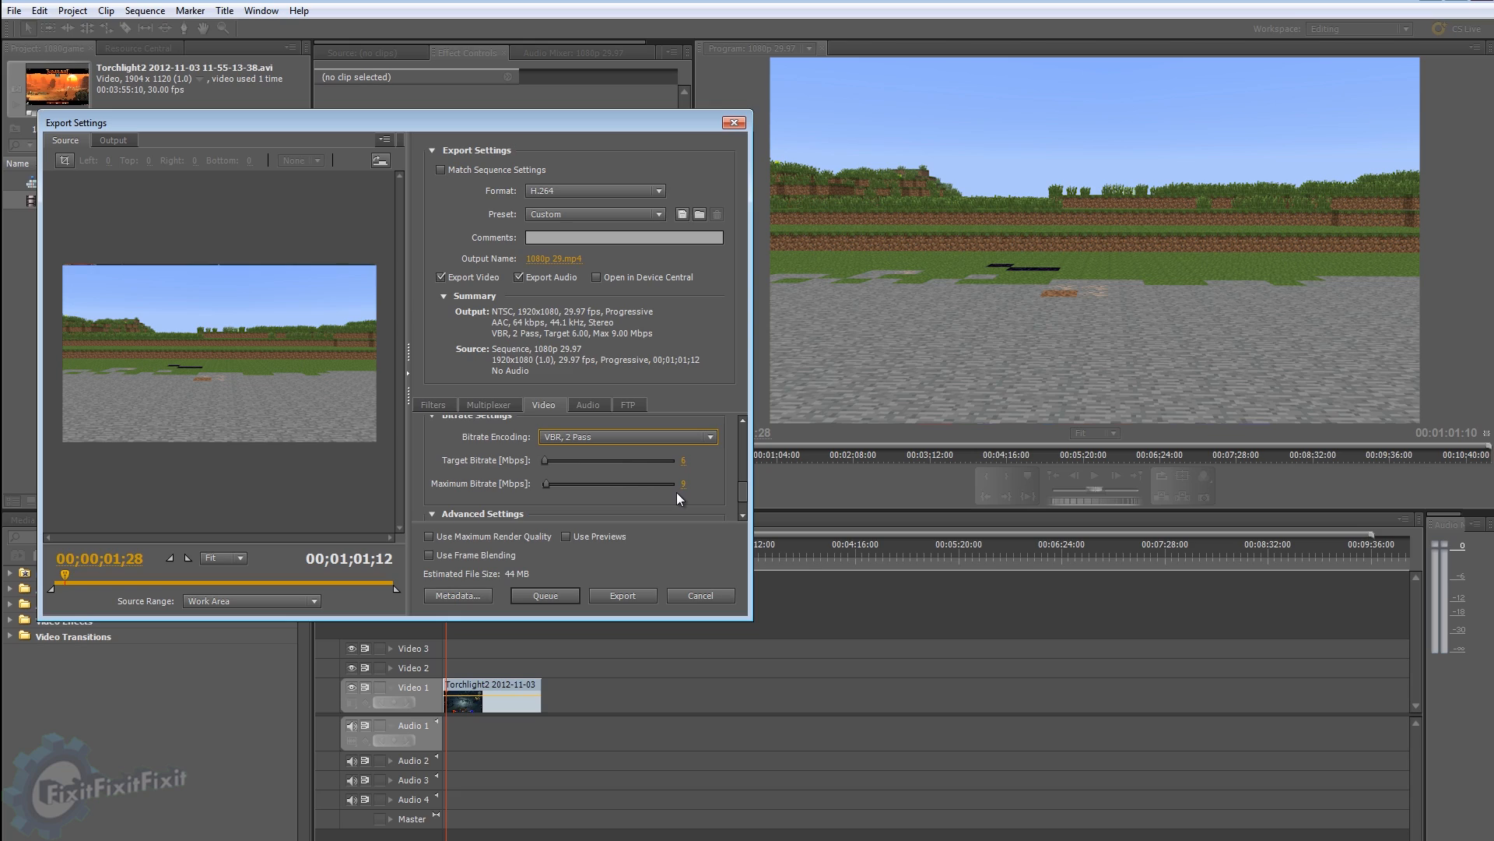
left_click_drag(680, 459, 549, 459)
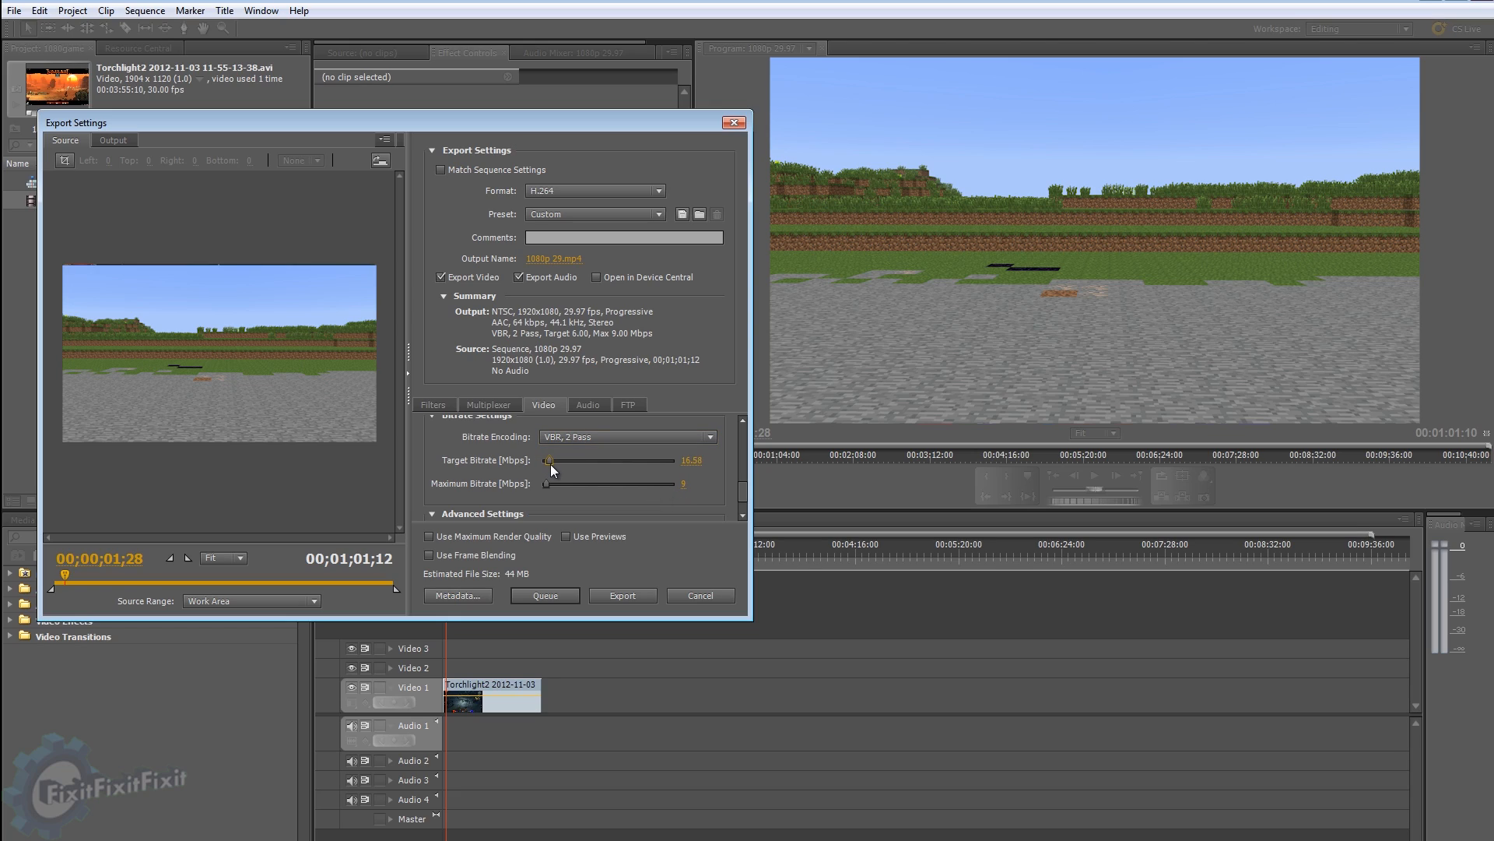
left_click_drag(548, 460, 556, 460)
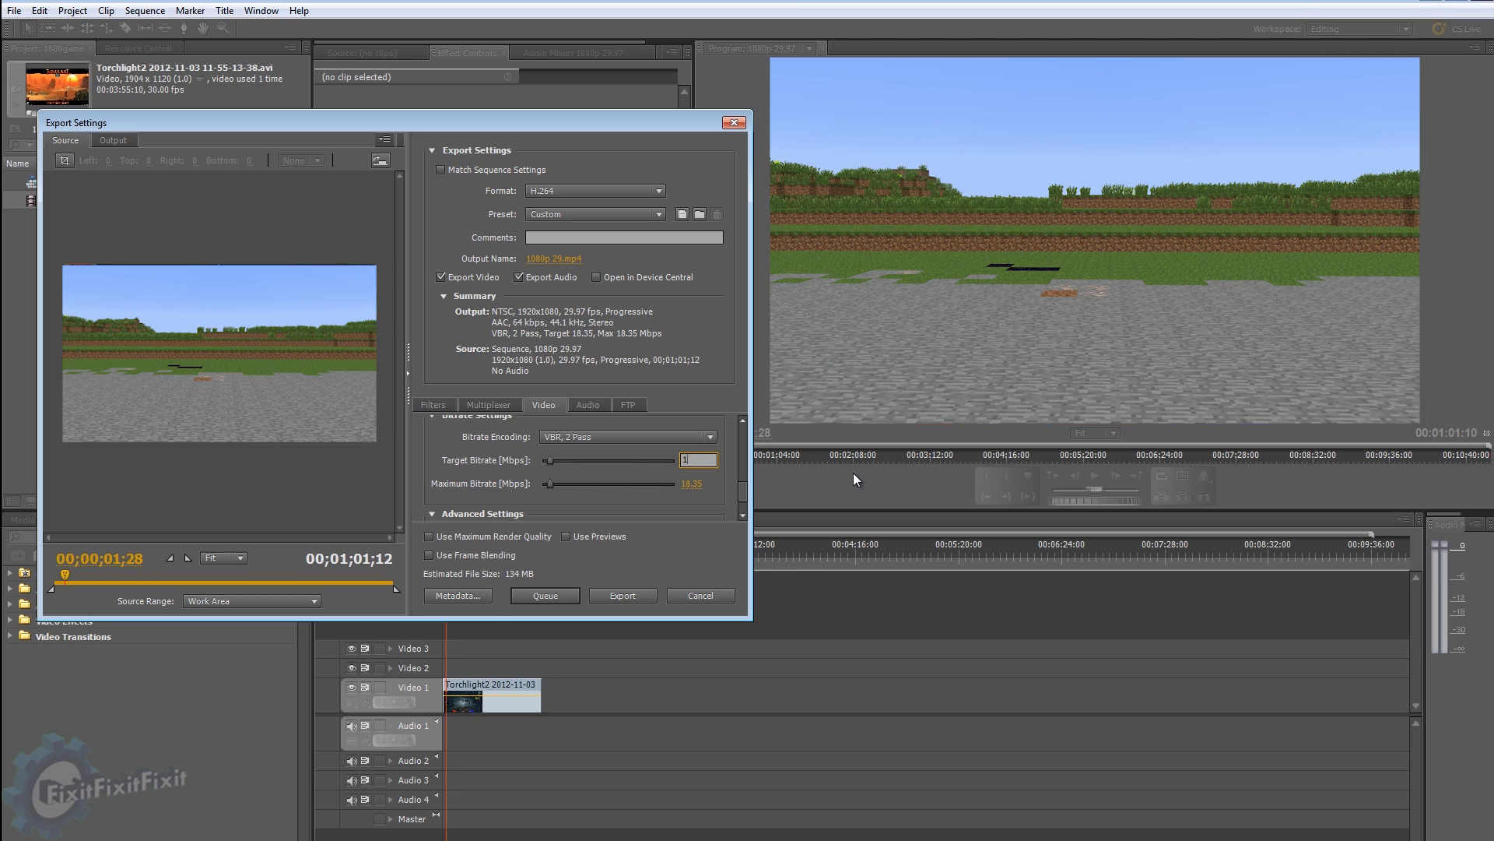
type("180")
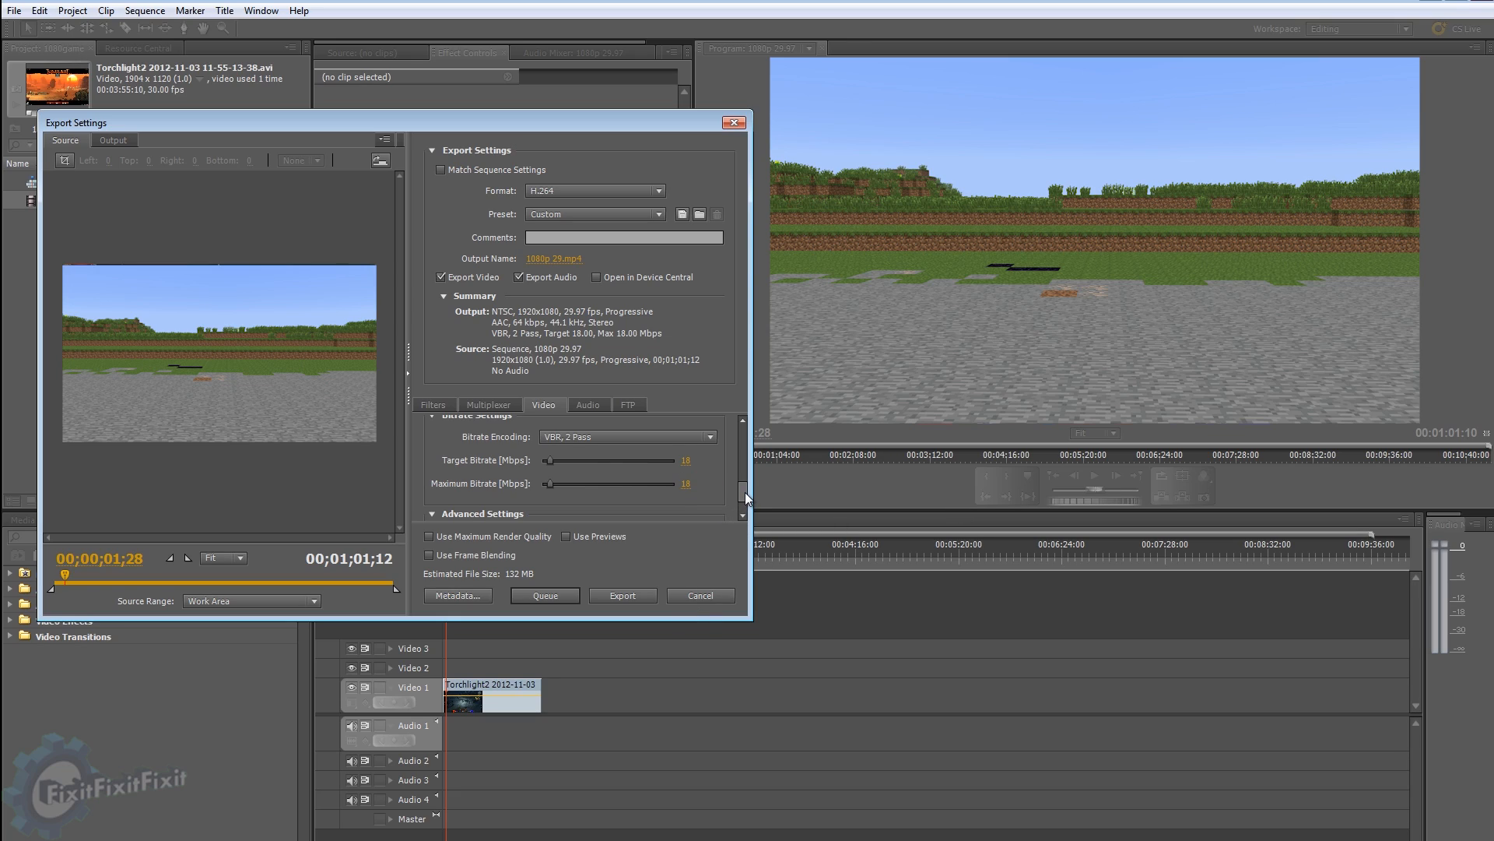
Step: Enable Use Maximum Render Quality at the bottom of the settings
scroll("down", 3)
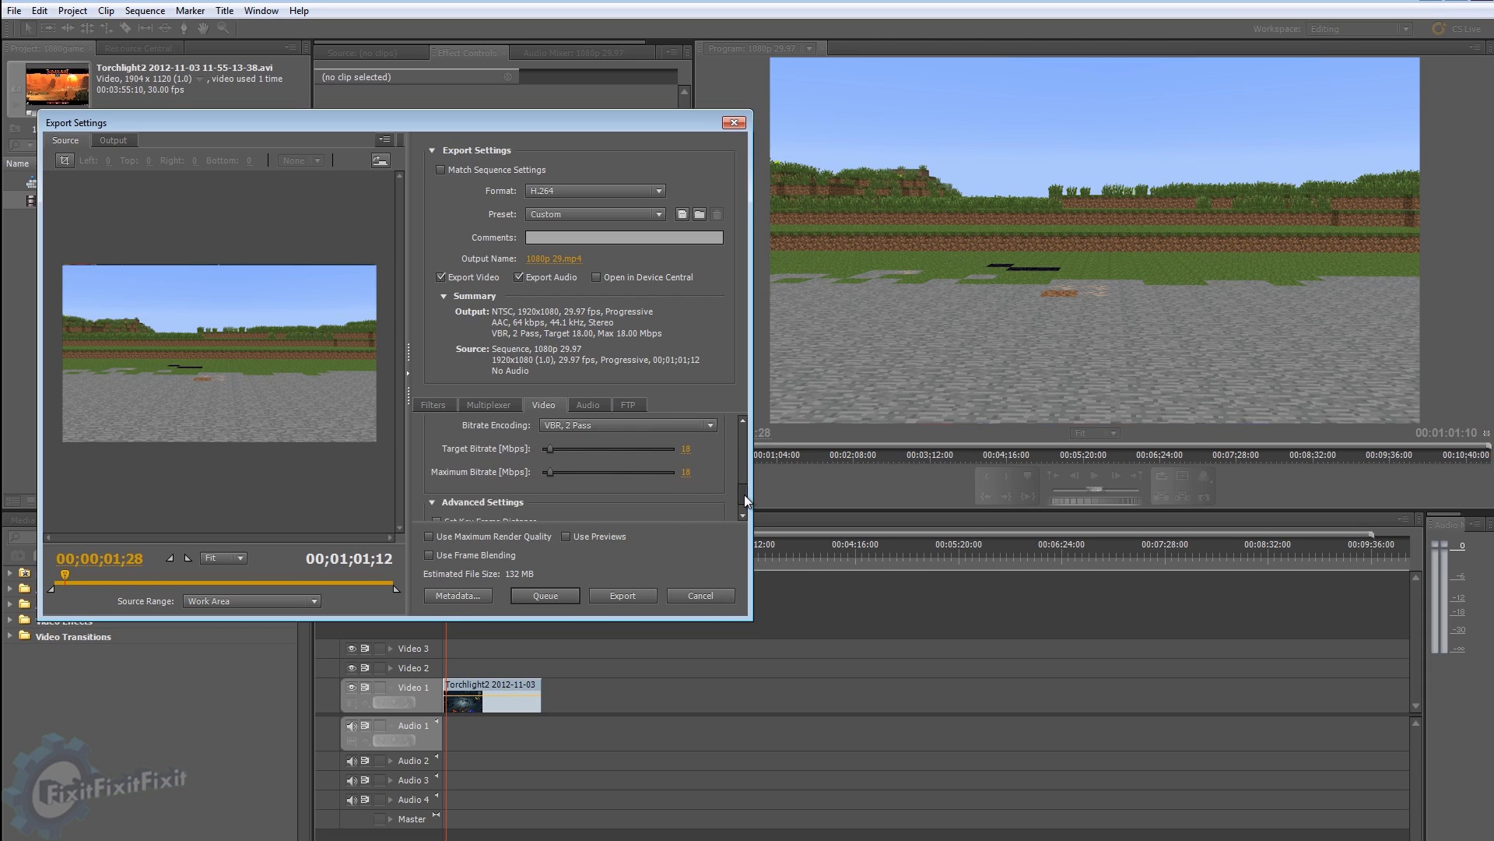
scroll("down", 3)
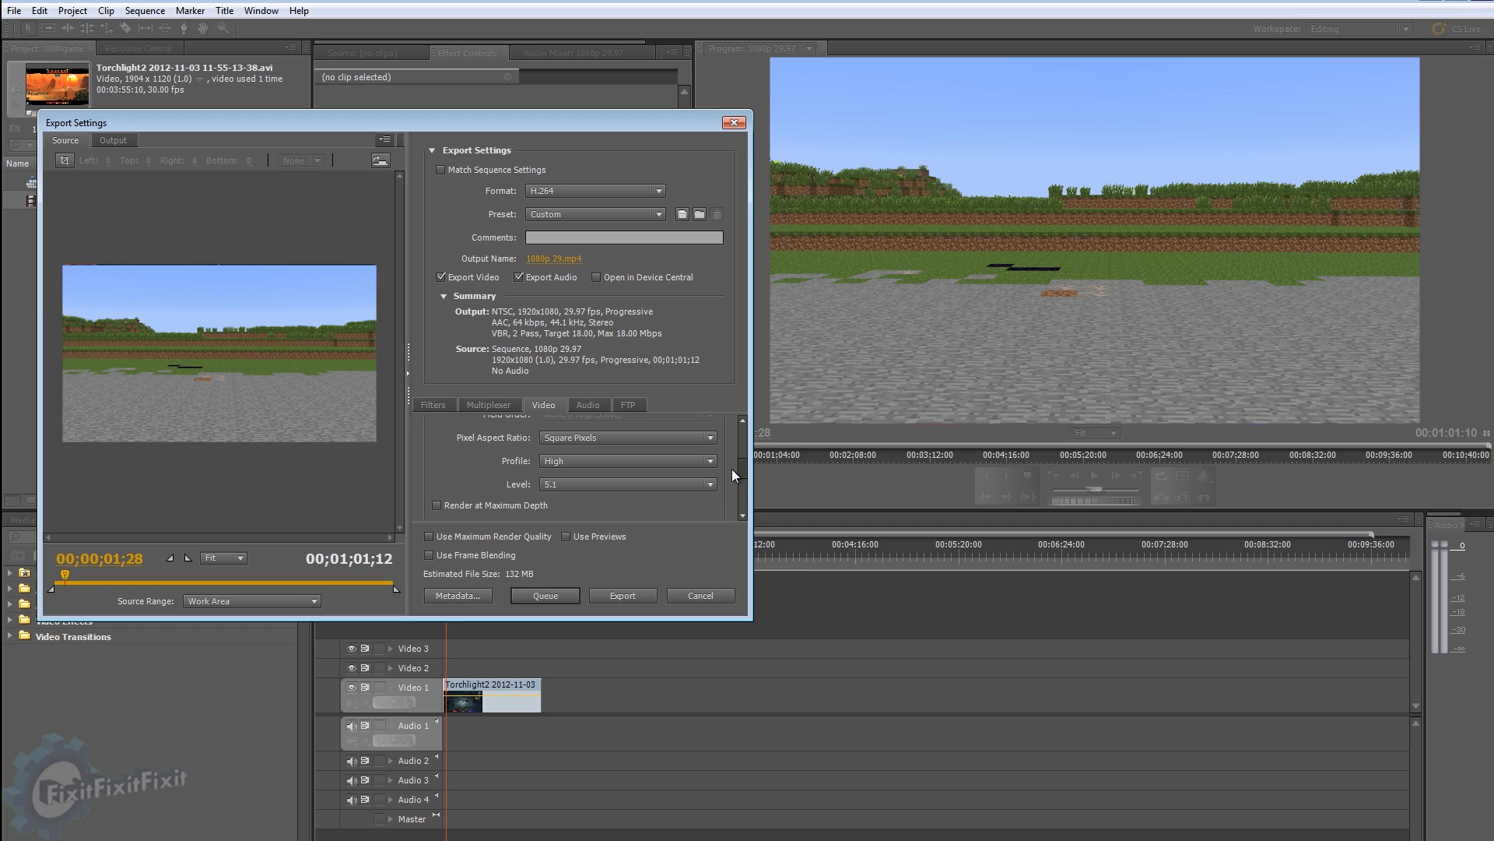
scroll("down", 3)
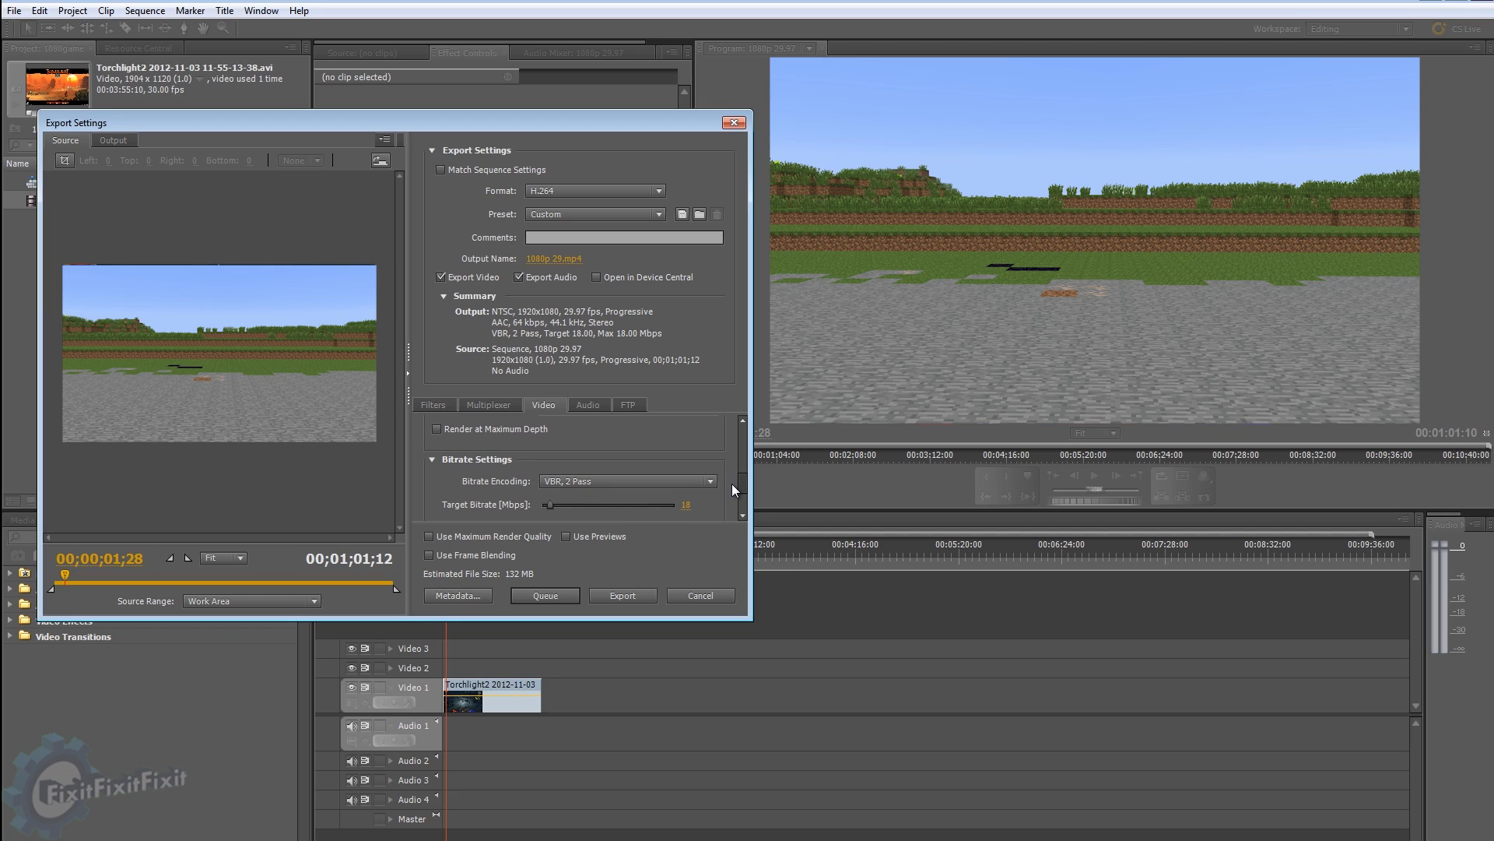
scroll("down", 3)
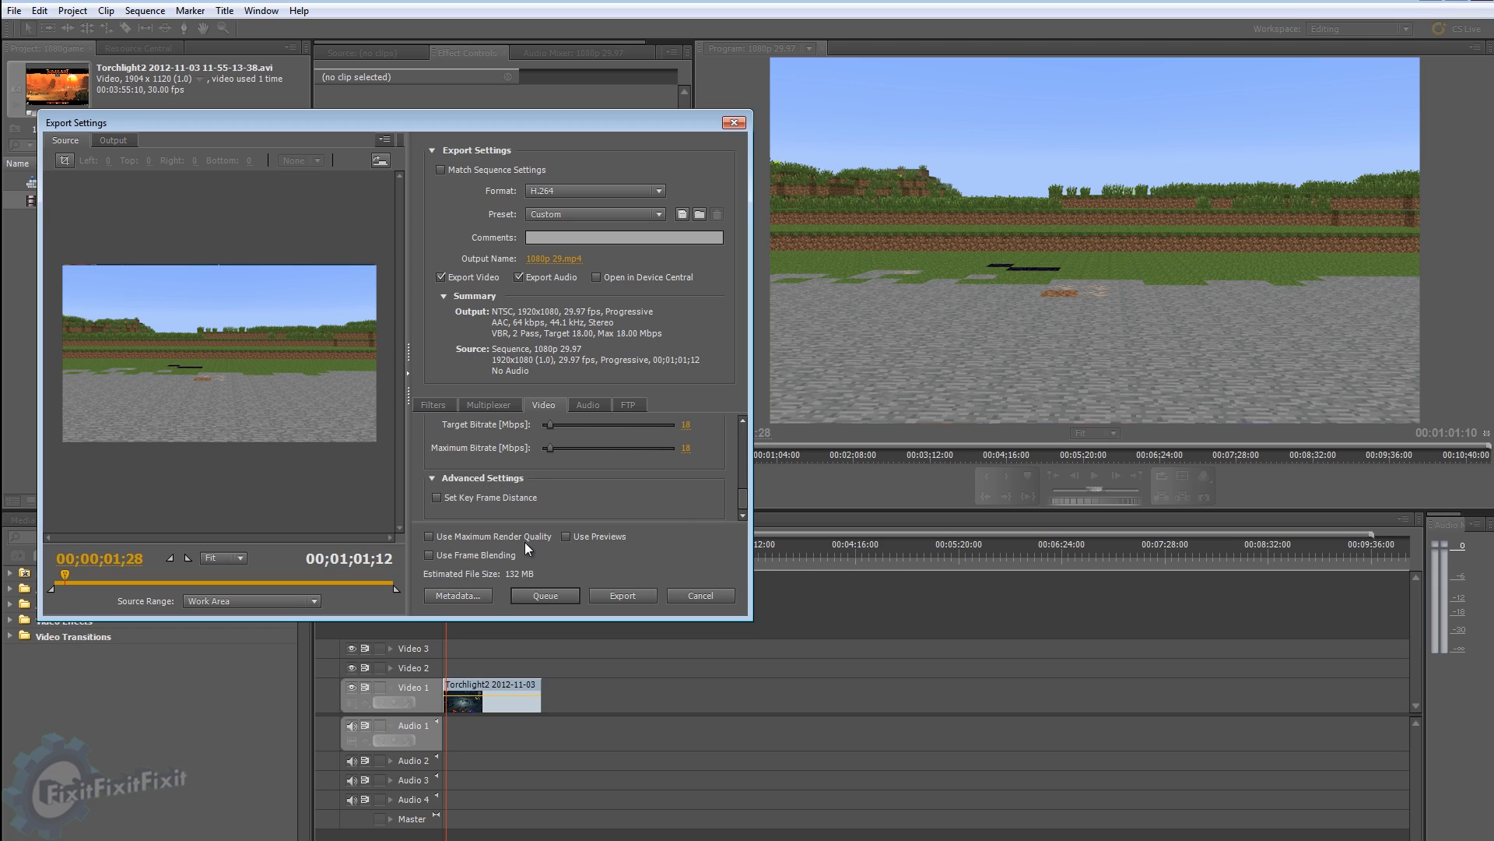
left_click(441, 536)
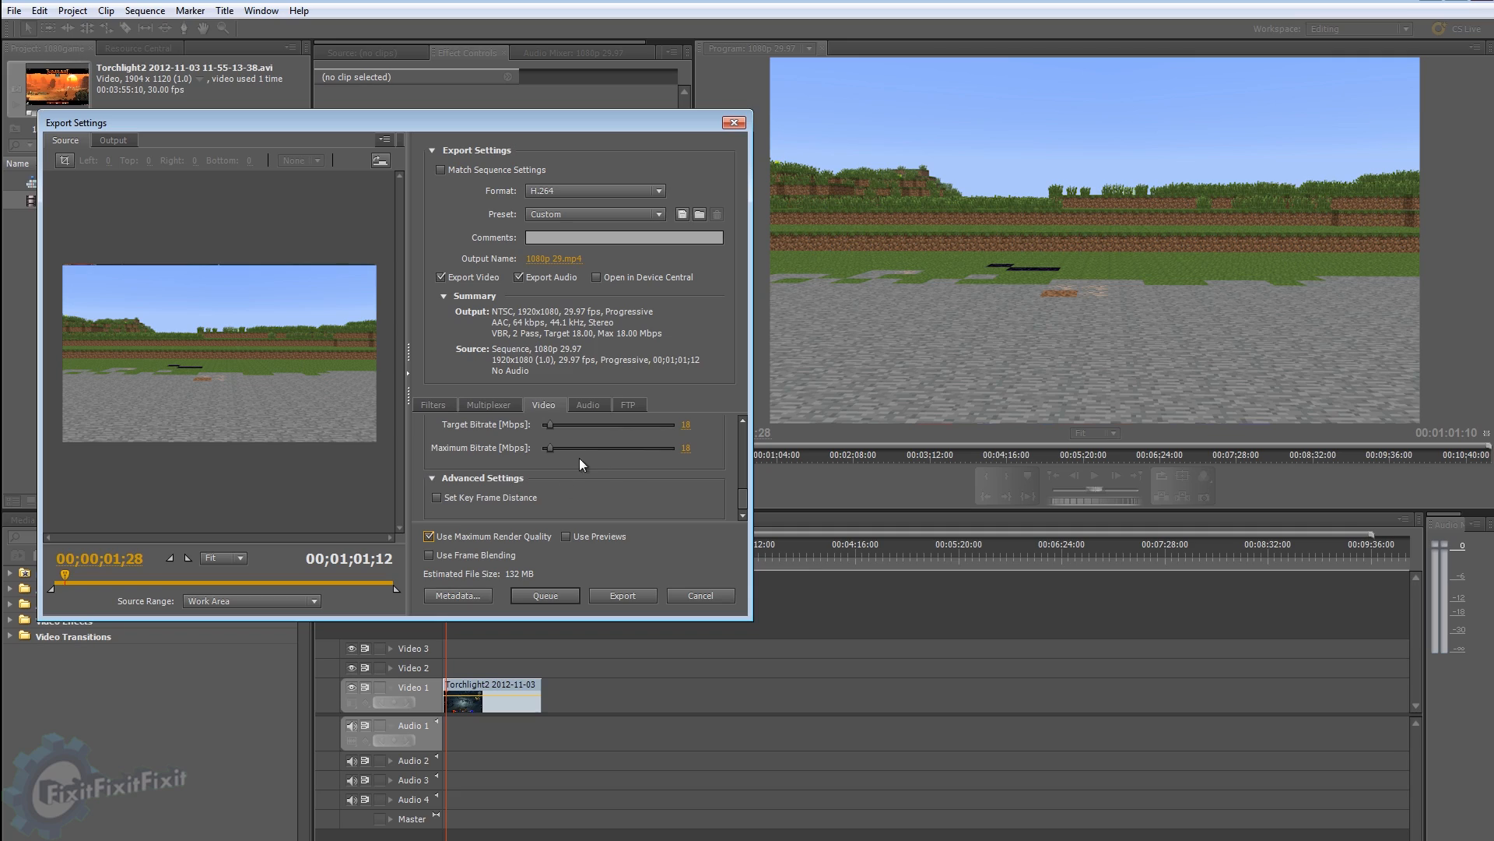
mouse_move(569, 425)
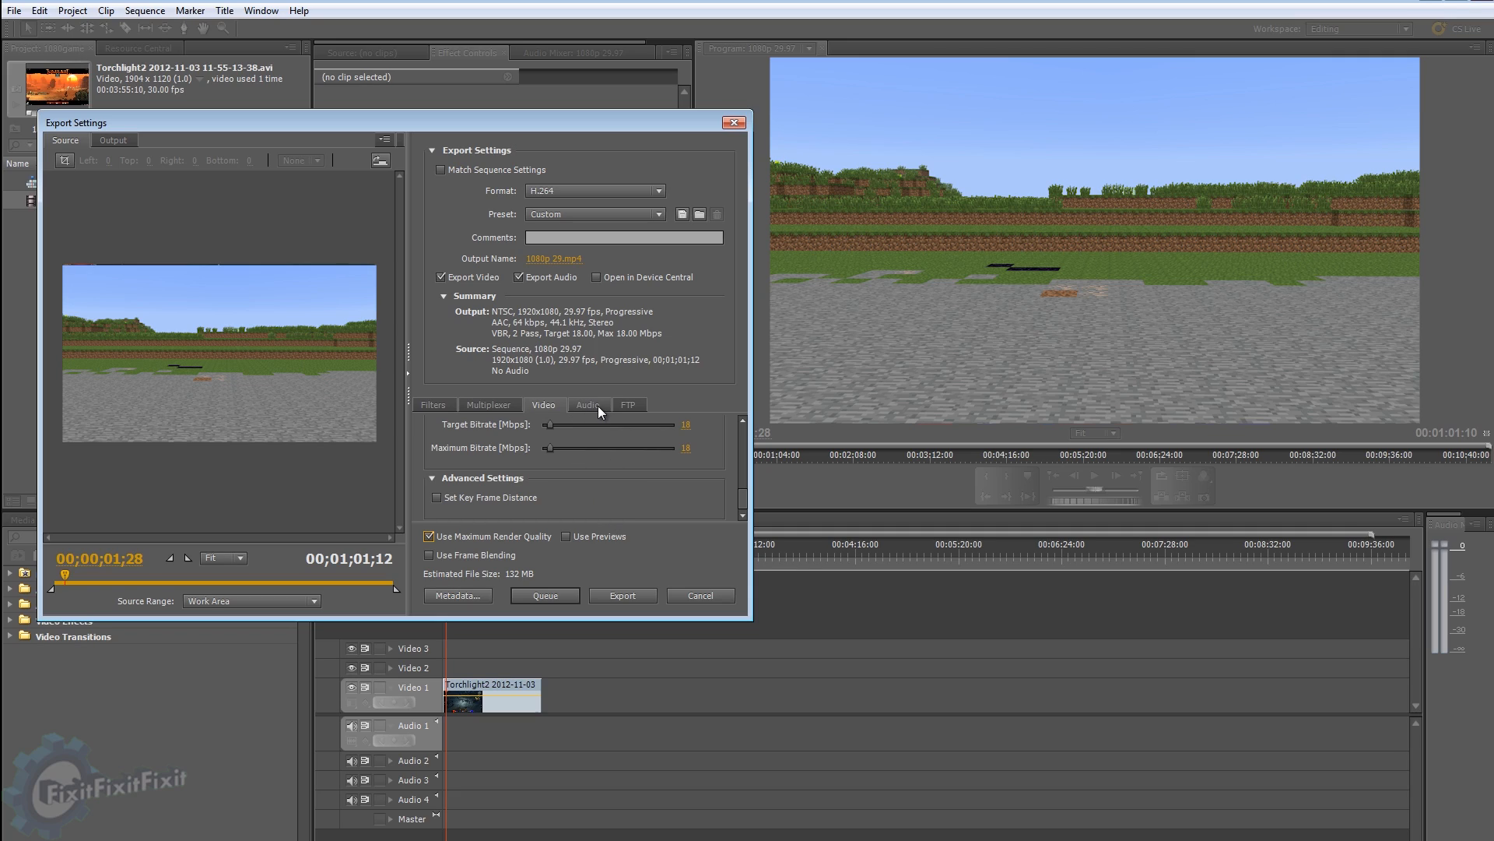
Step: Set the AAC audio bitrate to 192 kbps, then return to the Video settings
left_click(588, 404)
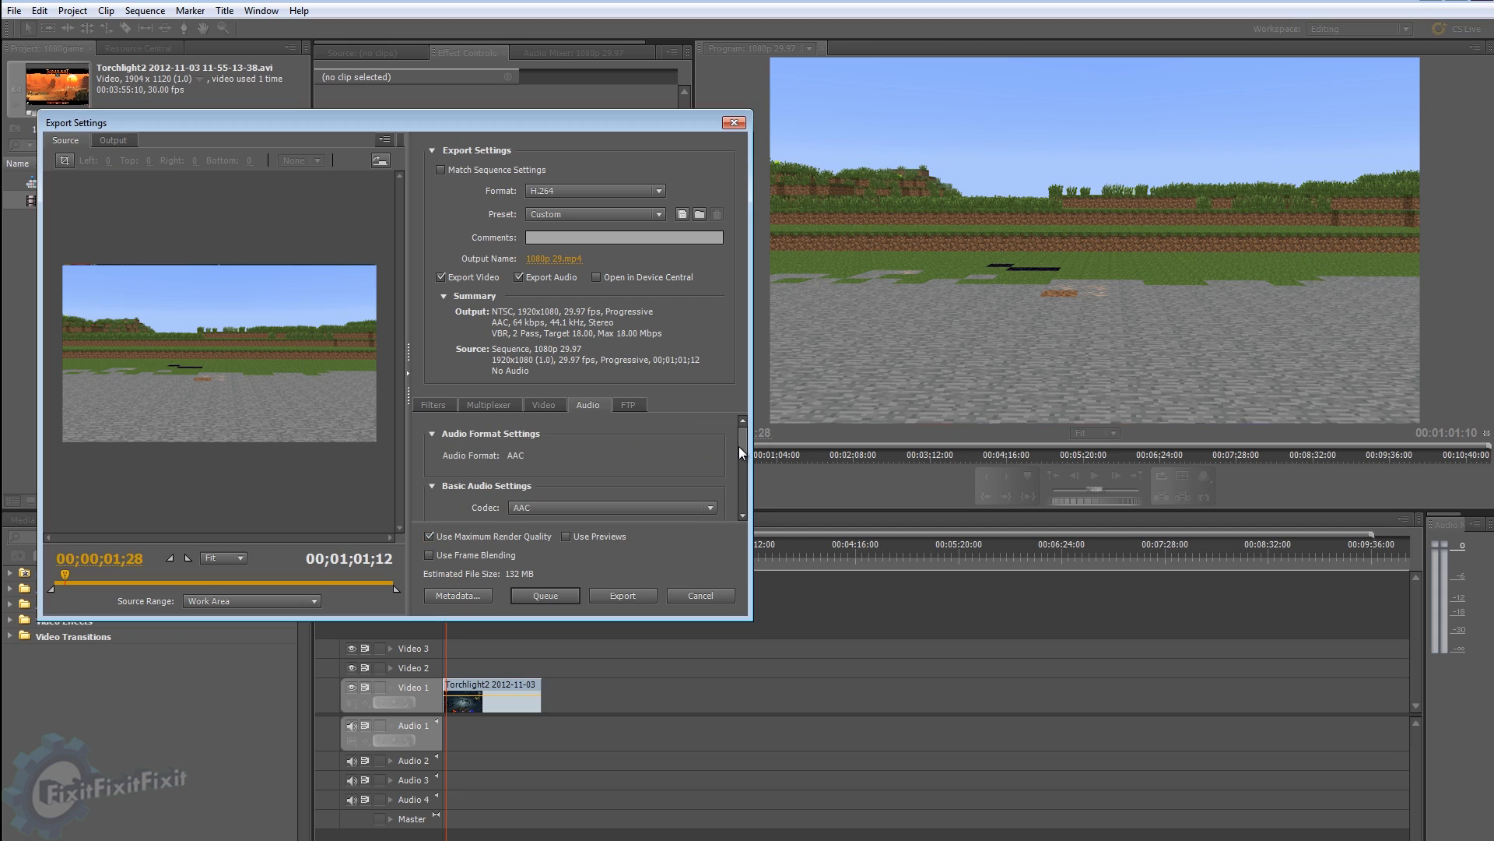
scroll("down", 3)
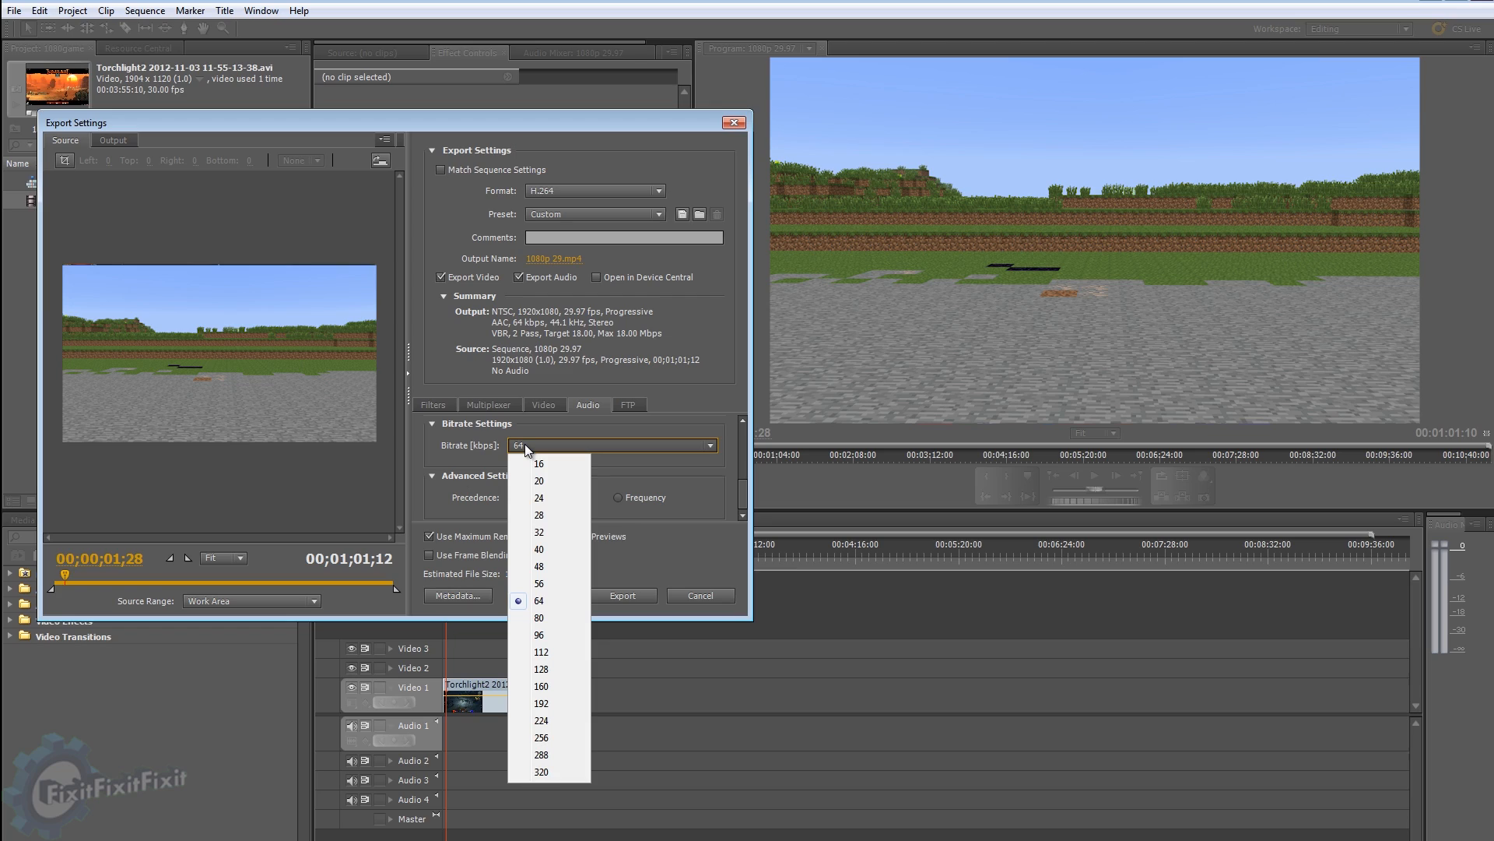
mouse_move(562, 667)
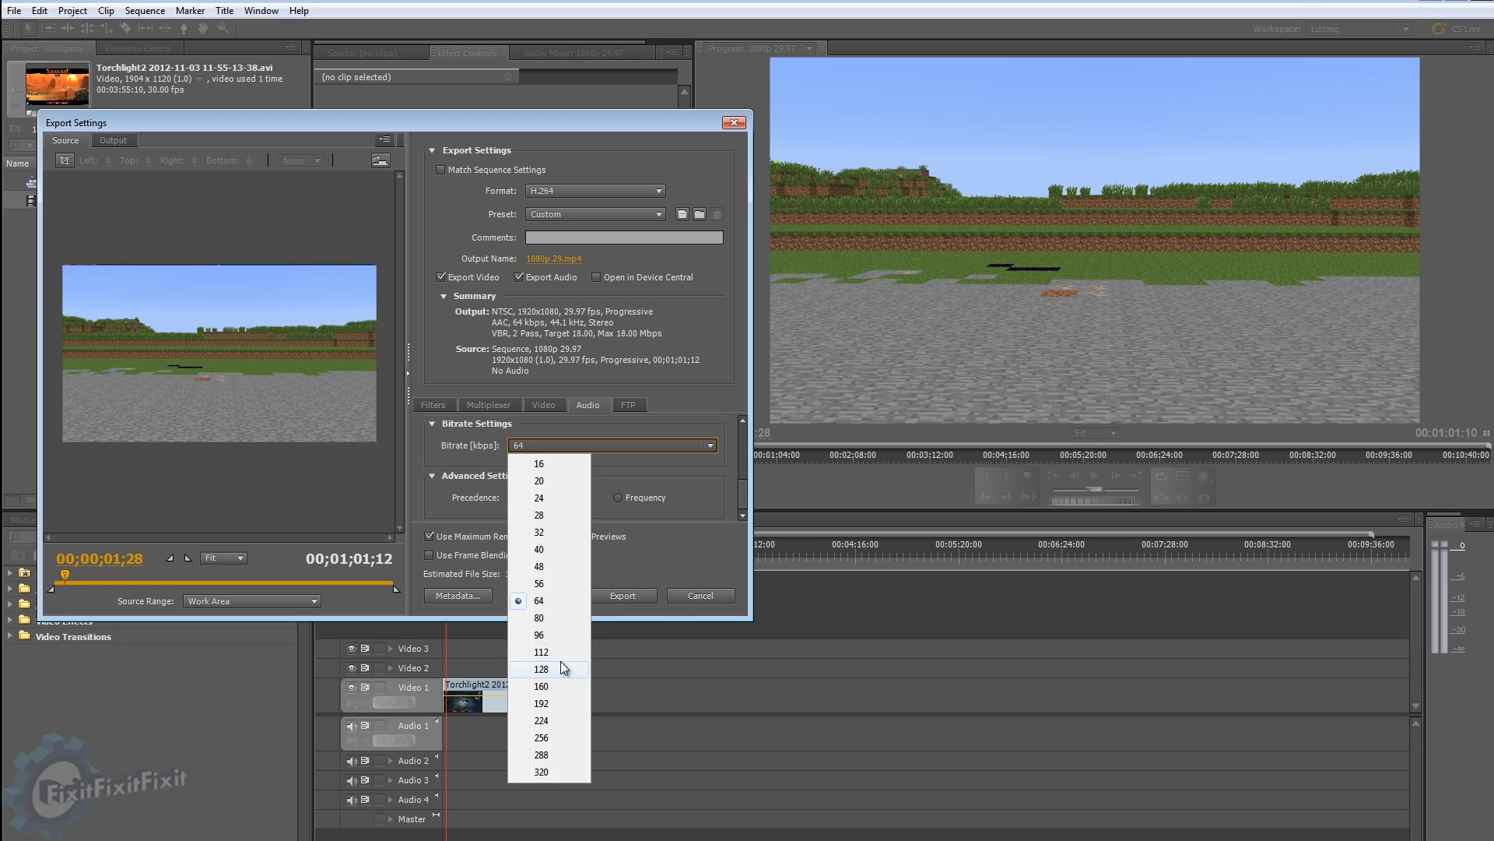
left_click(542, 703)
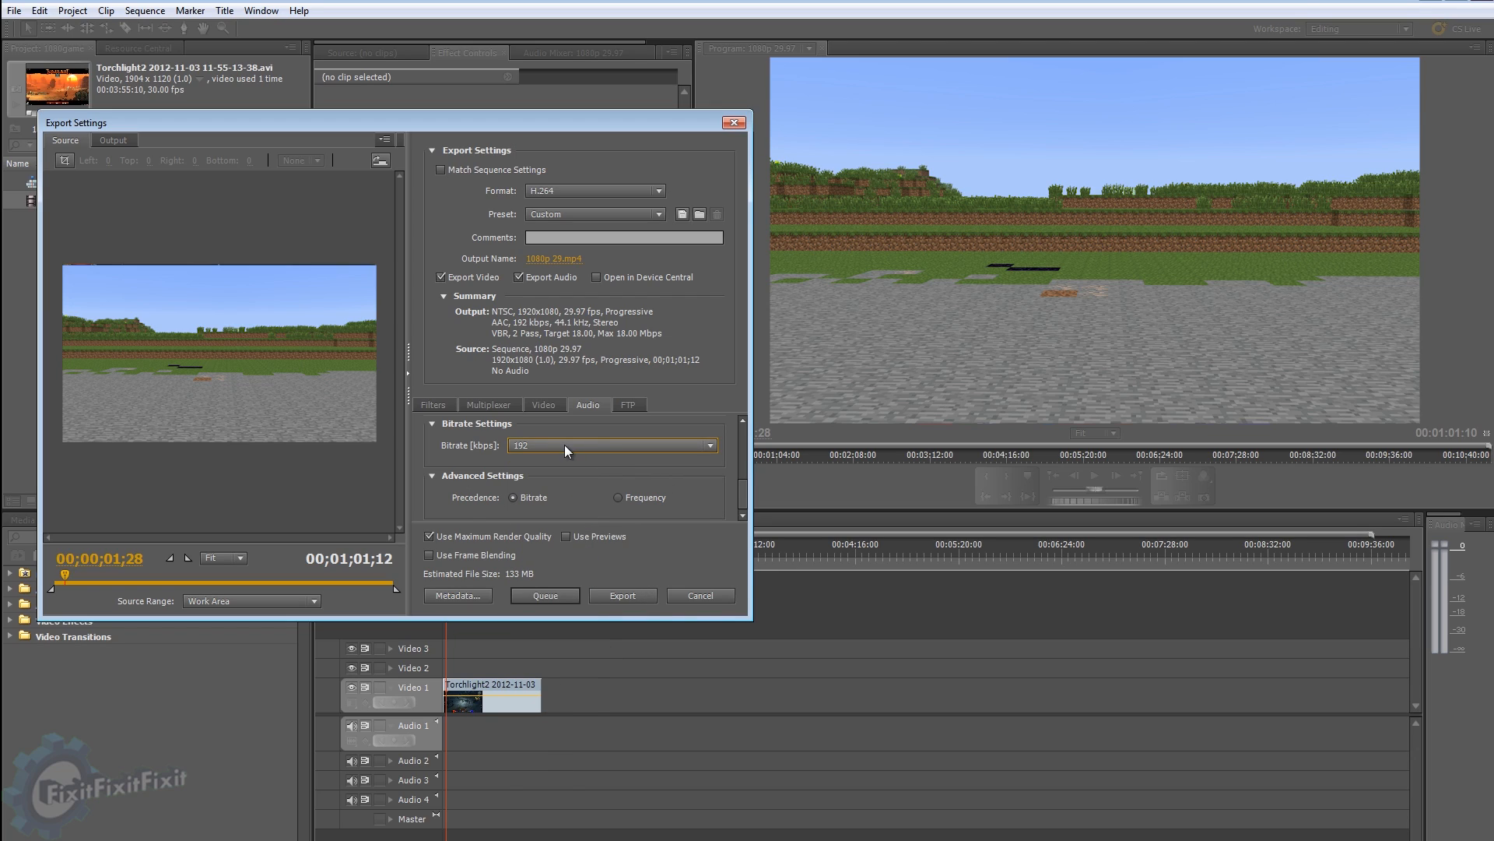
mouse_move(558, 448)
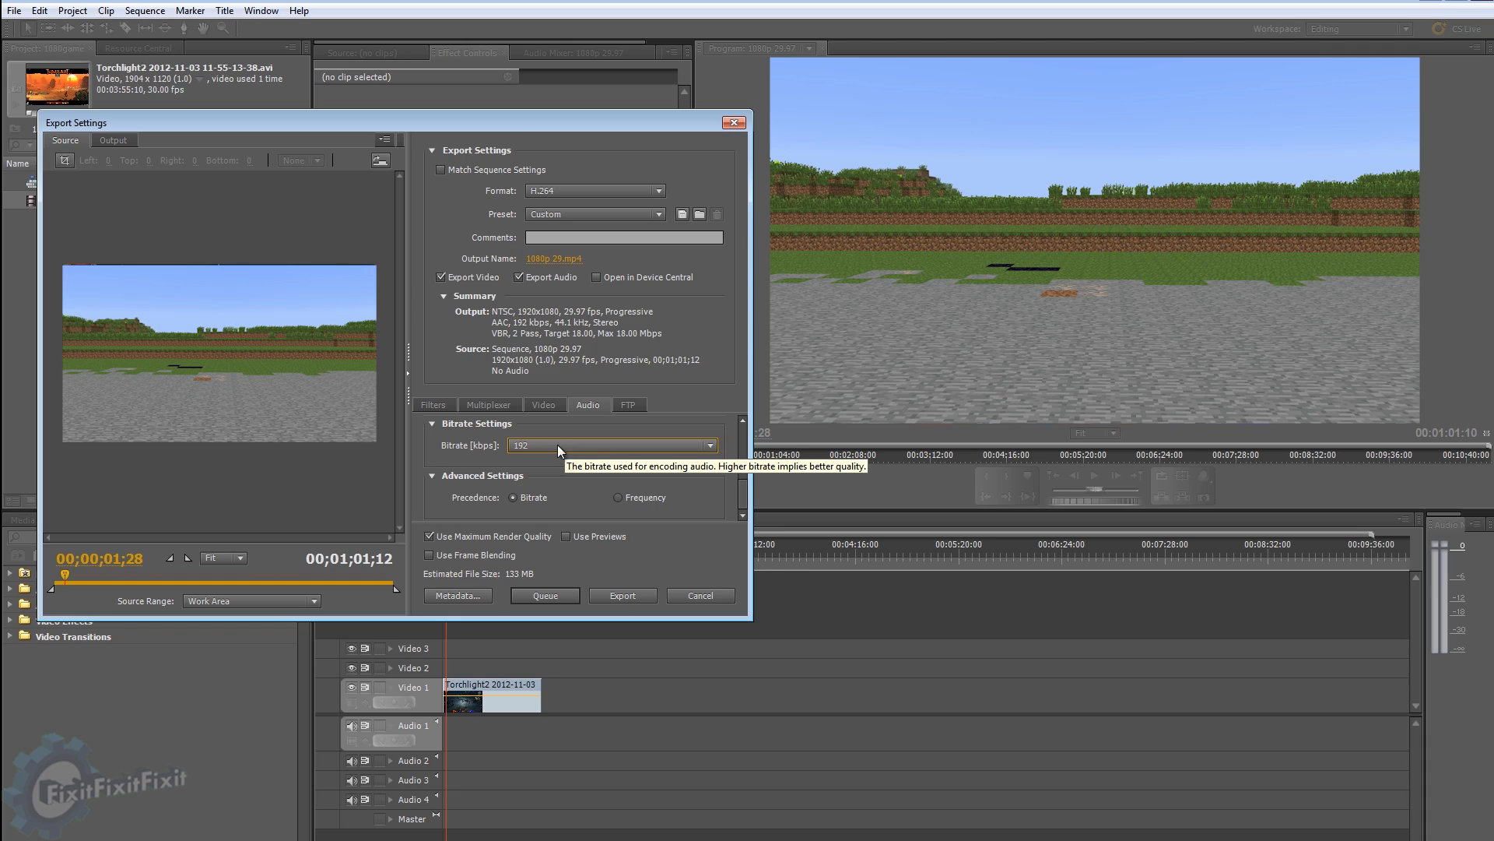
left_click(543, 404)
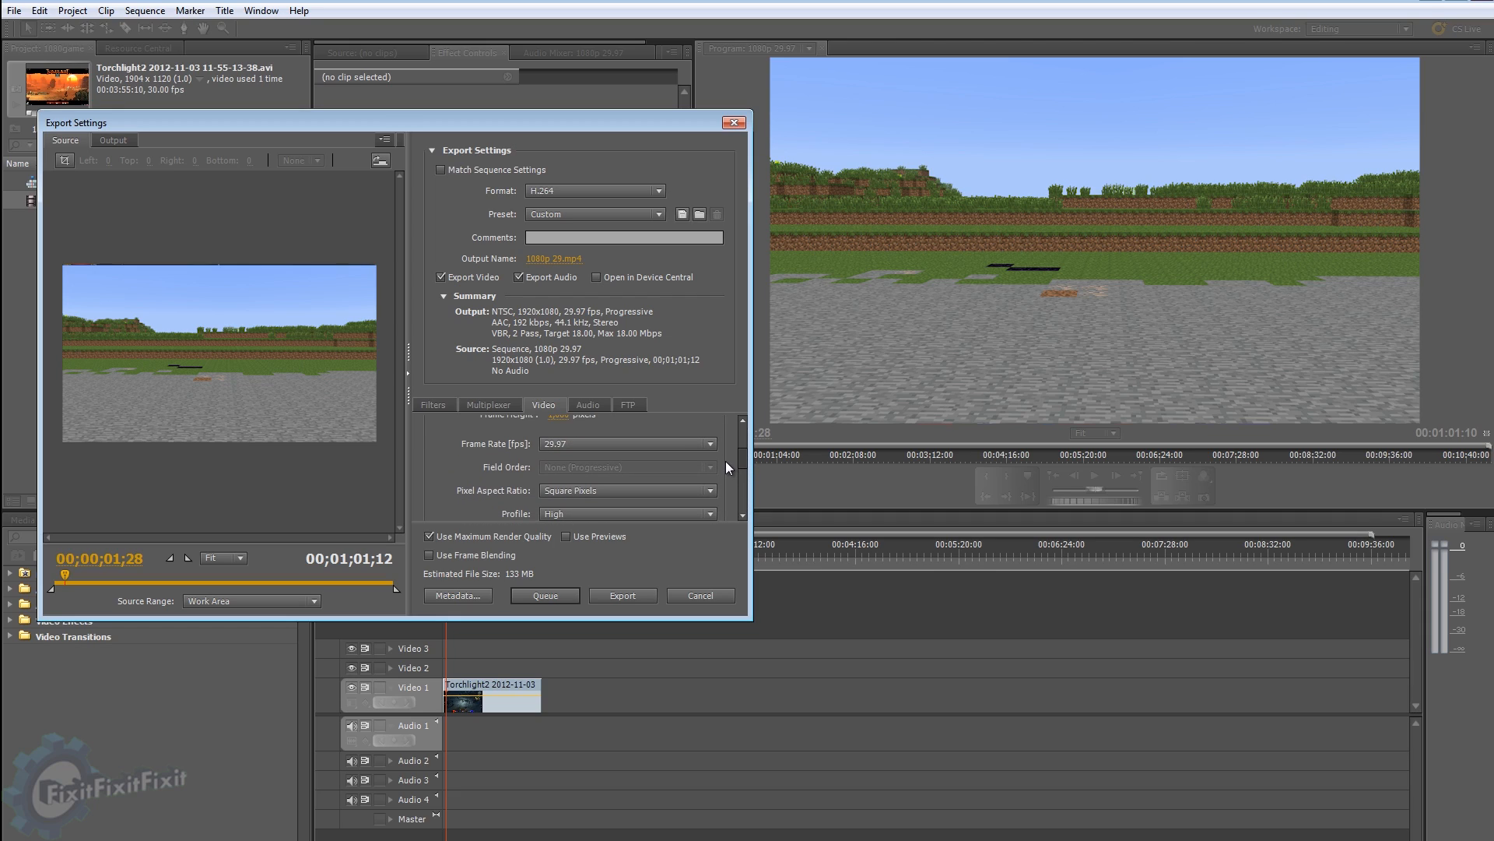
Step: Save the current export settings as the preset '1080p custom youtube'
scroll("down", 3)
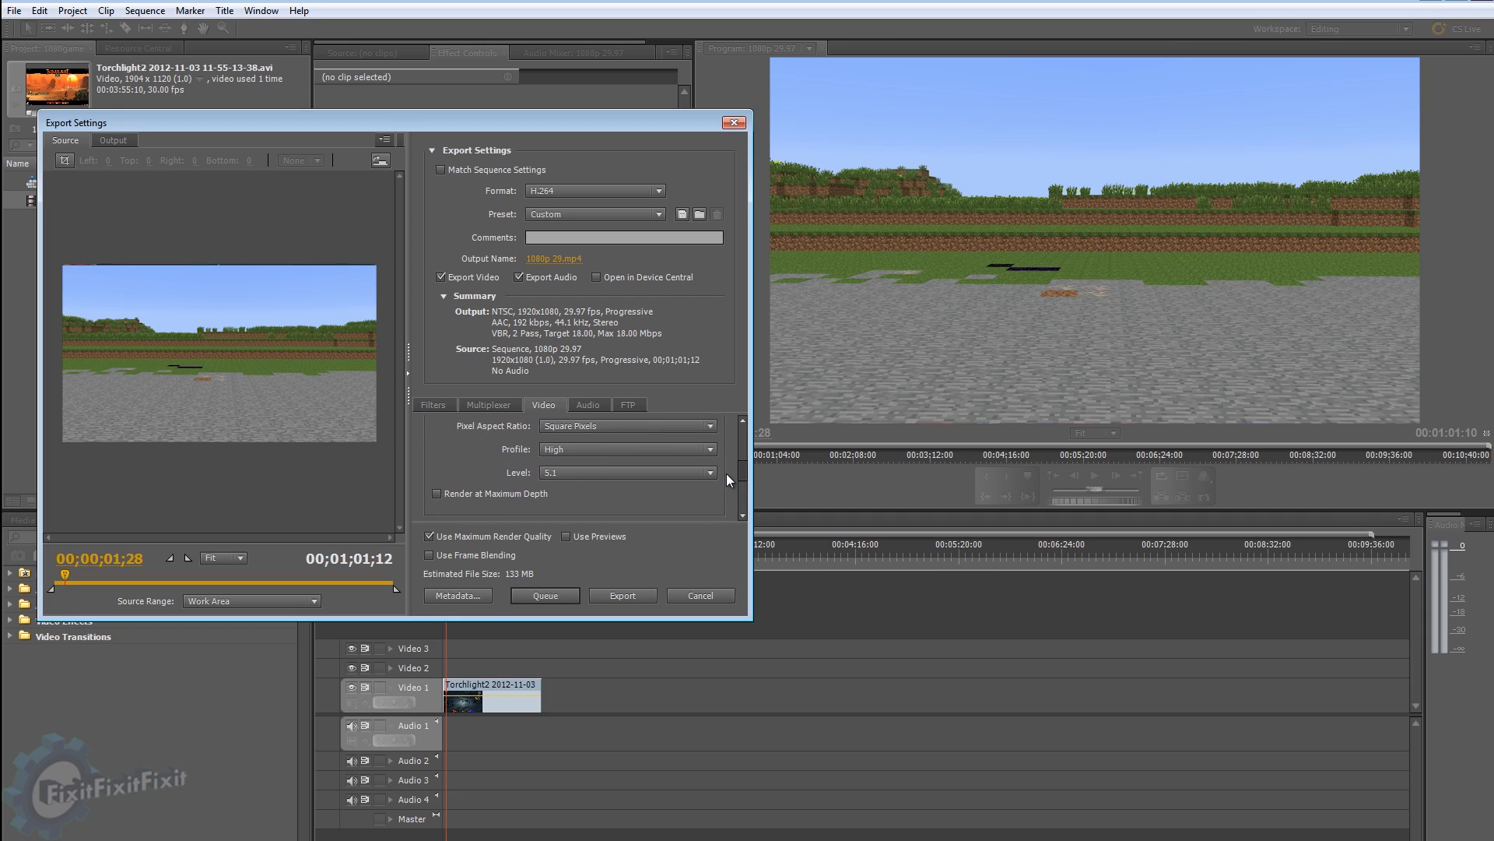
scroll("down", 3)
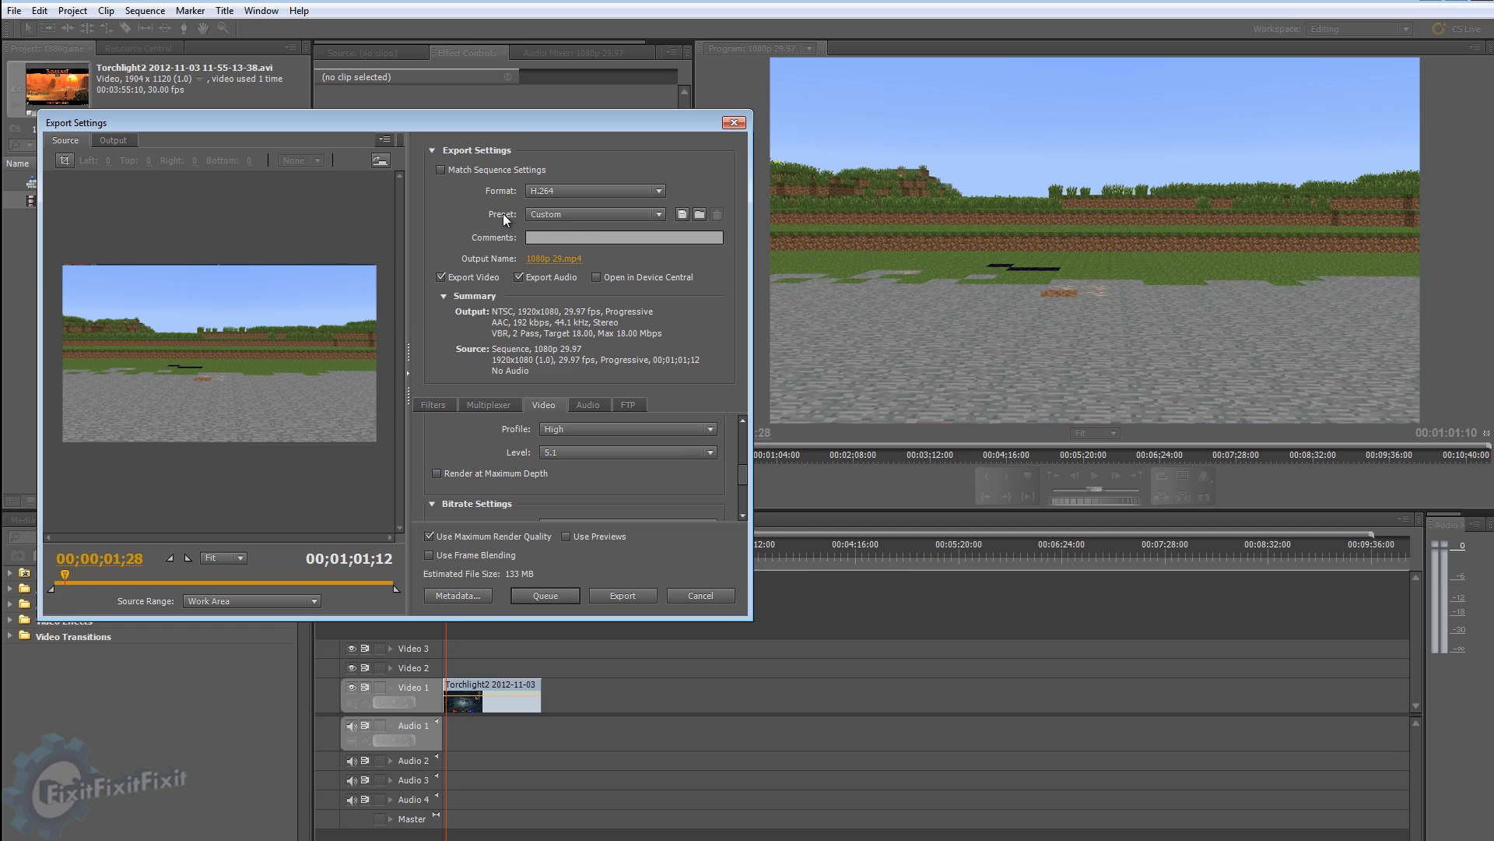
mouse_move(680, 213)
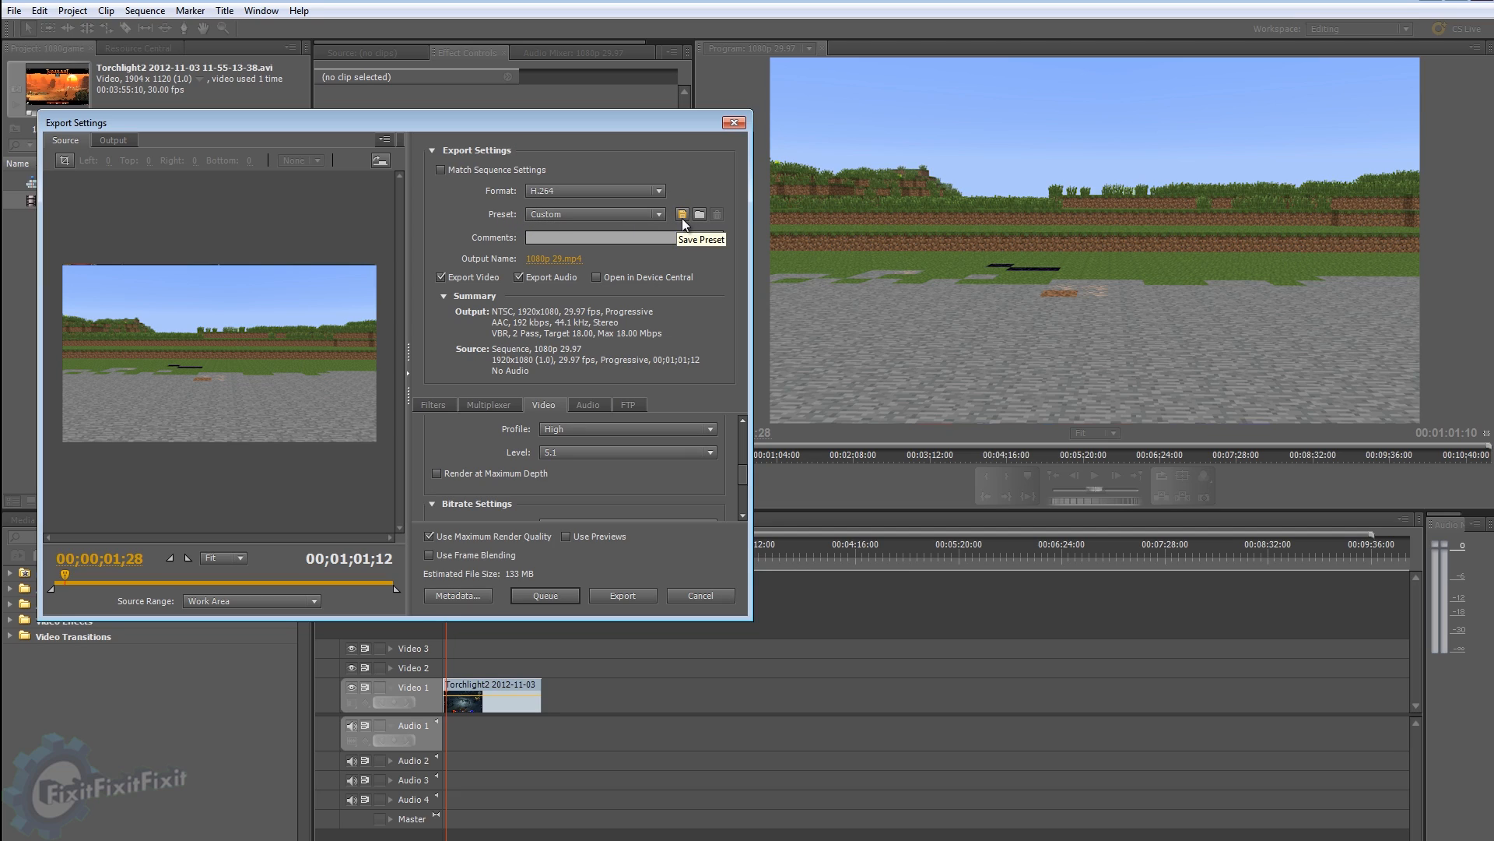
left_click(680, 214)
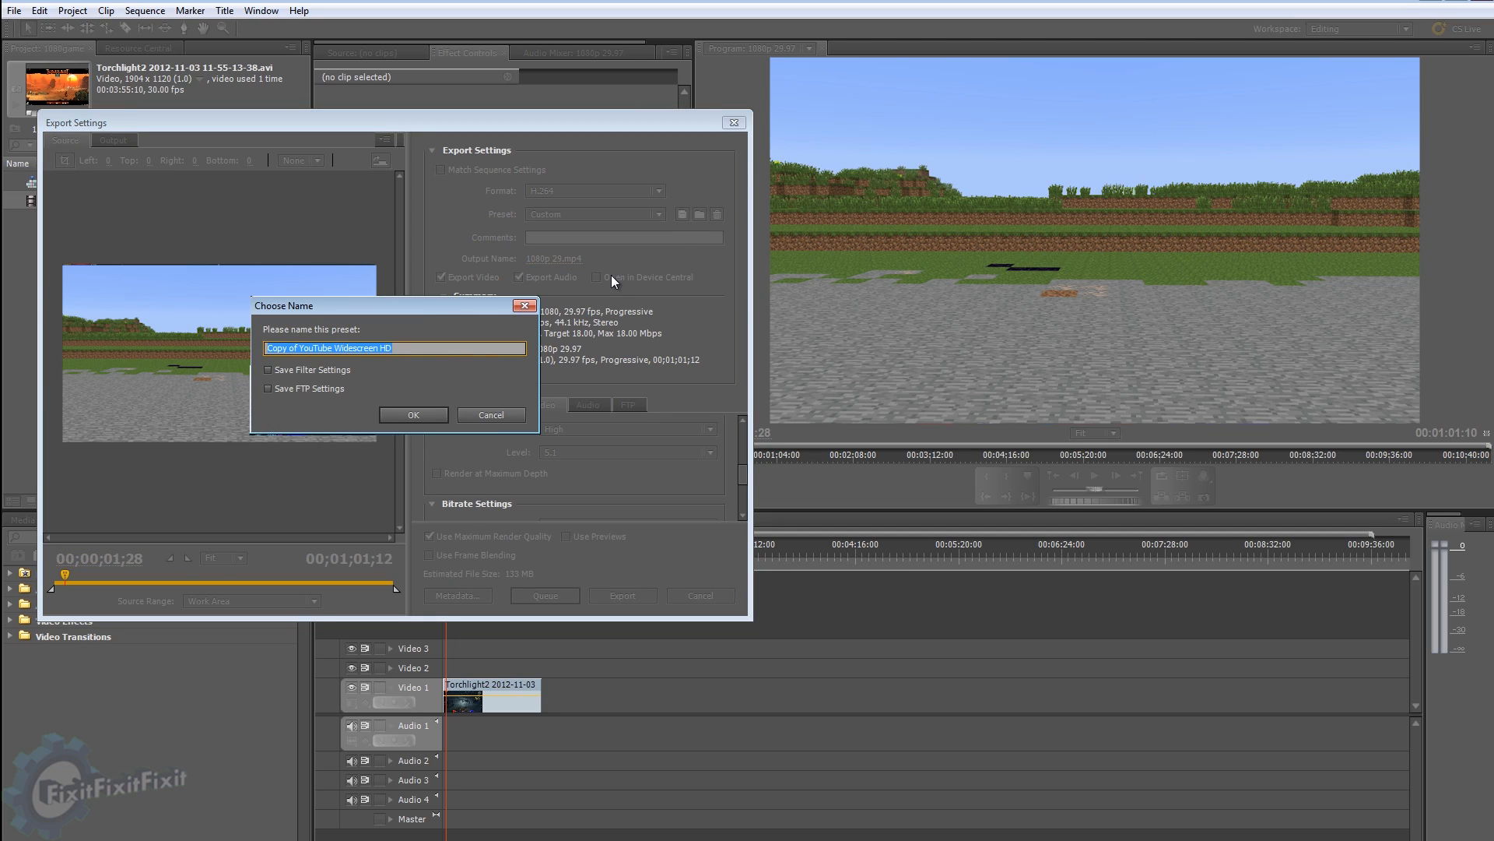
type("1080p custom")
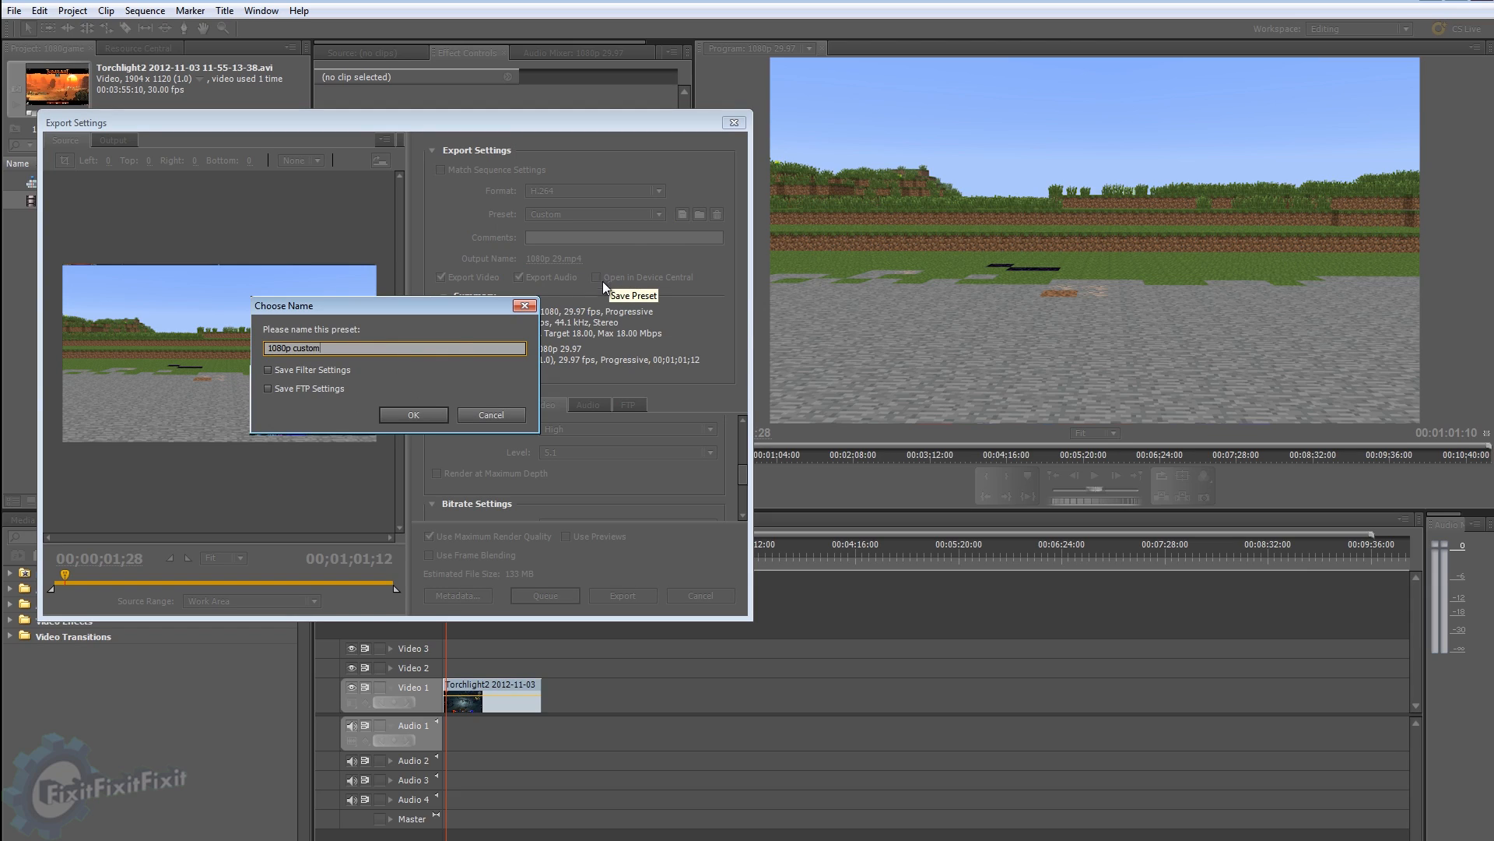
type("yout")
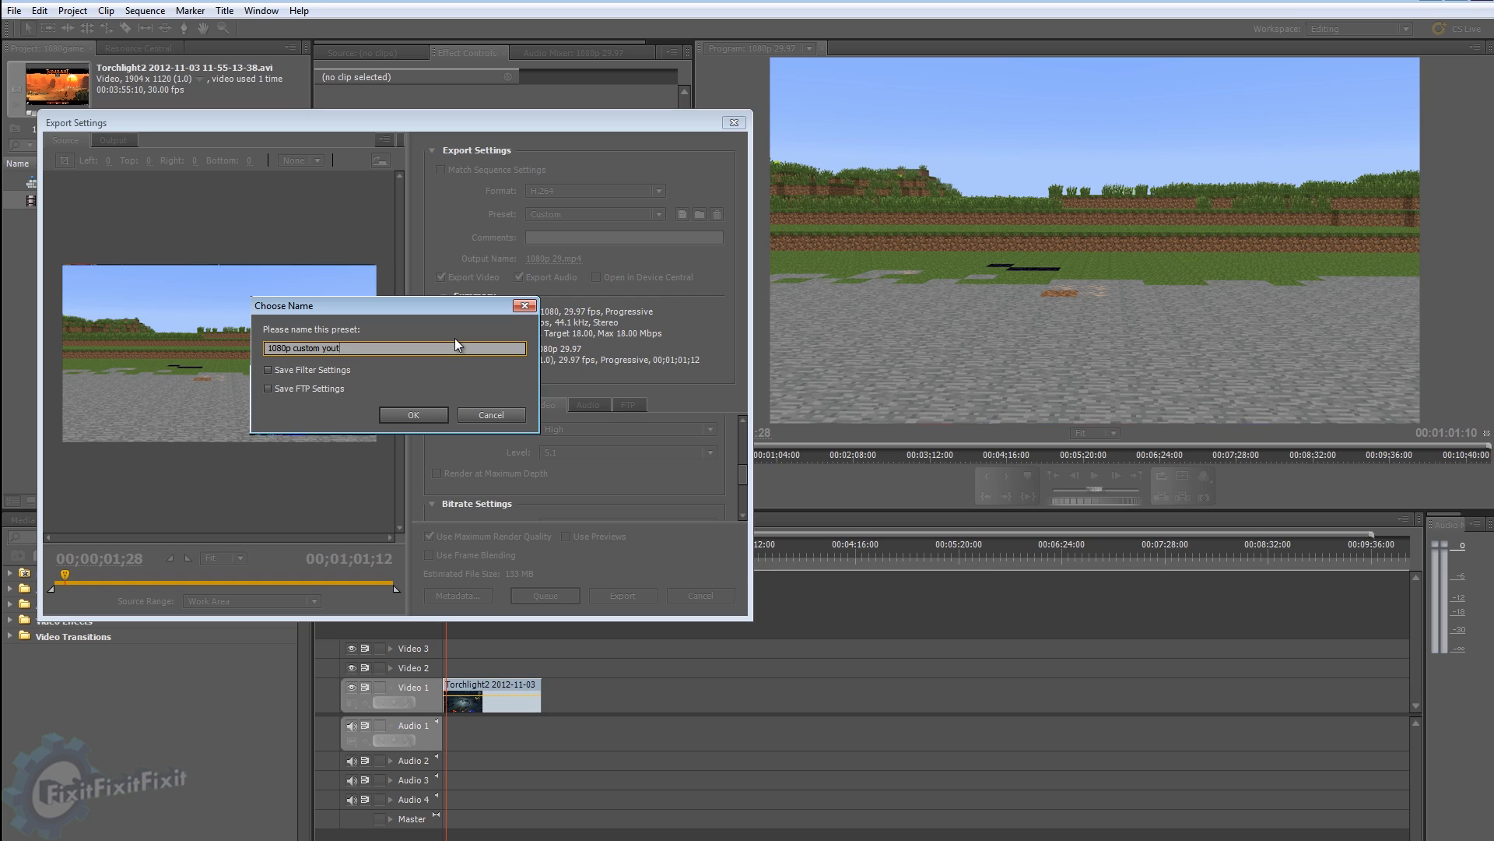
left_click(412, 415)
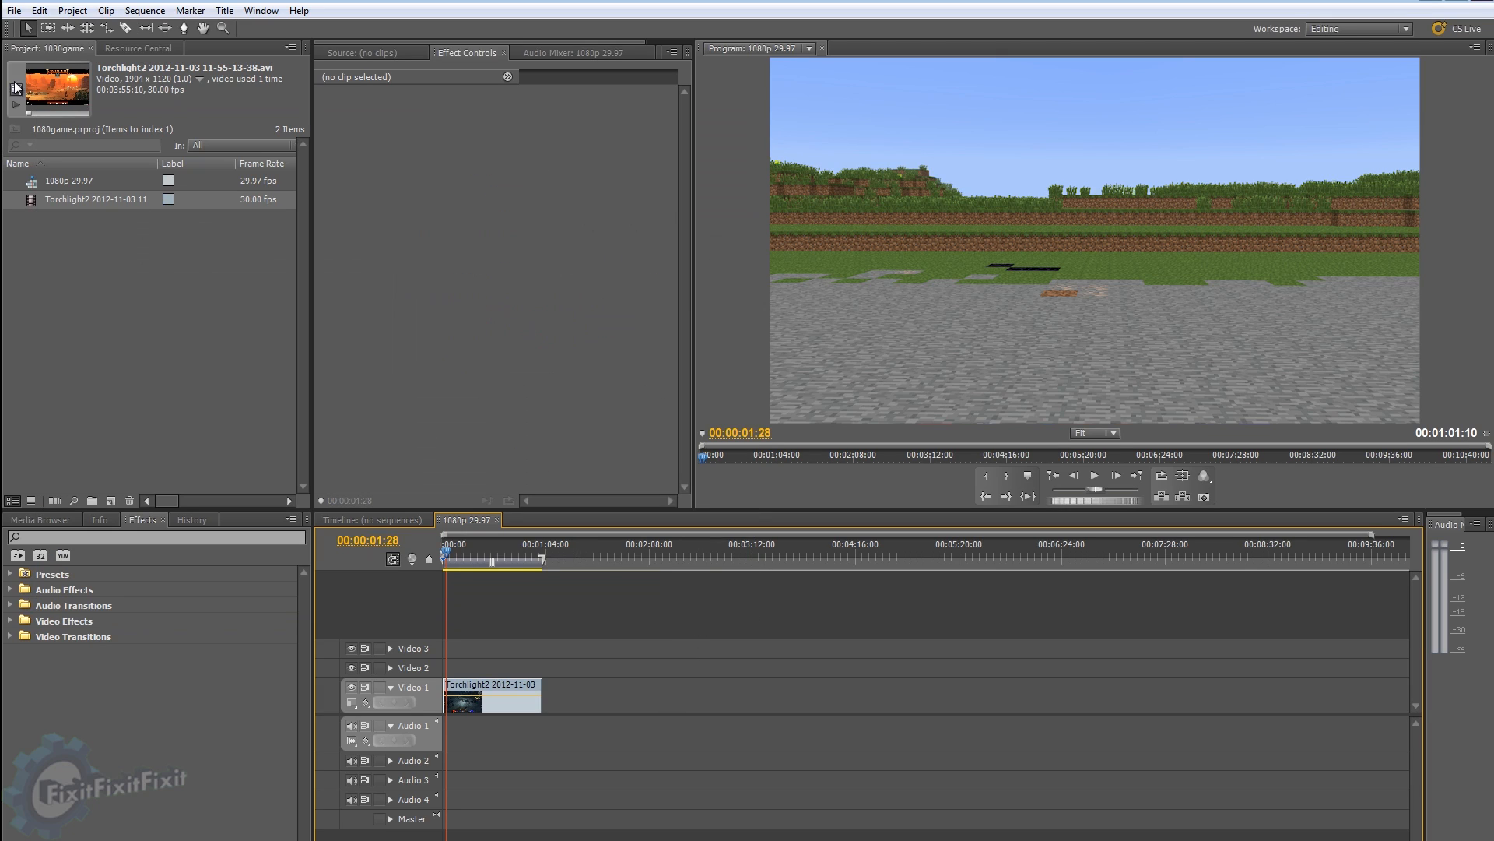
Step: Reopen Export Settings, try 720pyoutubehighrez, then load the 1080p custom youtube preset
left_click(14, 10)
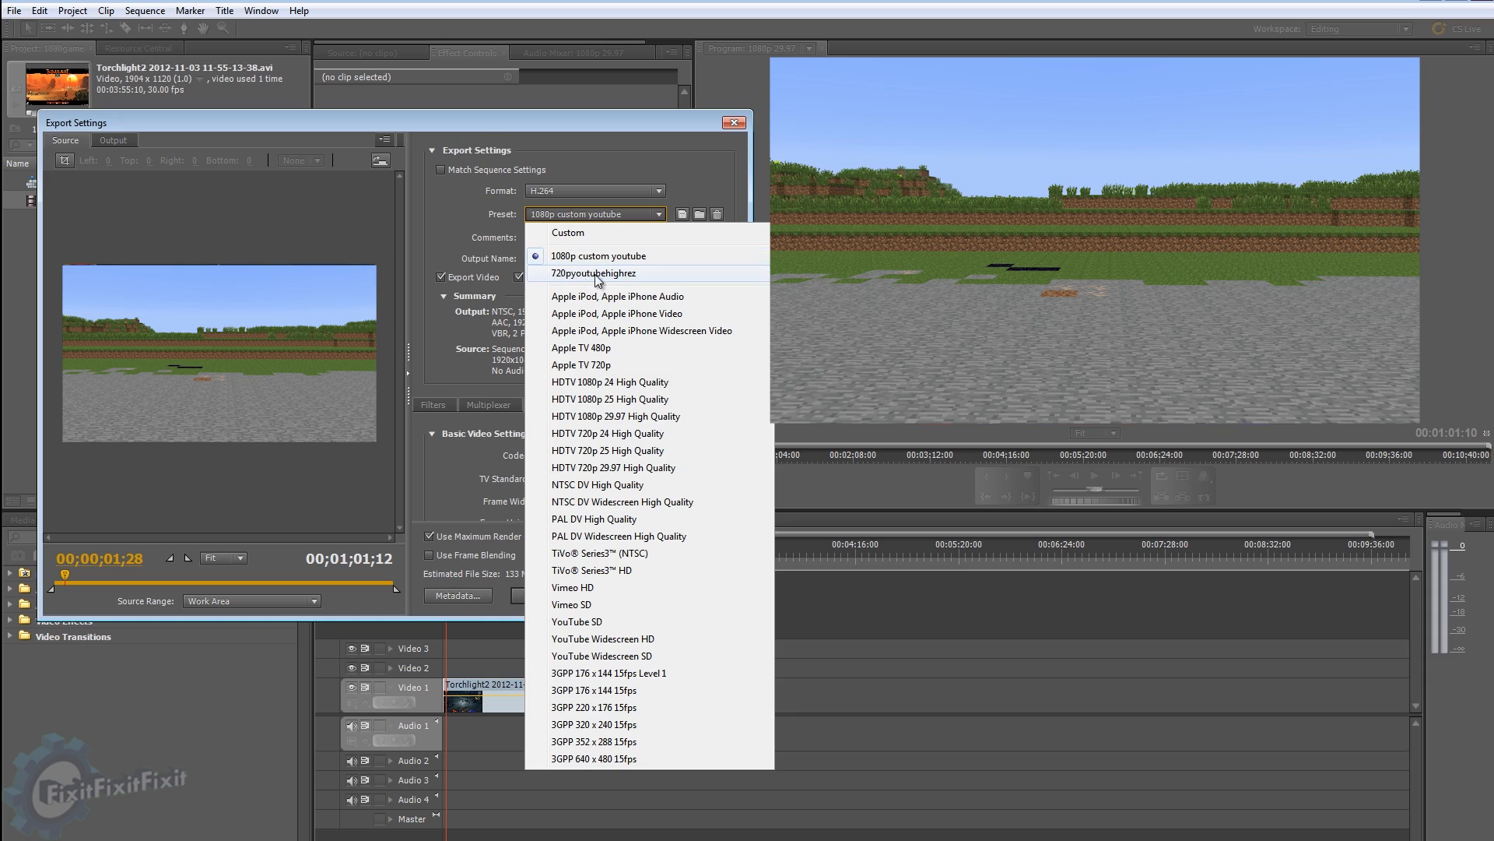
left_click(594, 273)
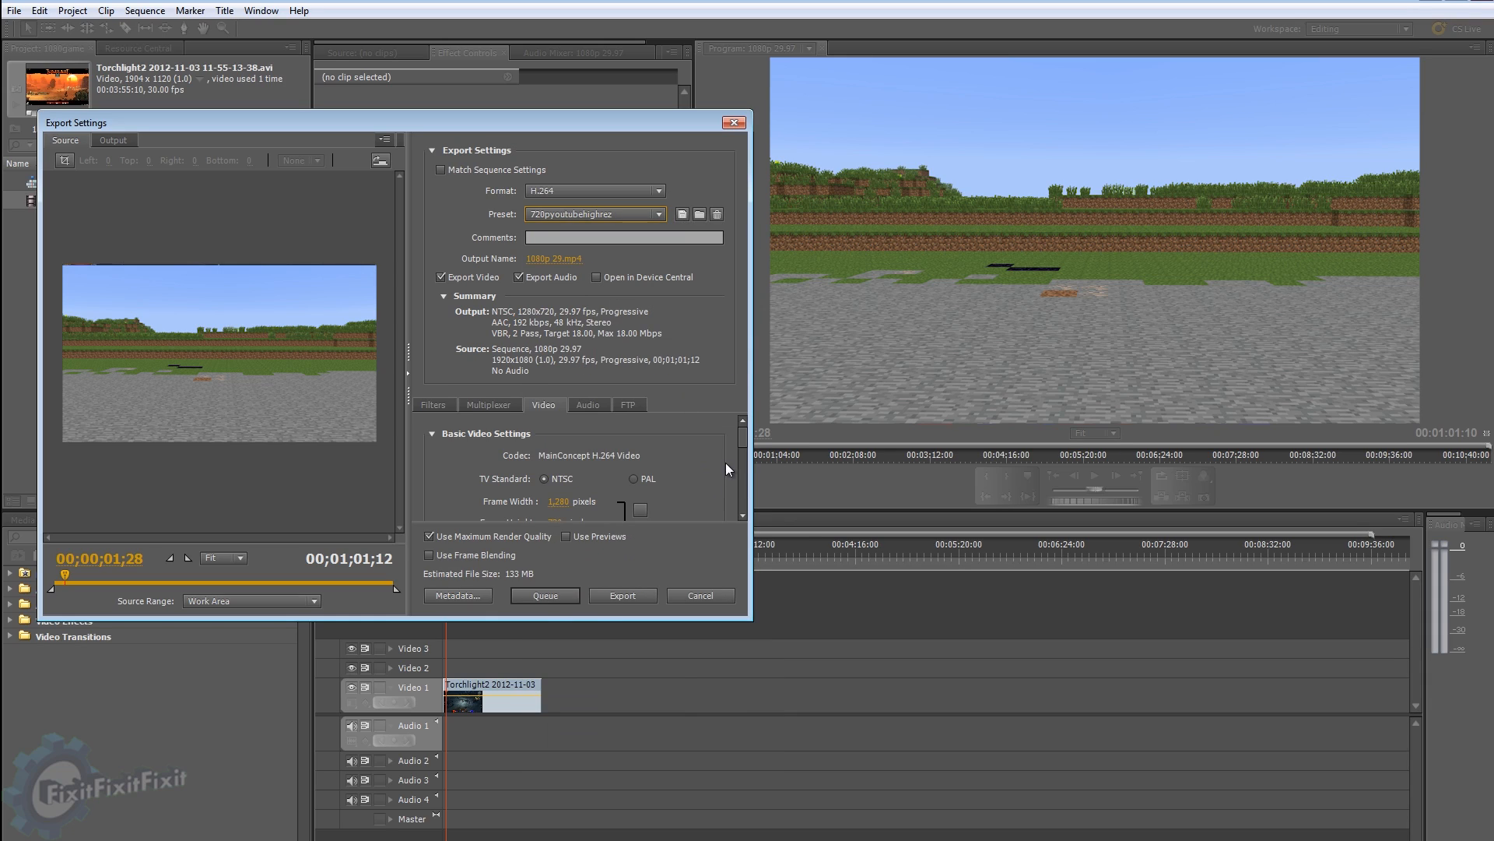
scroll("down", 3)
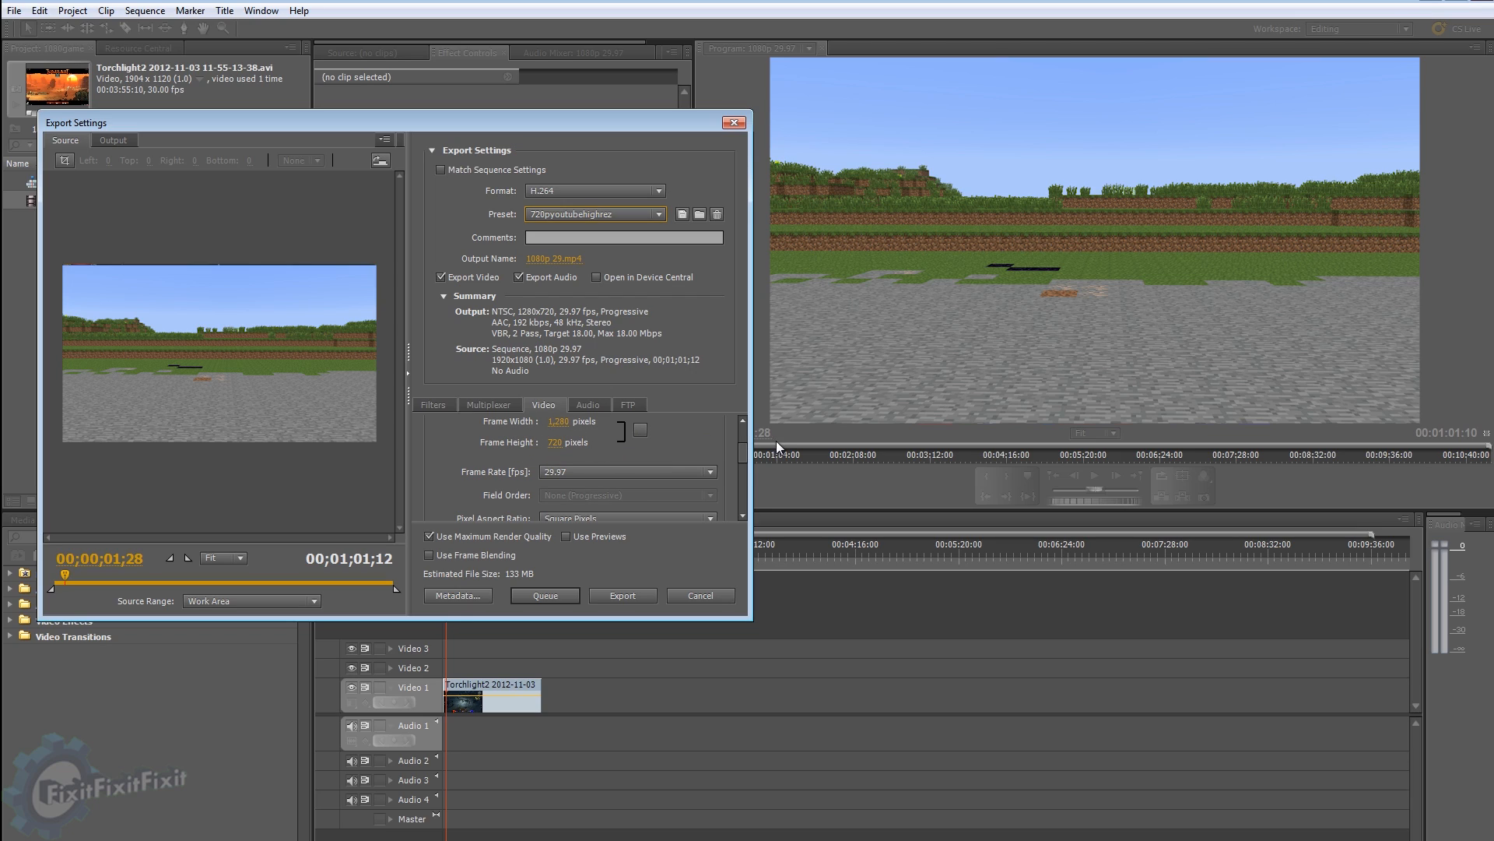
scroll("down", 3)
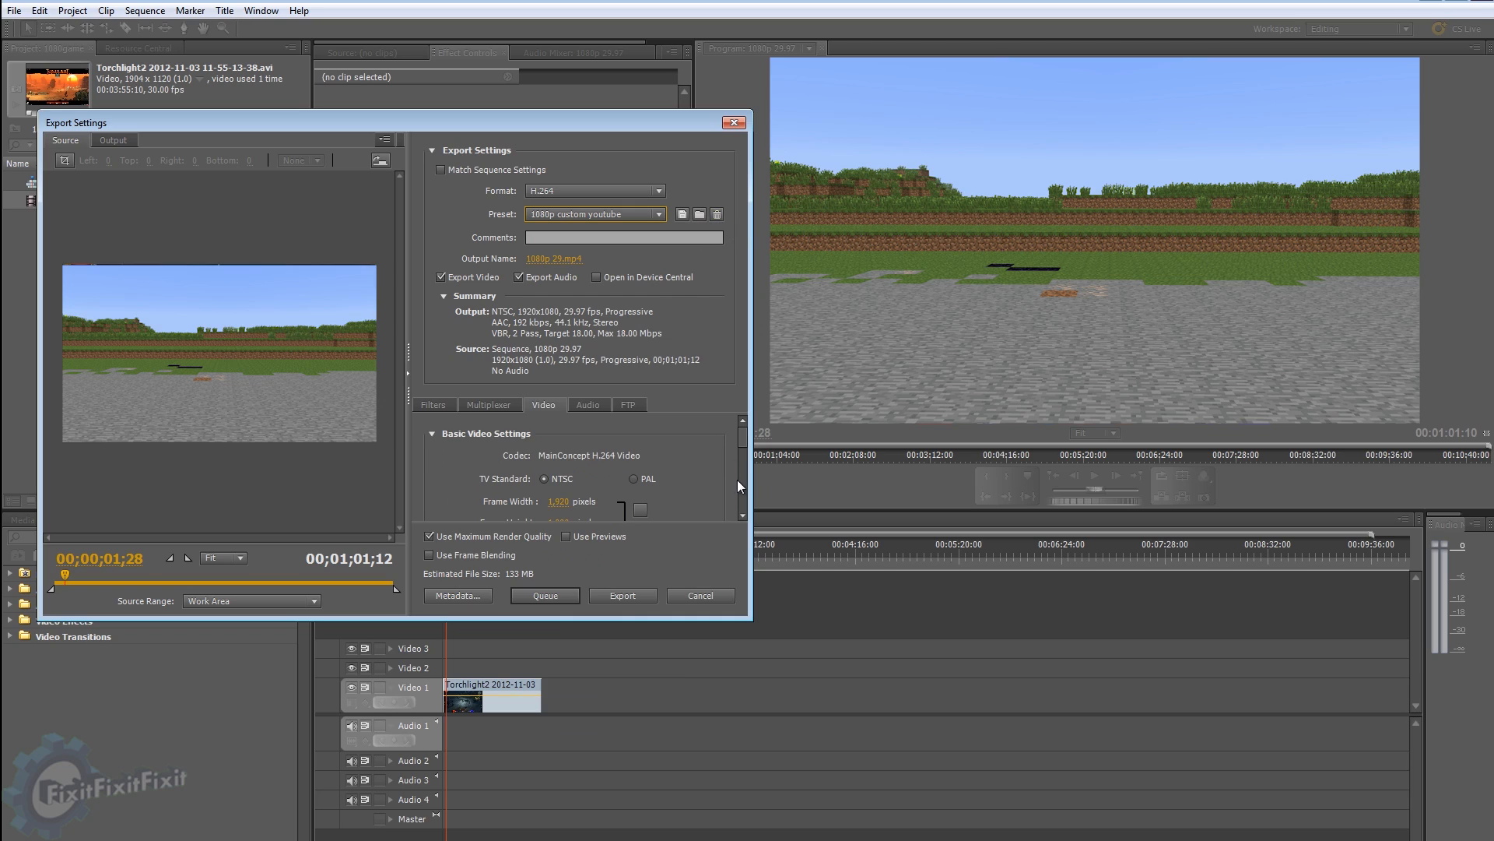
left_click(623, 594)
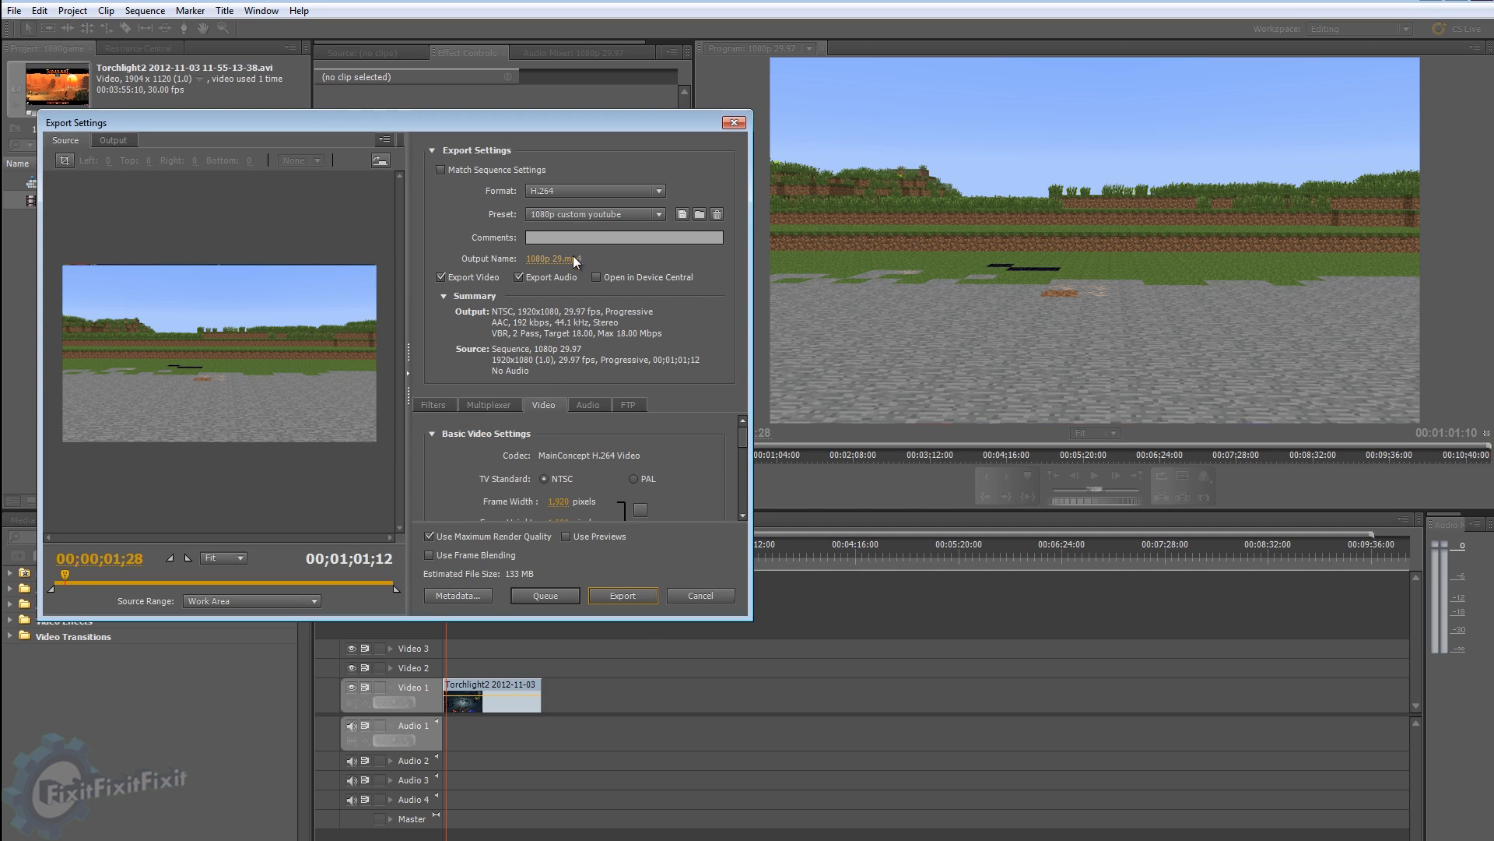
Step: Set the output file to 1080p 29.mp4 in the bloom folder and start exporting
left_click(549, 258)
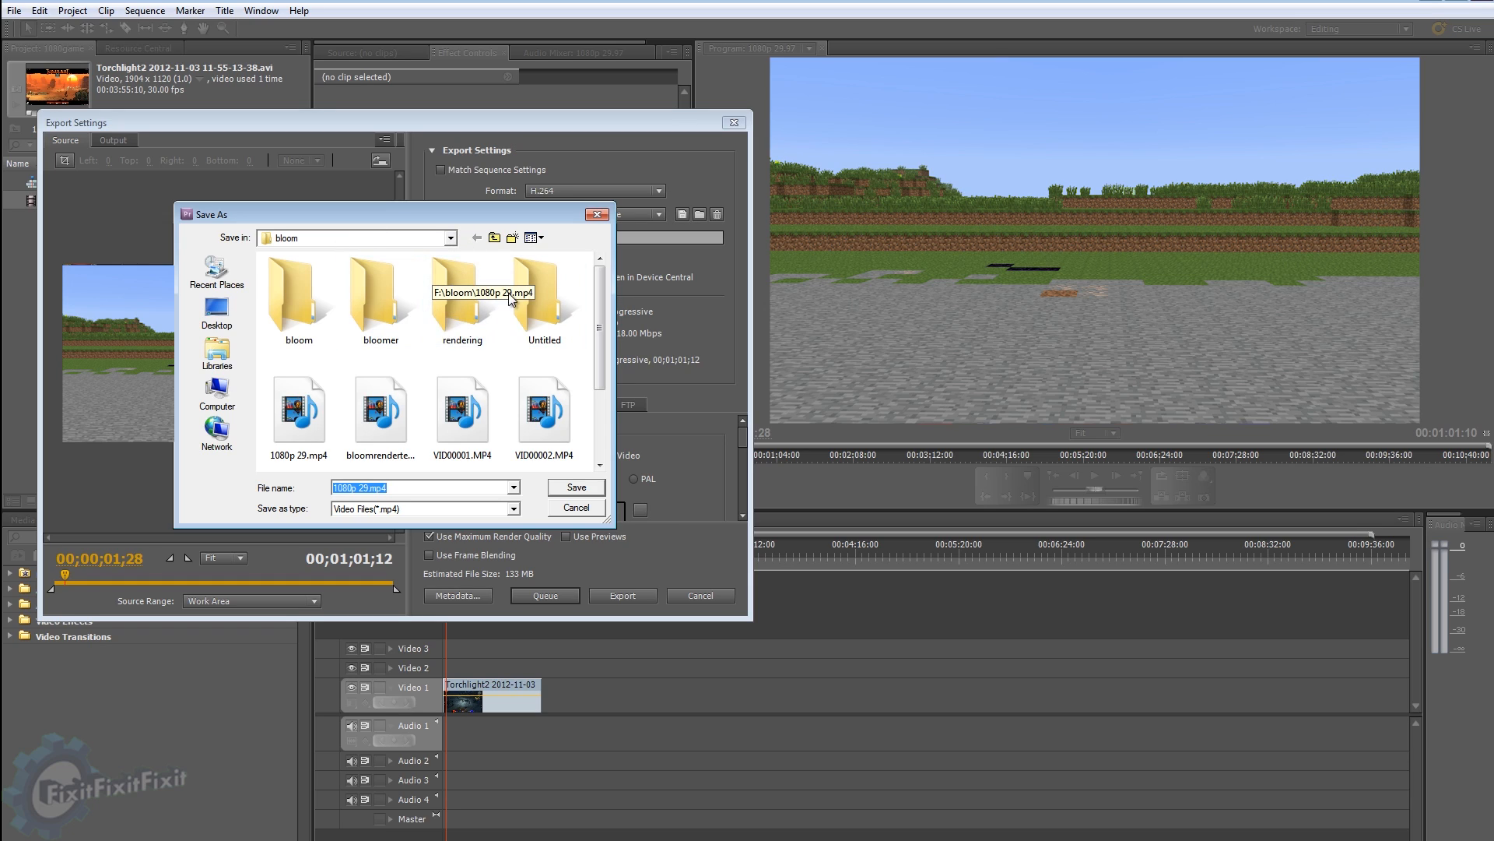
left_click(576, 487)
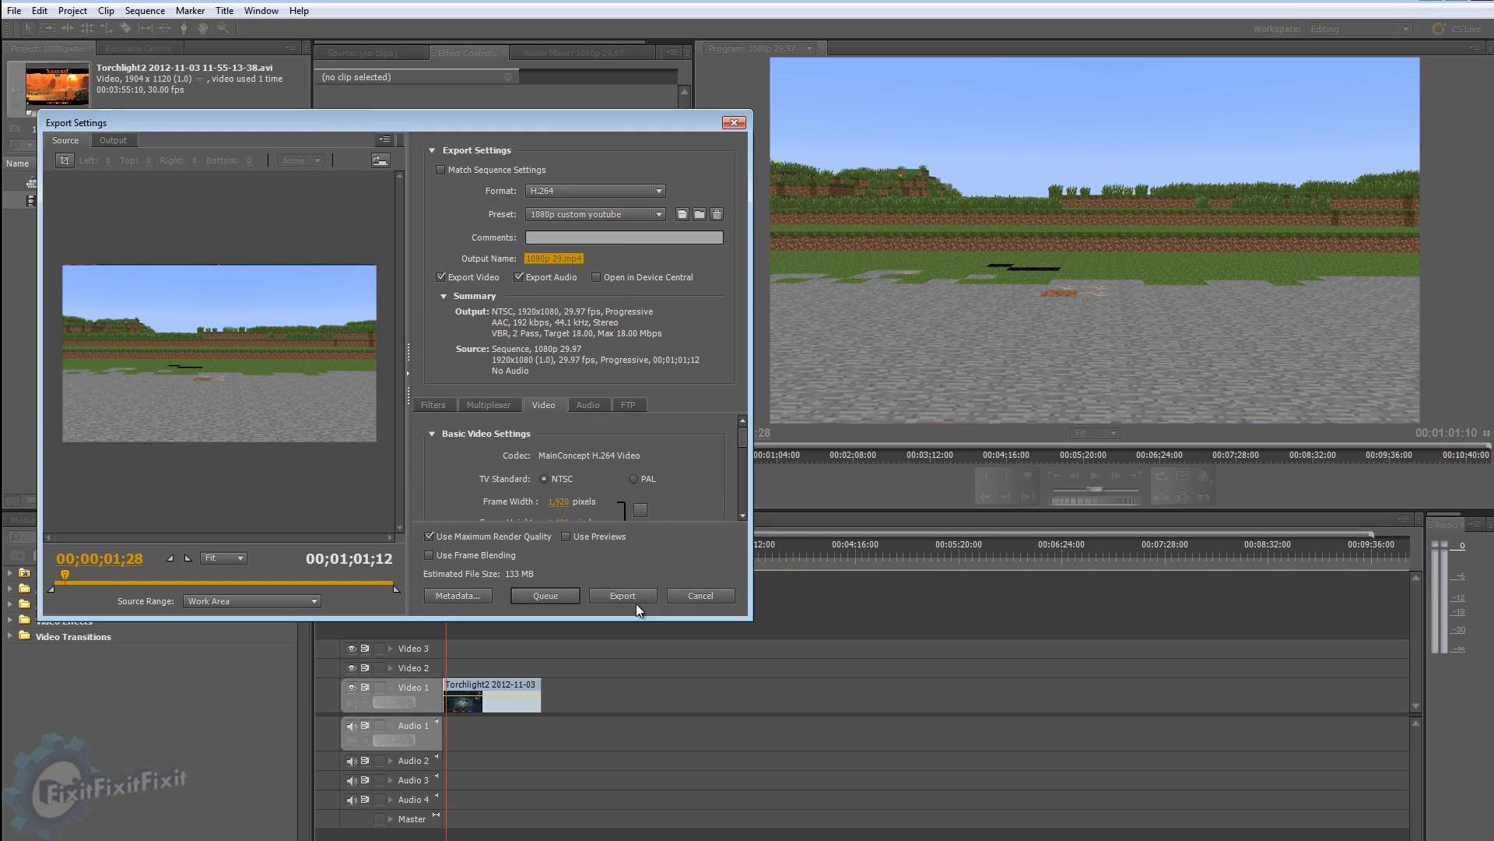
left_click(623, 595)
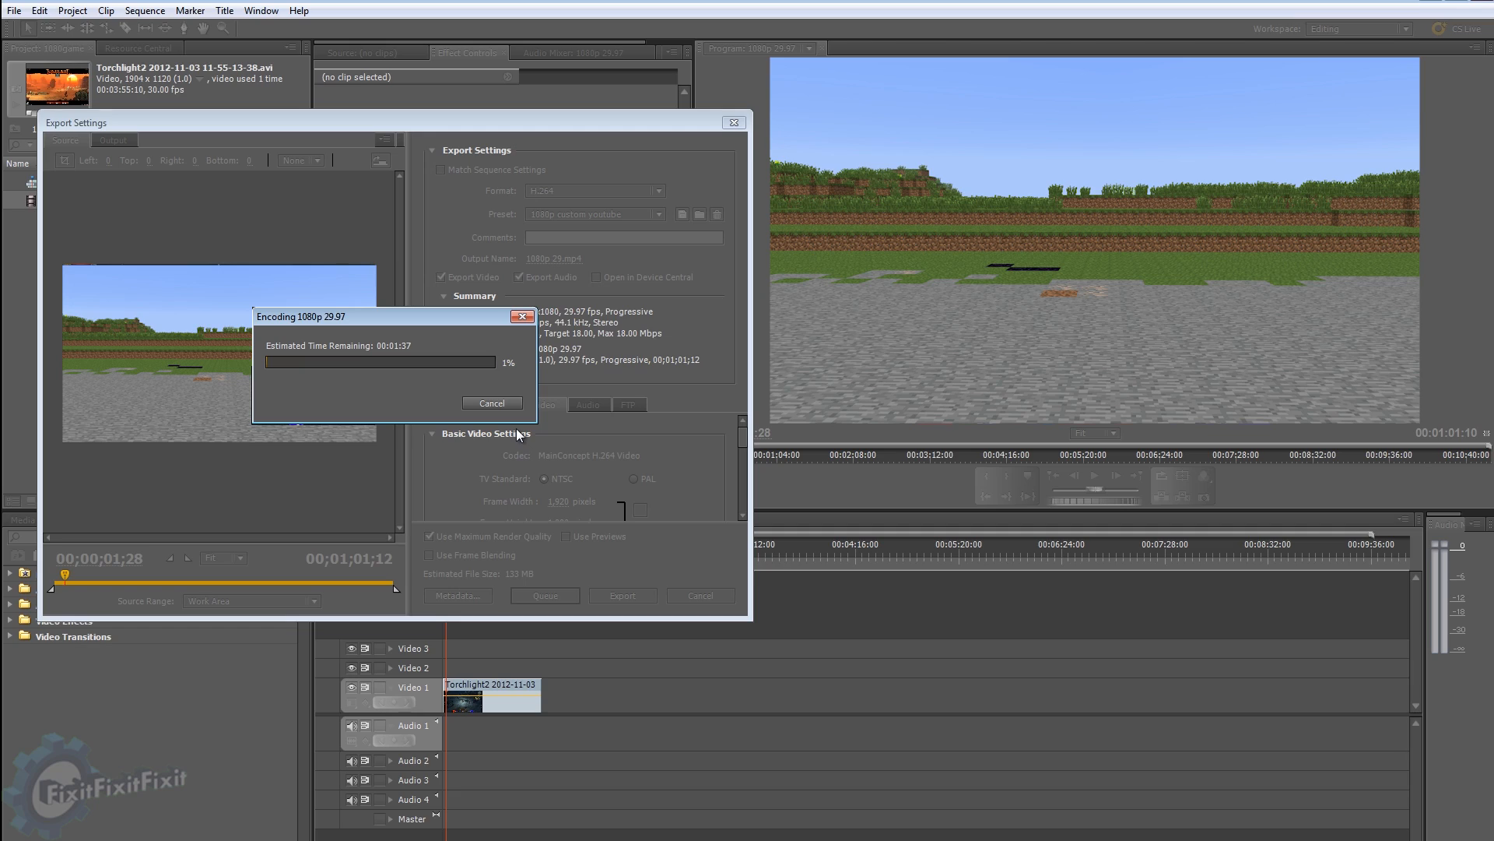